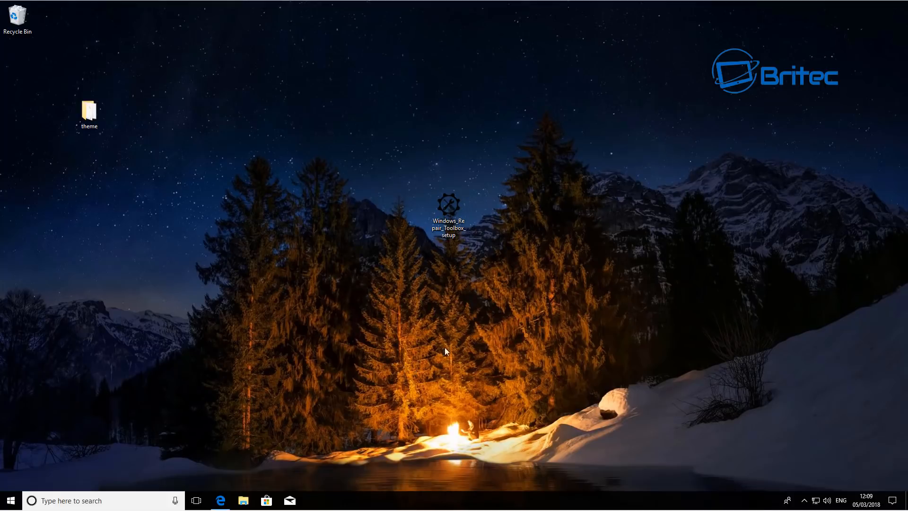
Step: Restore Edge and scroll windows-repair-toolbox.com down to its download section
click(449, 218)
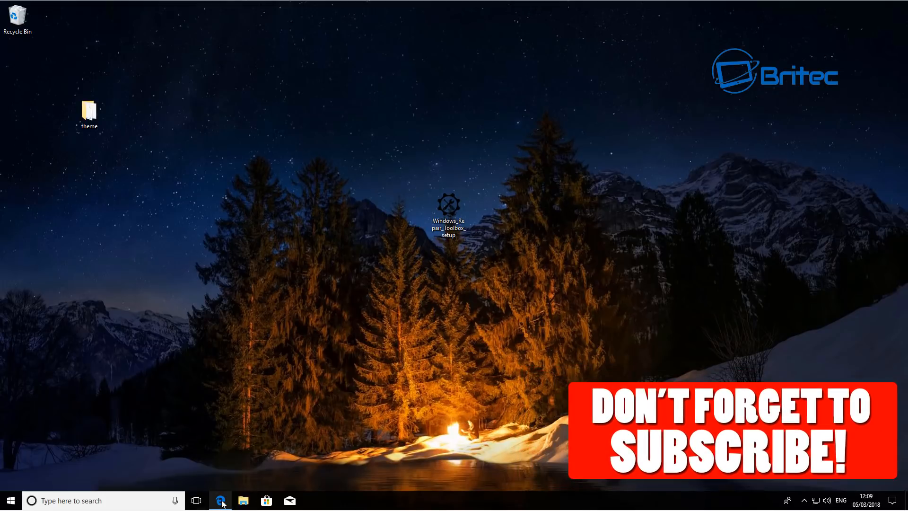
click(220, 501)
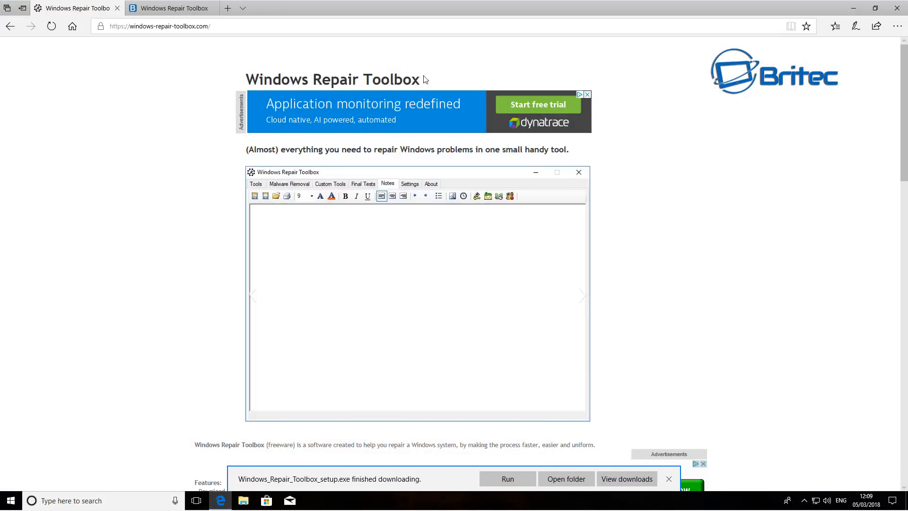
mouse_move(382, 315)
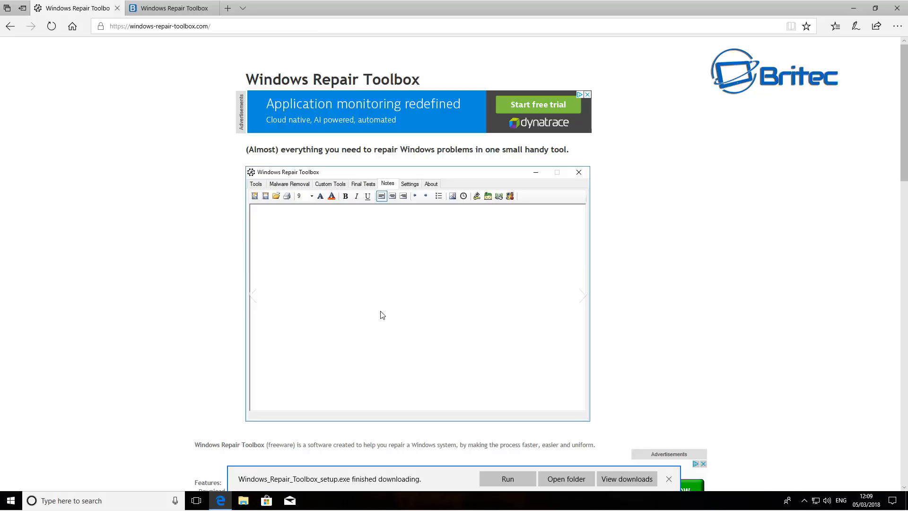
mouse_move(333, 261)
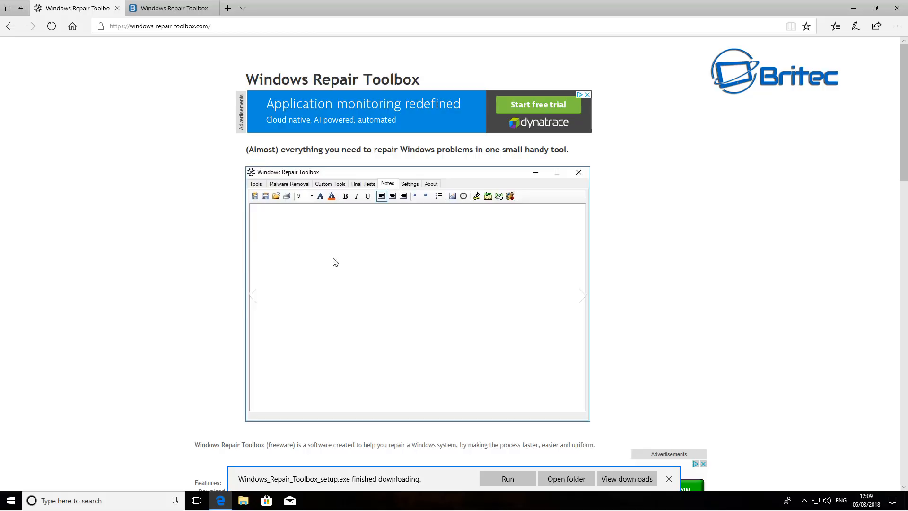
mouse_move(385, 191)
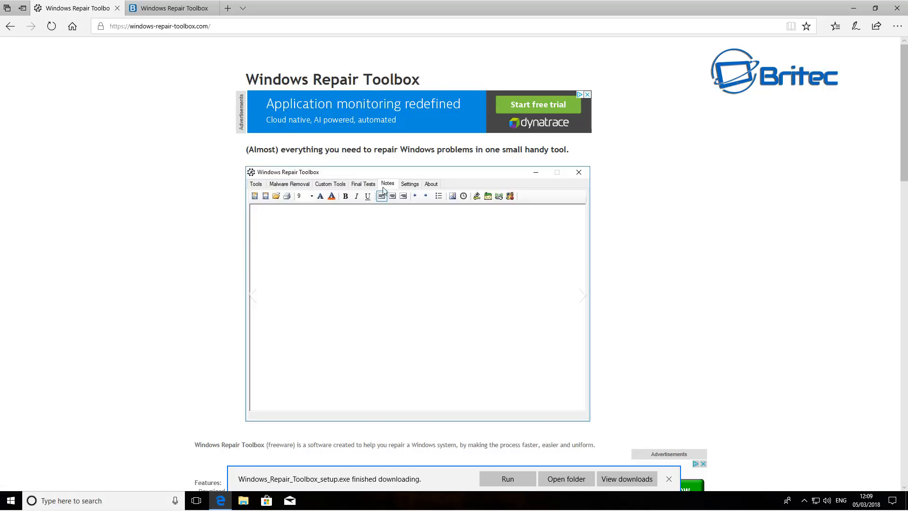
scroll(down, 3)
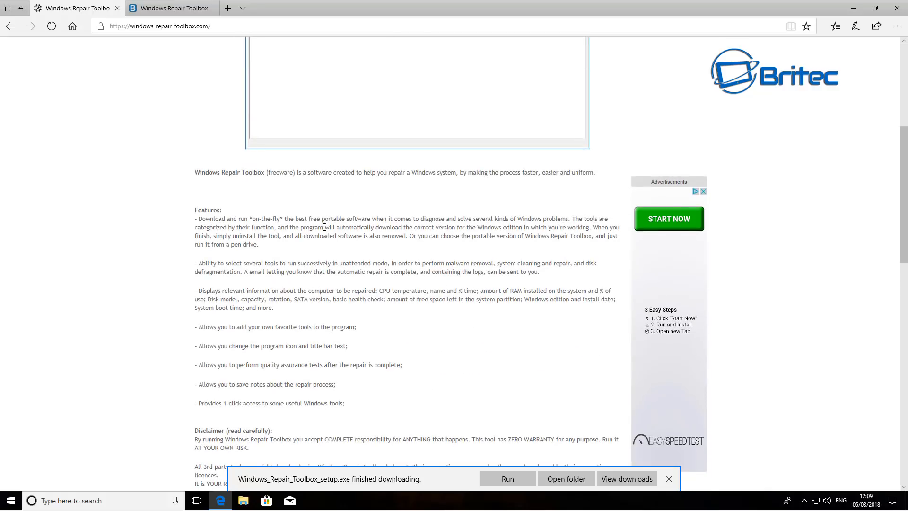
scroll(down, 3)
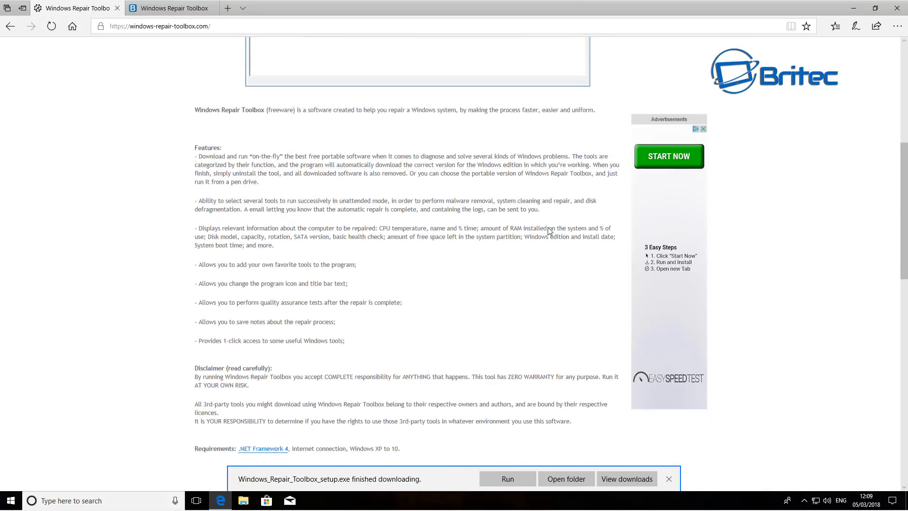
scroll(down, 3)
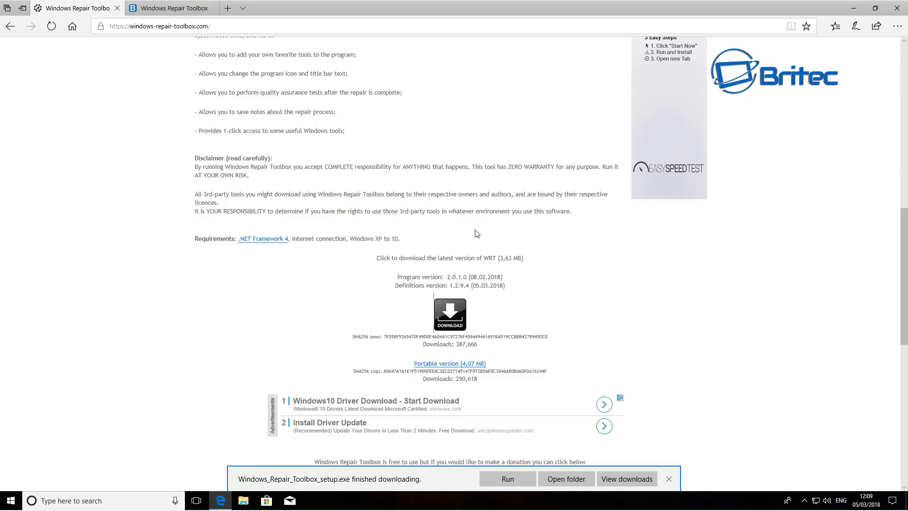
scroll(down, 3)
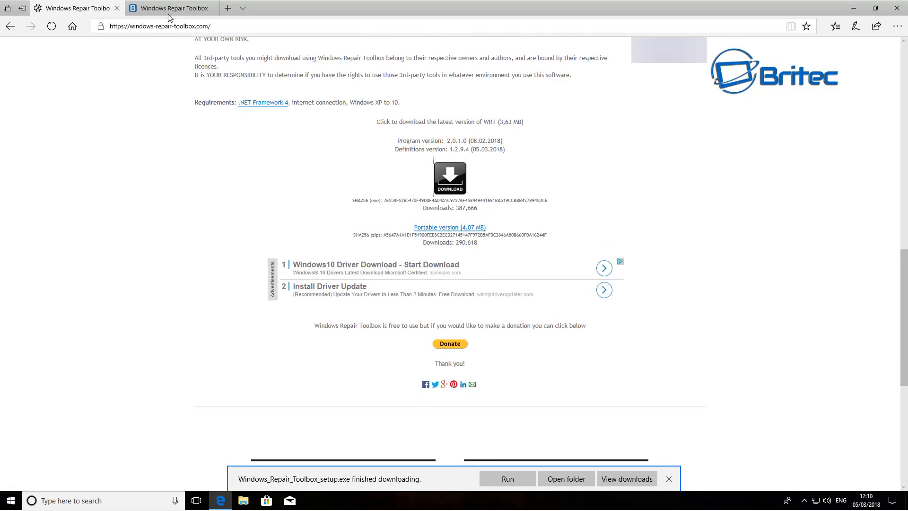
Step: Switch to the Britec forum tab and scroll through the Windows Repair Toolbox thread
click(170, 8)
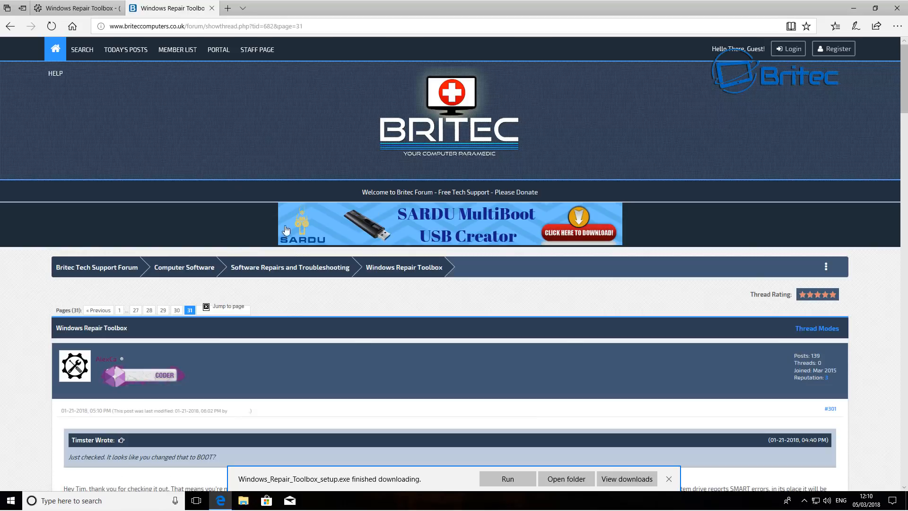
mouse_move(106, 358)
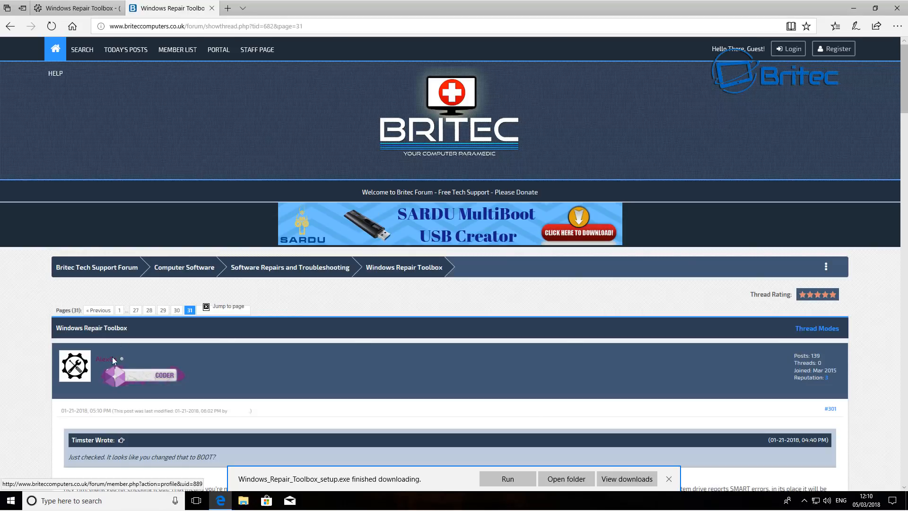
mouse_move(345, 364)
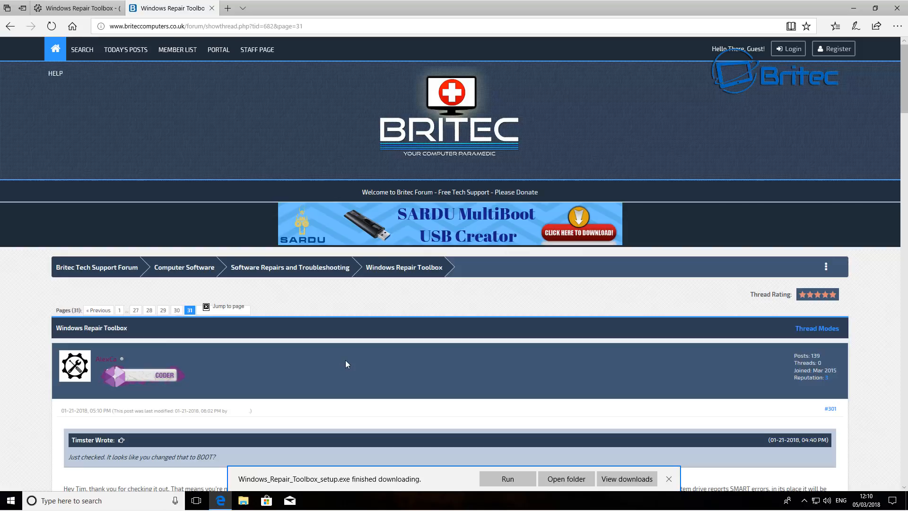
mouse_move(238, 359)
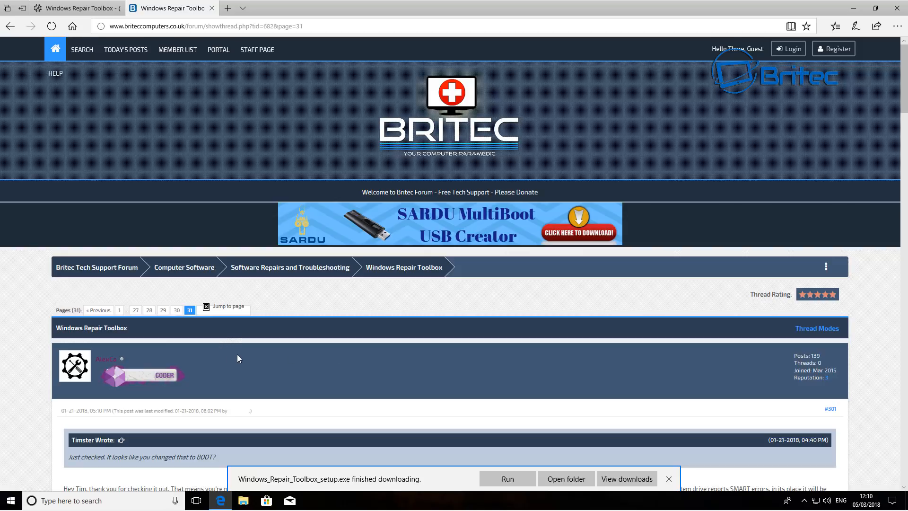
mouse_move(116, 310)
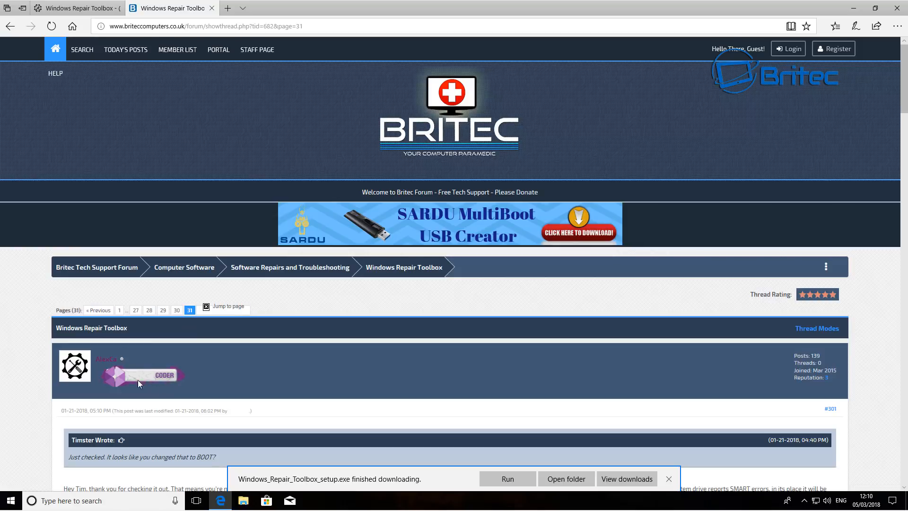
mouse_move(218, 366)
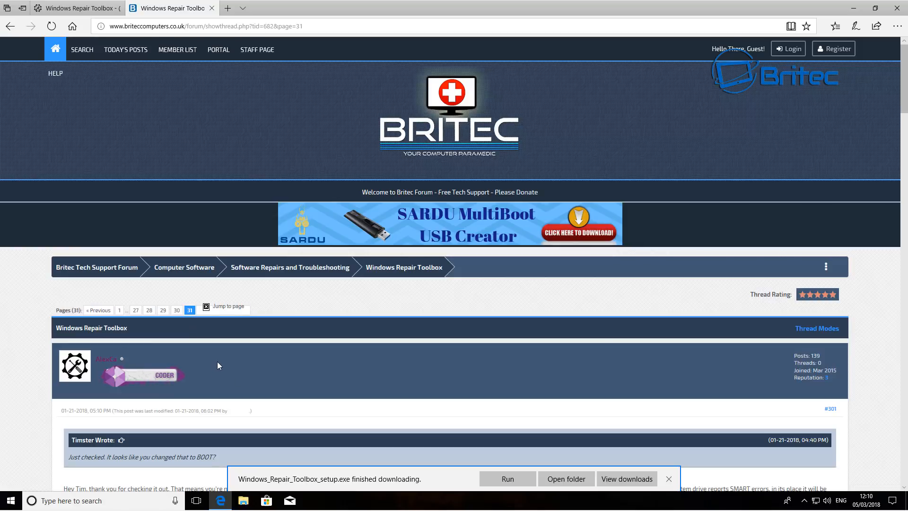
mouse_move(238, 351)
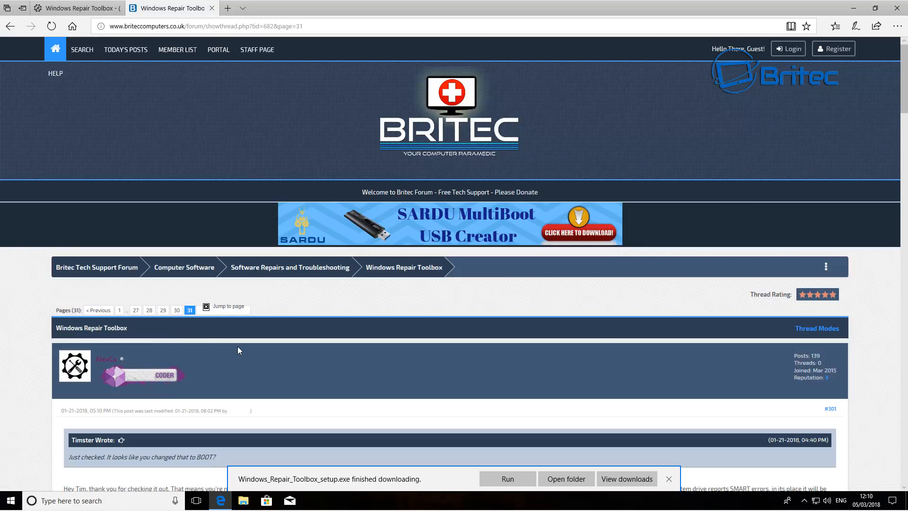
mouse_move(199, 368)
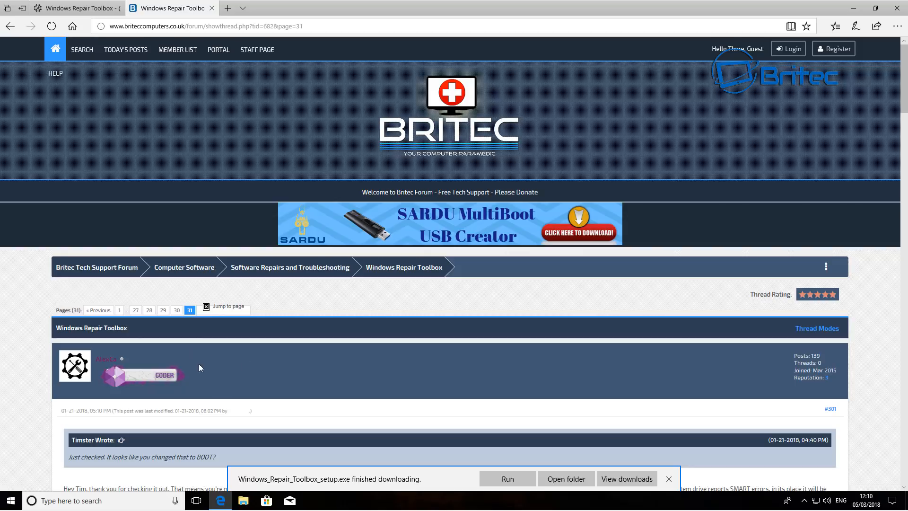
mouse_move(98, 310)
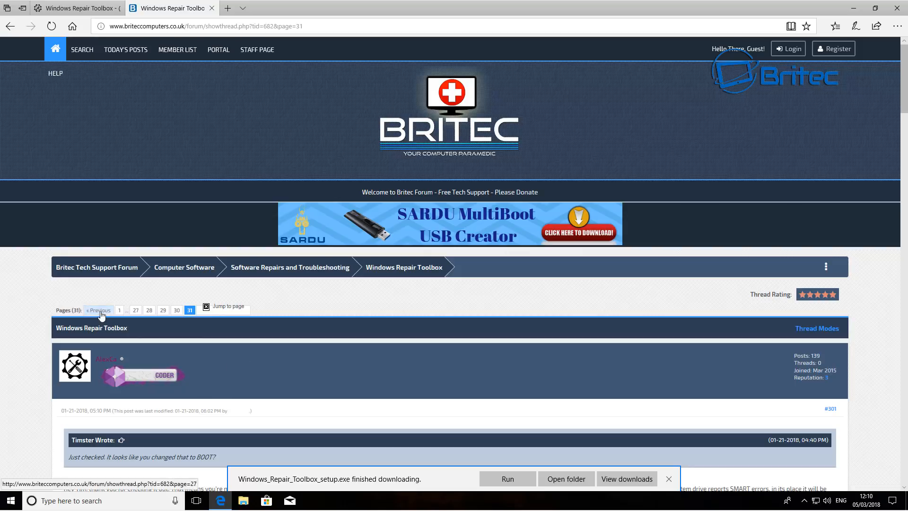
mouse_move(246, 371)
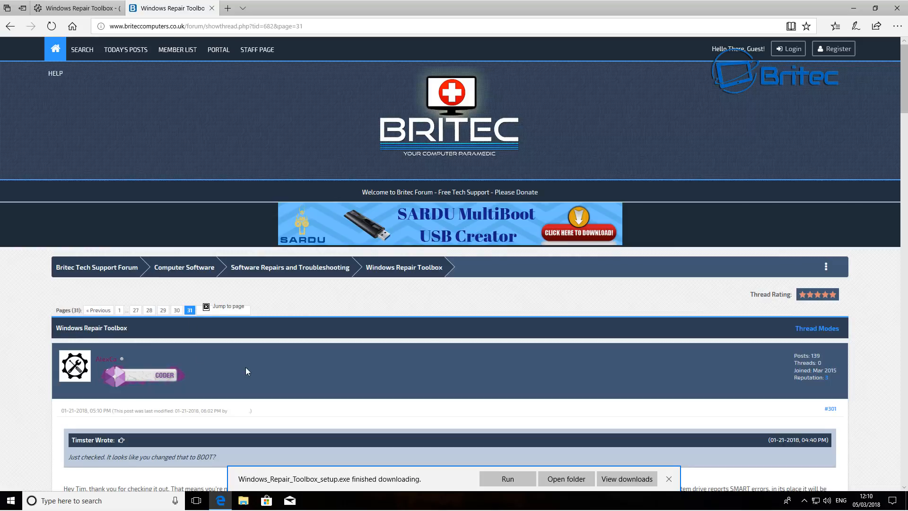
scroll(down, 3)
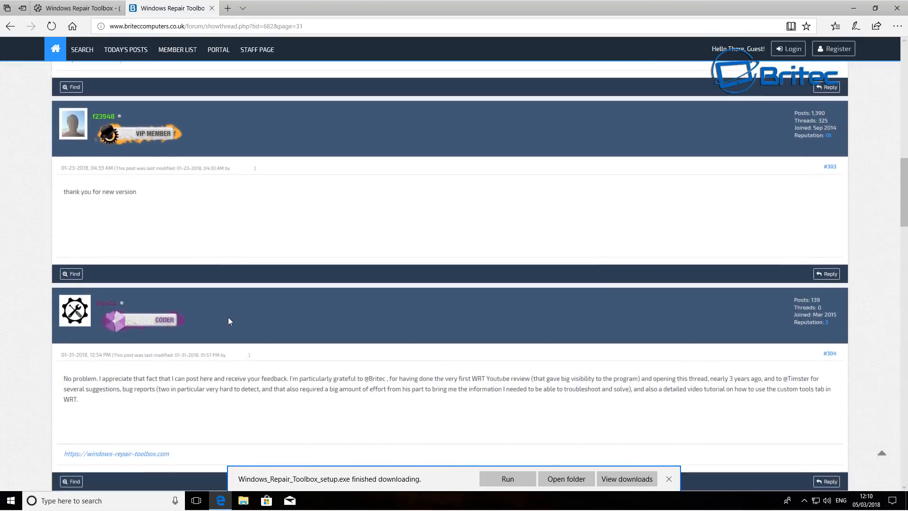
scroll(down, 3)
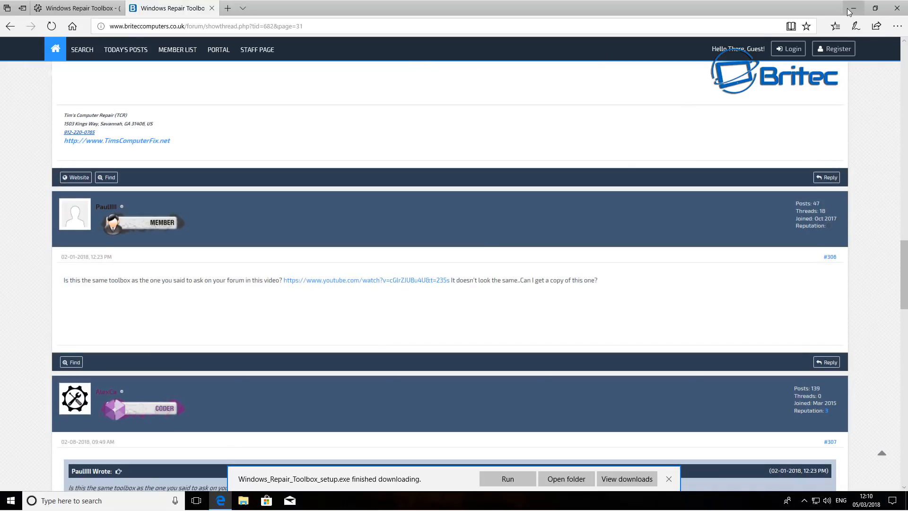
Step: Run the Windows Repair Toolbox installer, accept the license, and finish with launch enabled
click(852, 8)
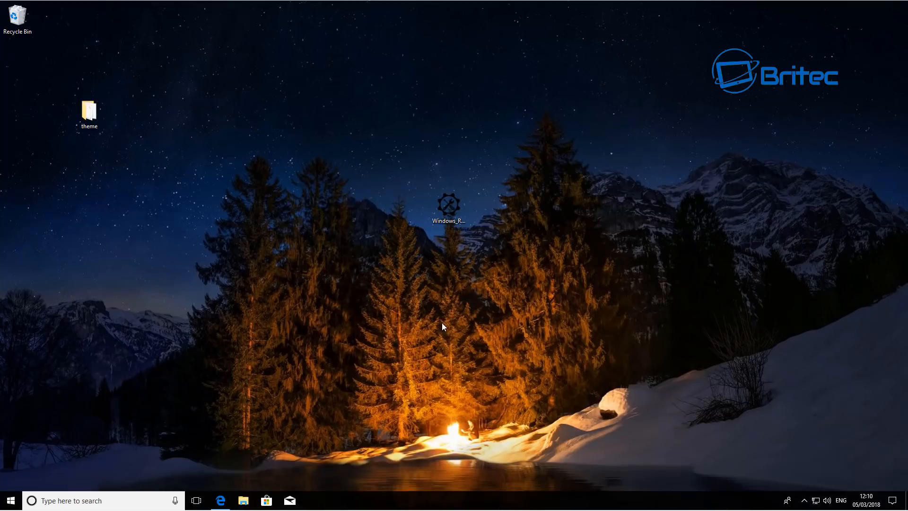
mouse_move(450, 205)
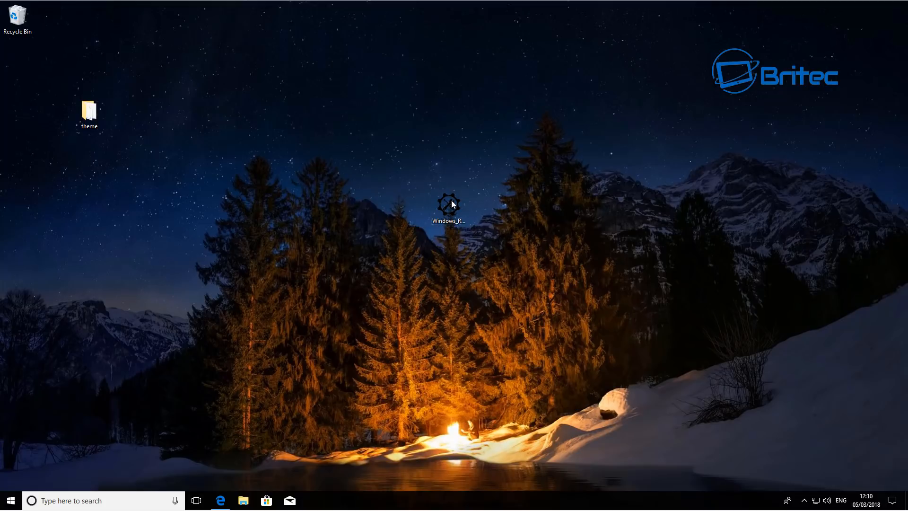
double_click(449, 204)
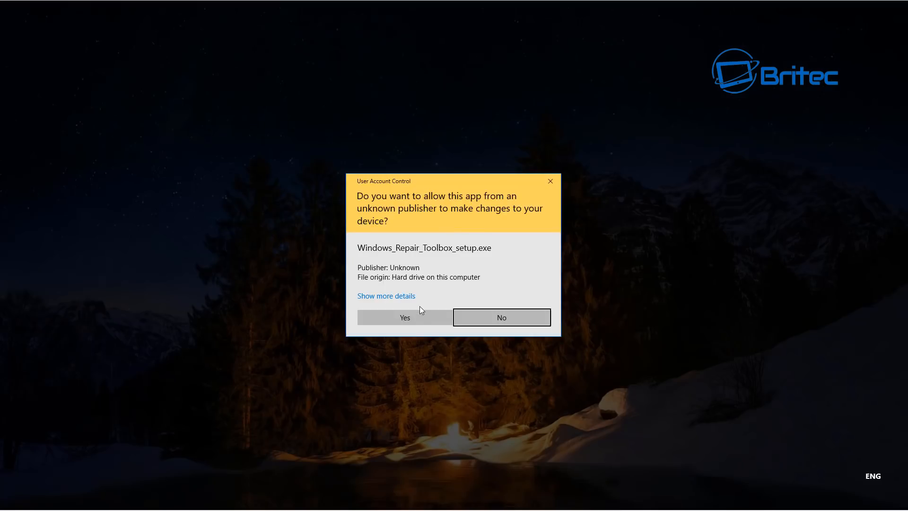
mouse_move(404, 322)
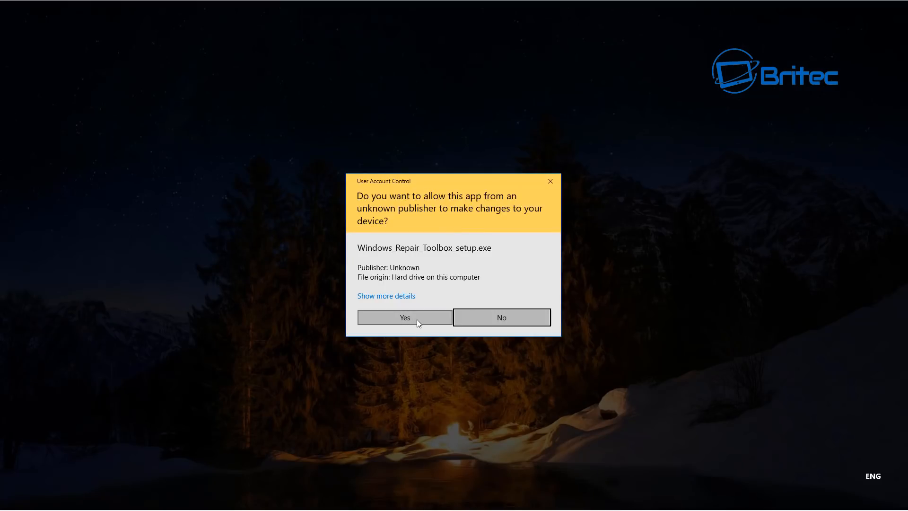
click(405, 317)
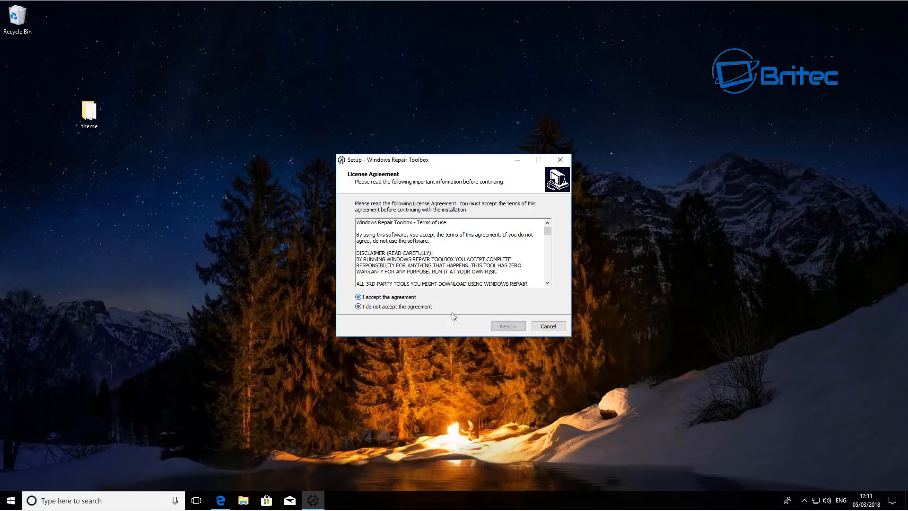
click(508, 325)
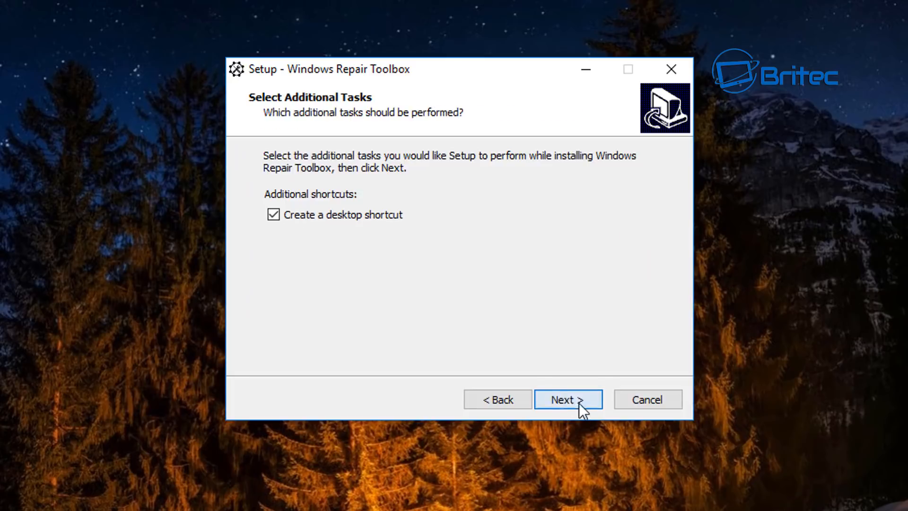
click(567, 399)
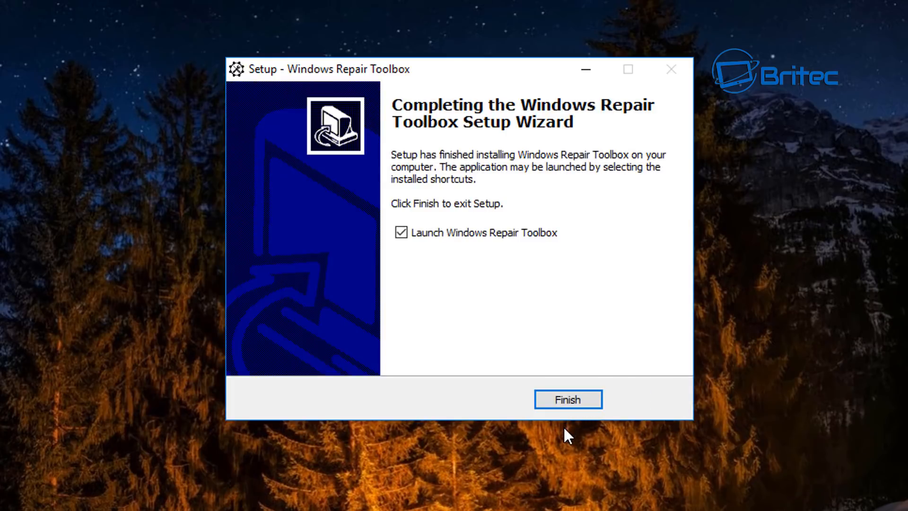
mouse_move(393, 258)
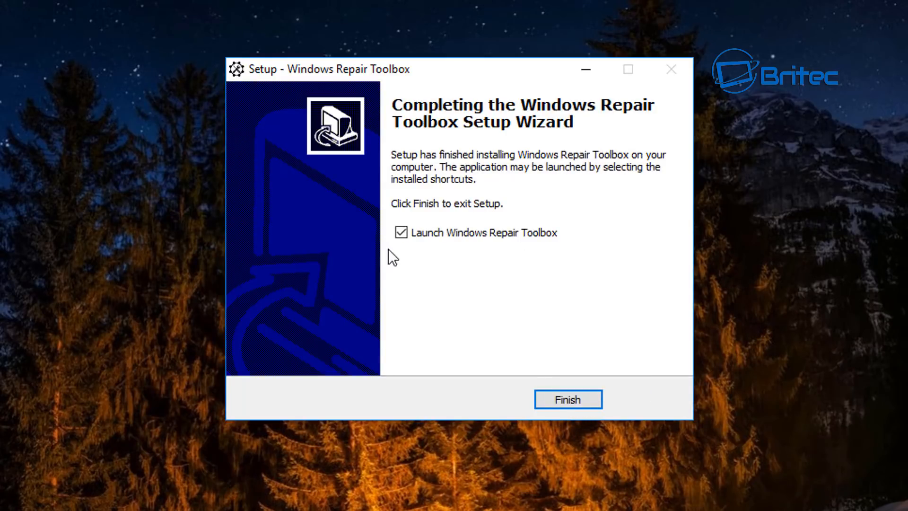
click(568, 399)
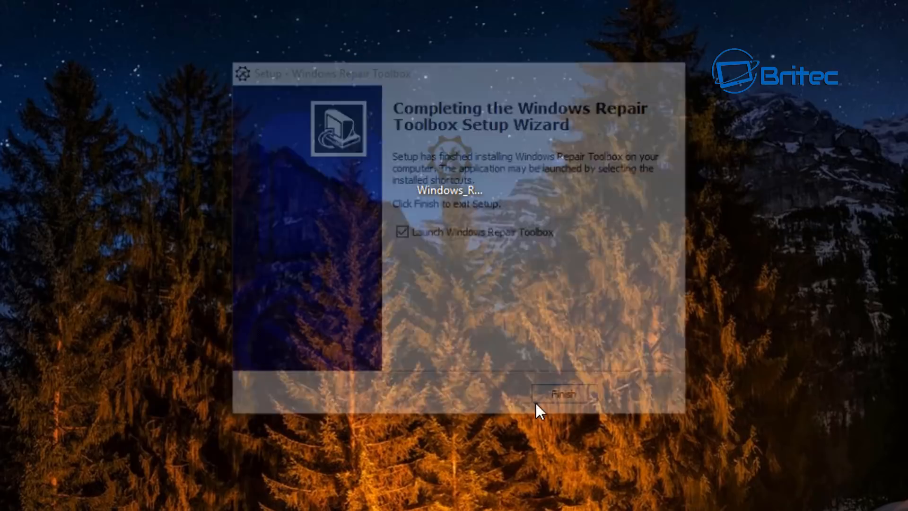
Step: Dismiss the CPU temperature warning and the Definitions Update message
click(563, 394)
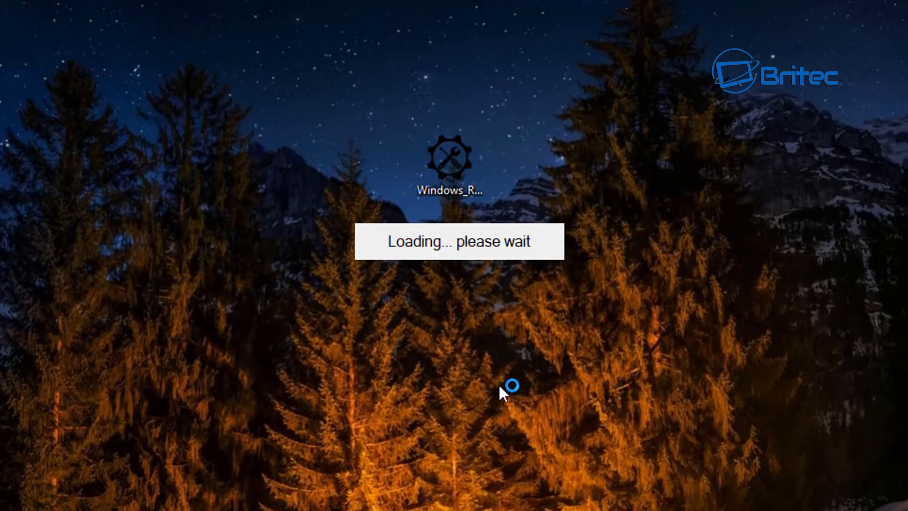
mouse_move(463, 278)
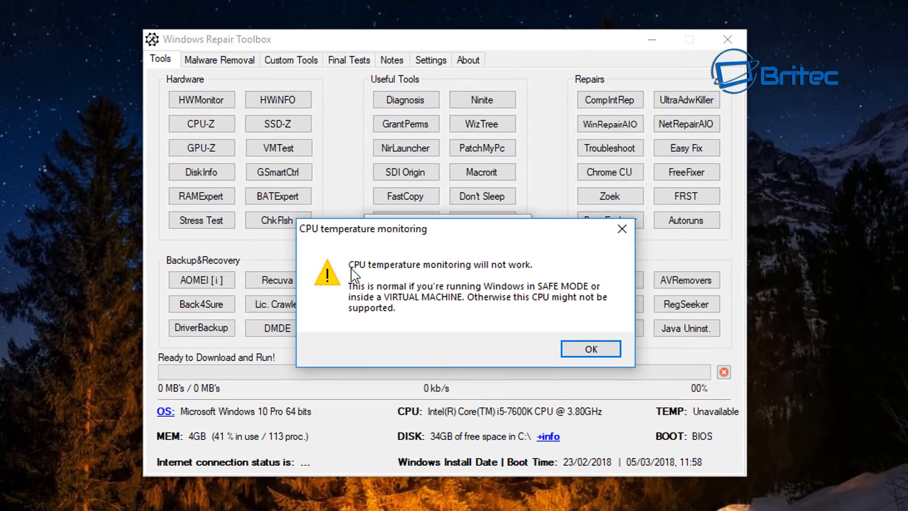
mouse_move(516, 338)
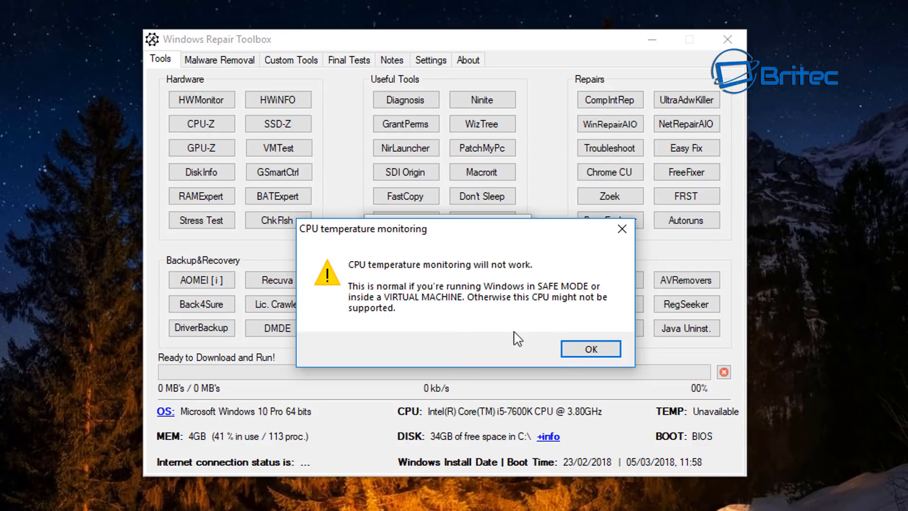
mouse_move(421, 278)
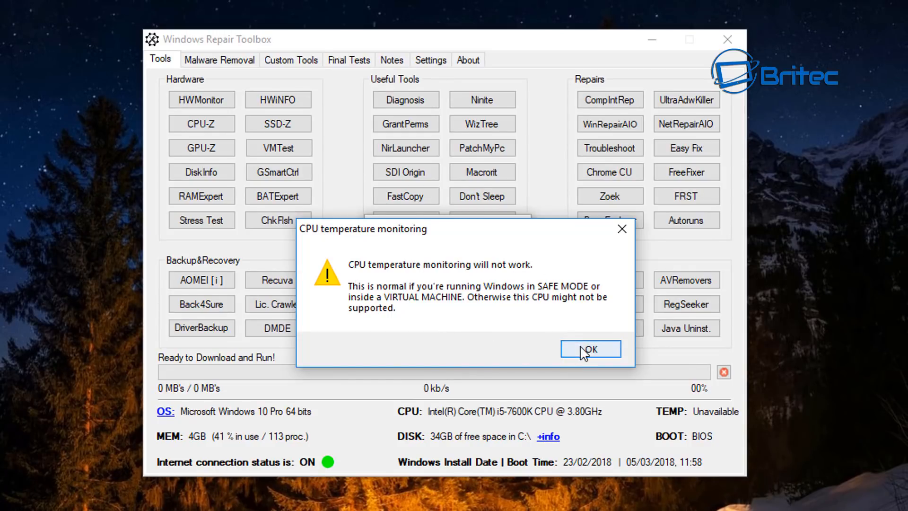
click(590, 349)
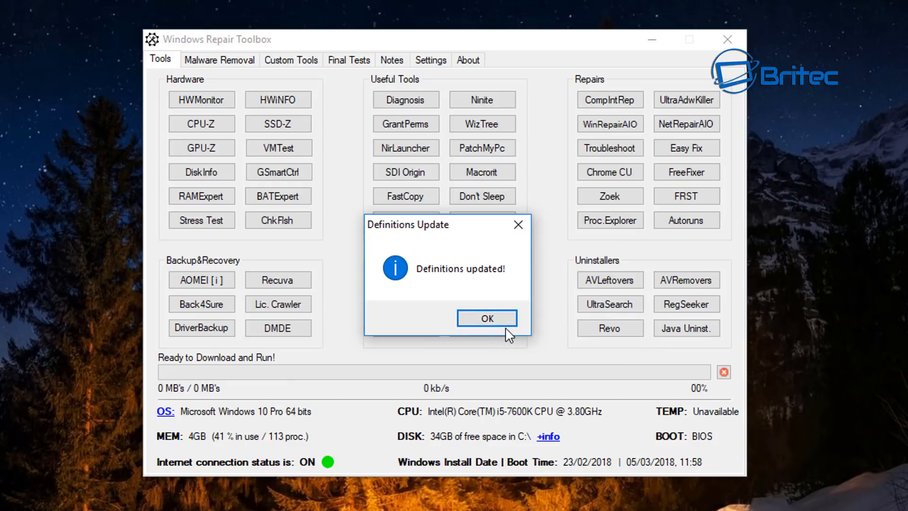
click(486, 319)
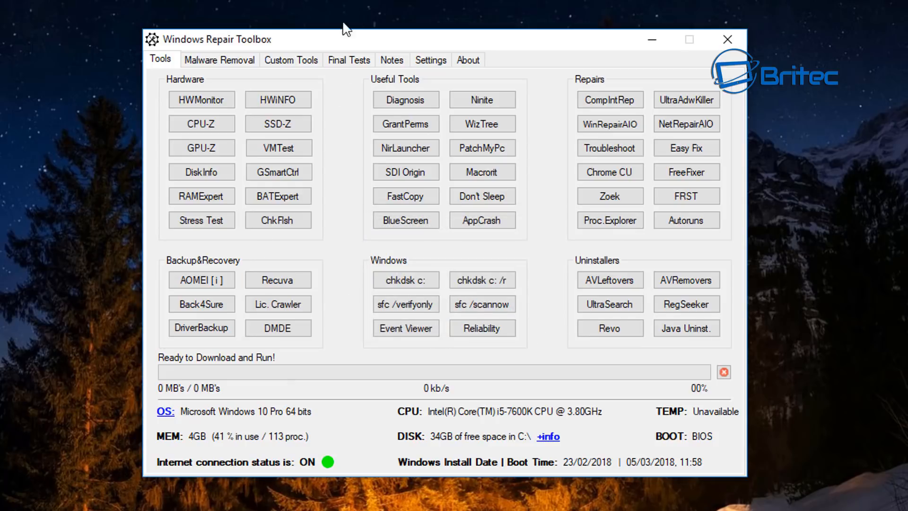
mouse_move(238, 255)
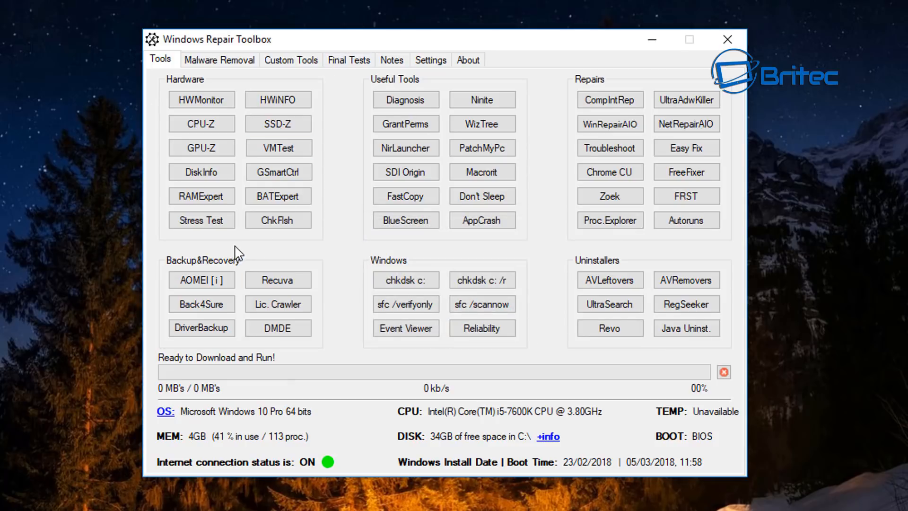
mouse_move(227, 78)
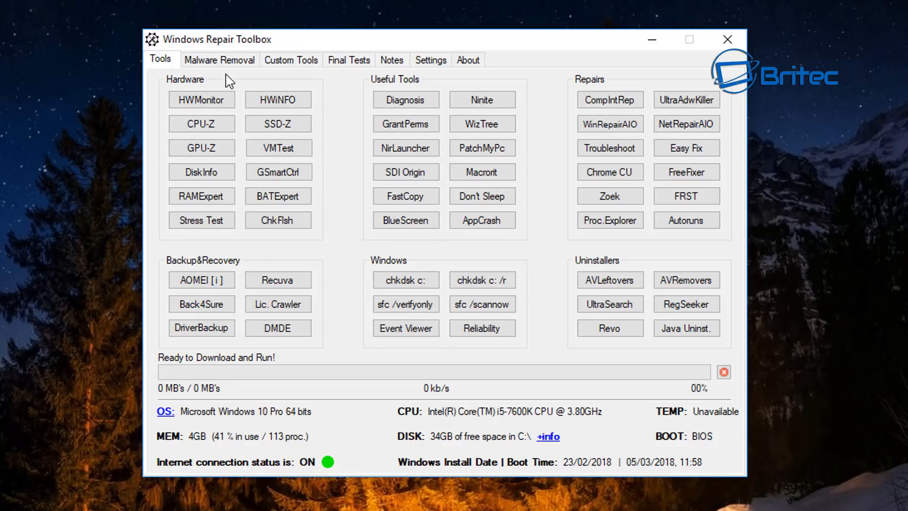
mouse_move(150, 73)
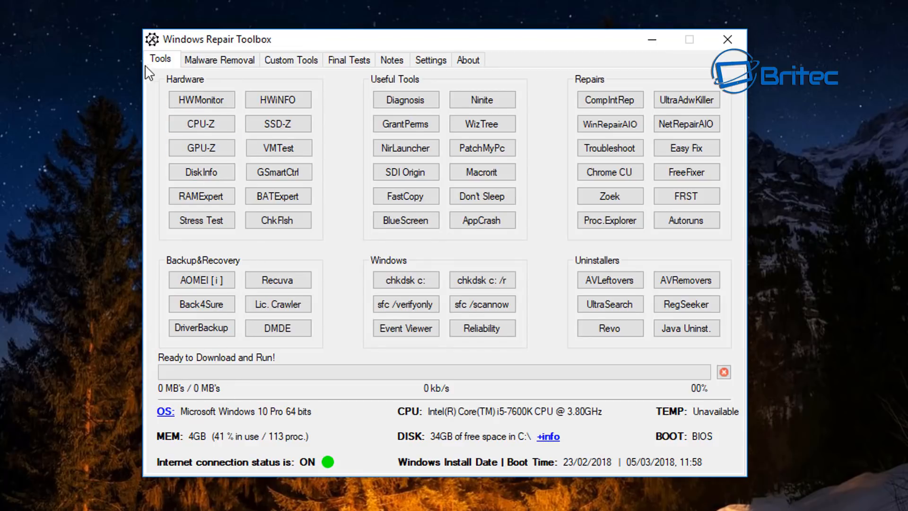
mouse_move(162, 70)
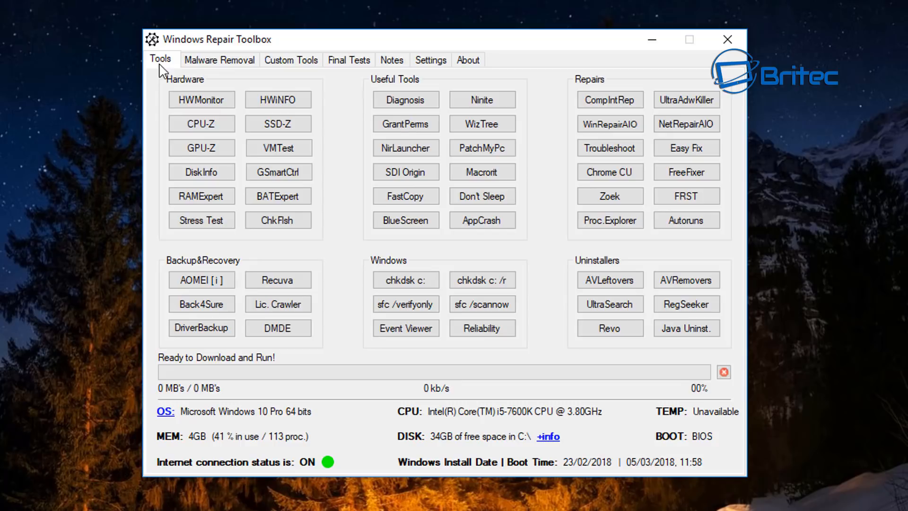
mouse_move(680, 158)
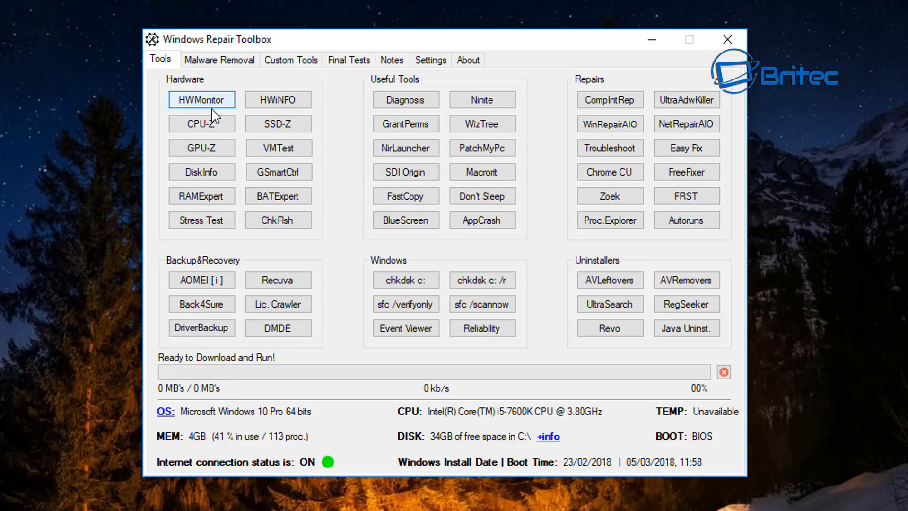
mouse_move(278, 99)
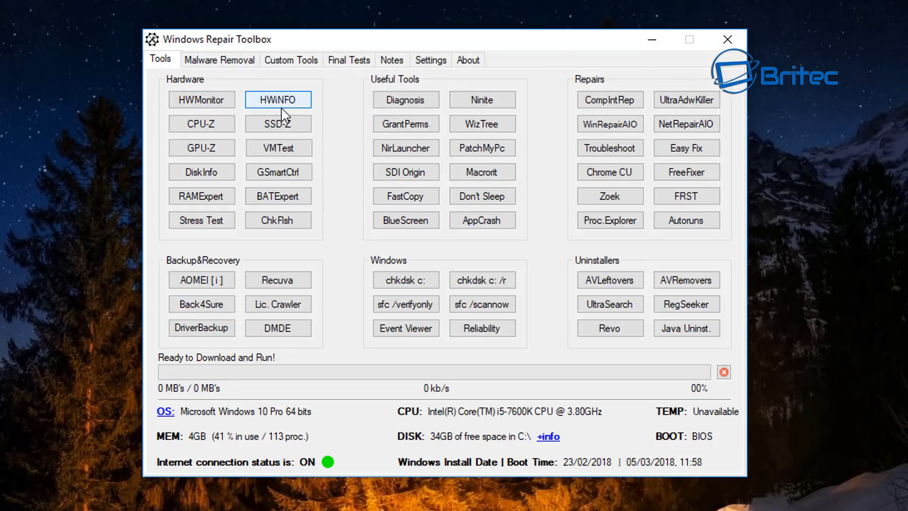
mouse_move(202, 124)
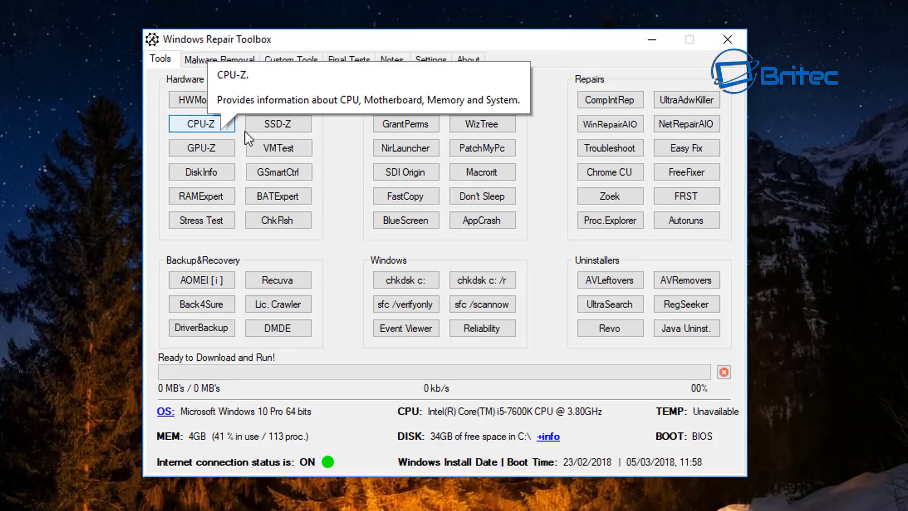
mouse_move(281, 139)
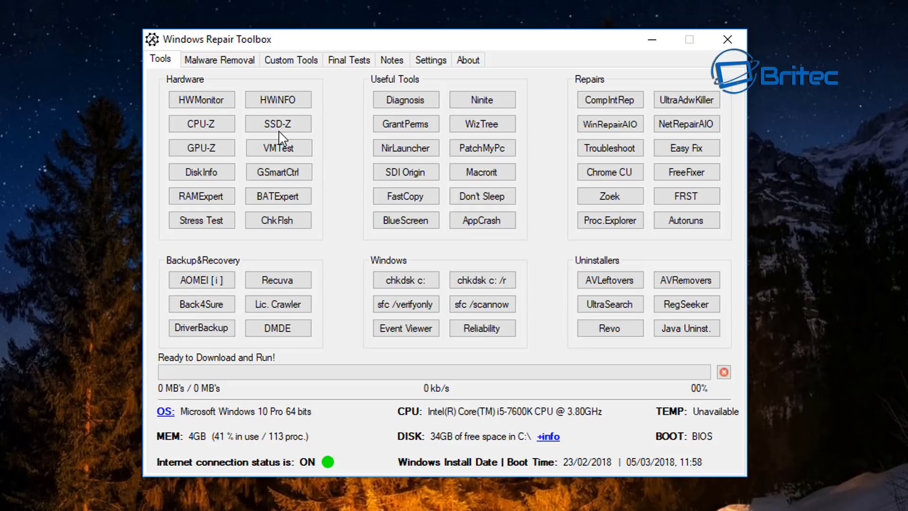
Step: Start GPU-Z from the toolbox's Hardware tools
click(202, 147)
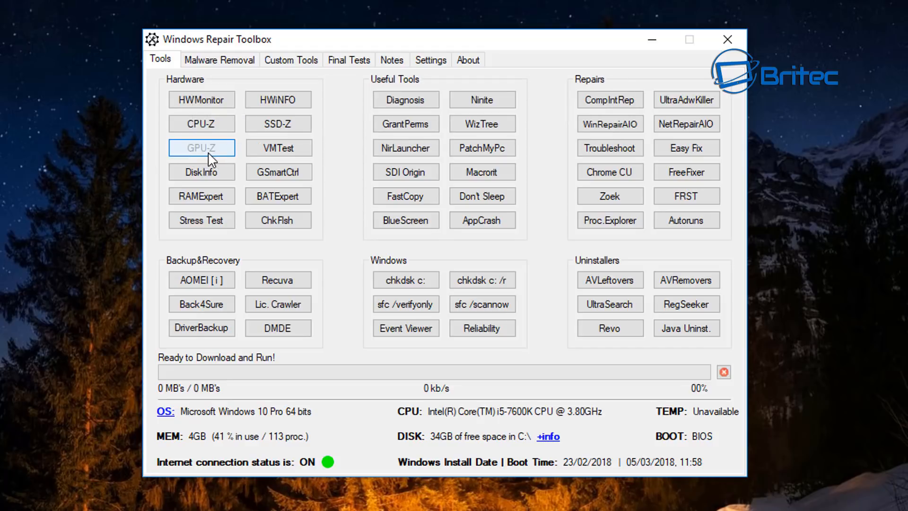
Step: Install the downloaded GPU-Z with a desktop shortcut and close its finished setup
click(201, 148)
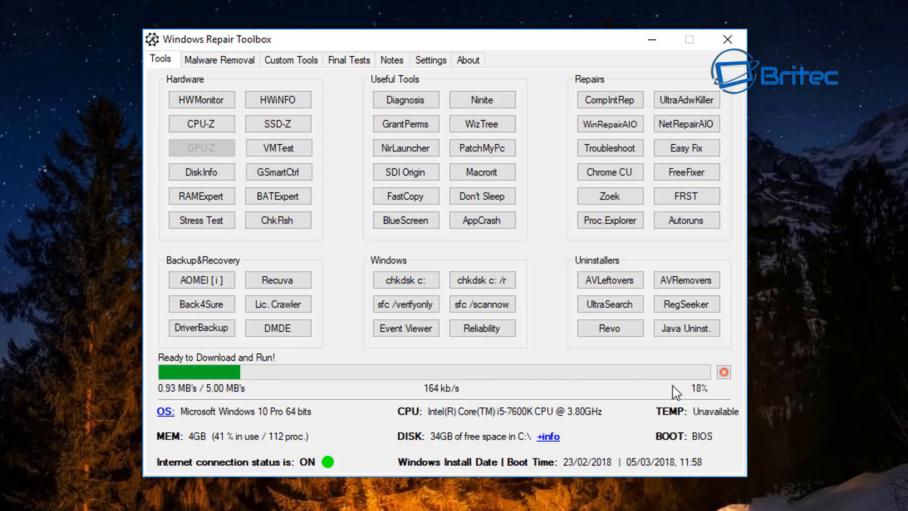
mouse_move(633, 345)
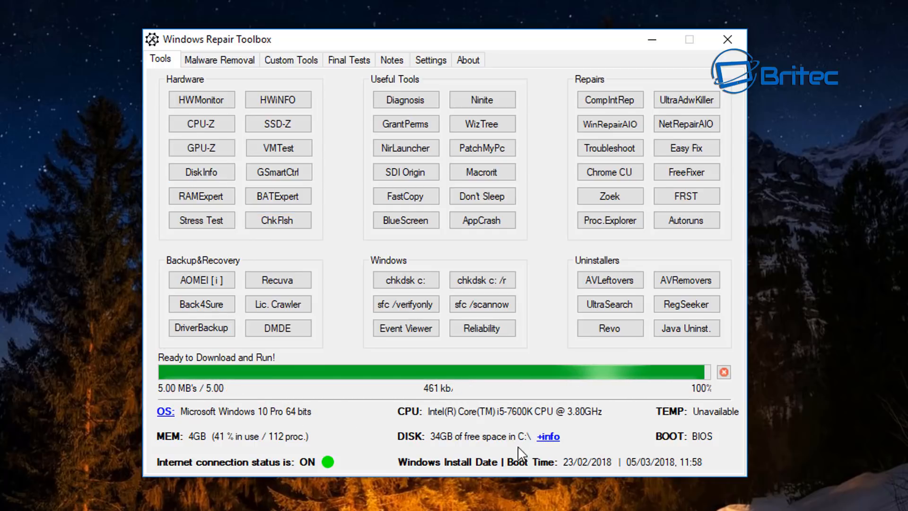
click(201, 147)
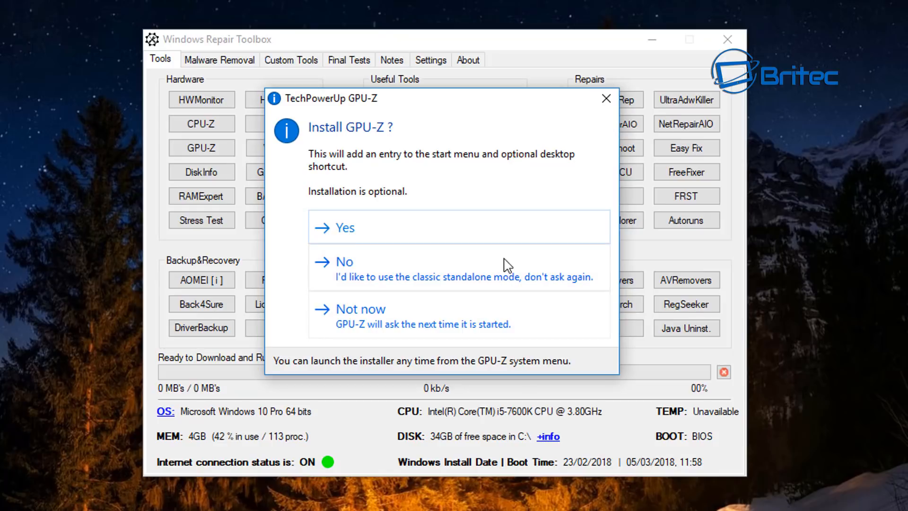
click(345, 227)
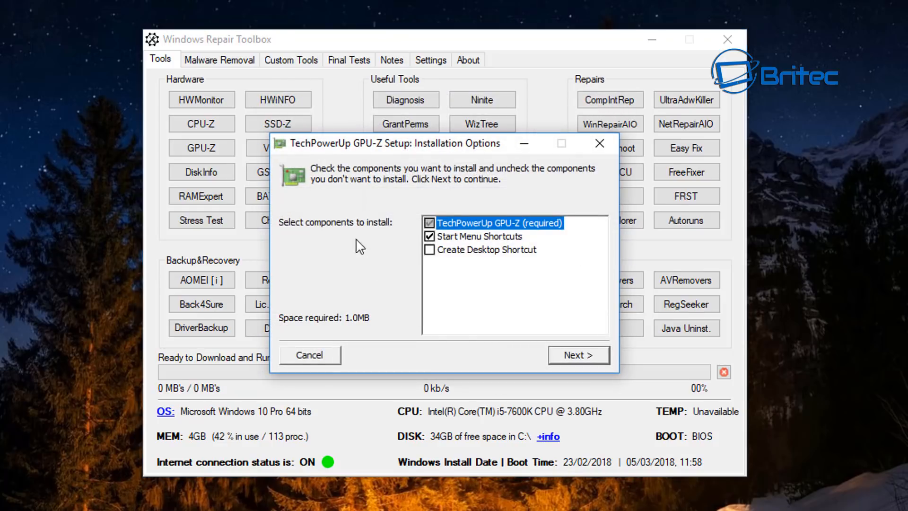
click(430, 249)
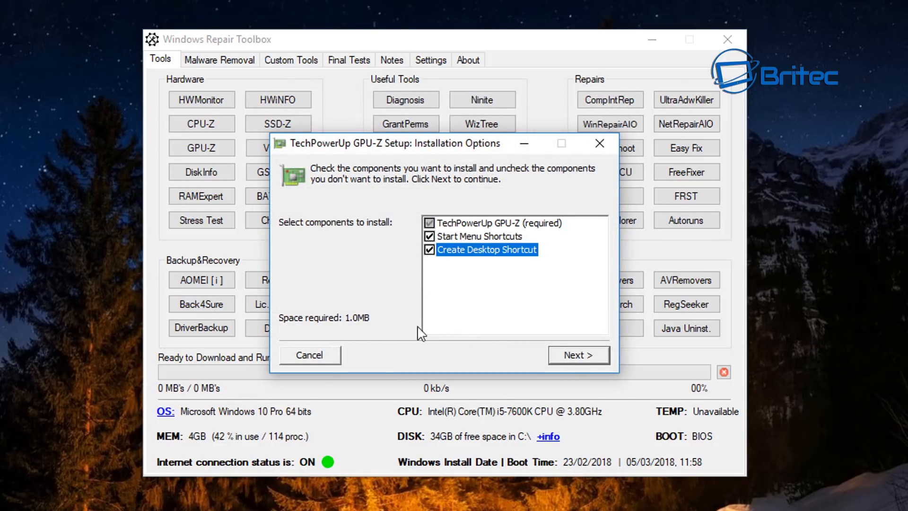
click(579, 354)
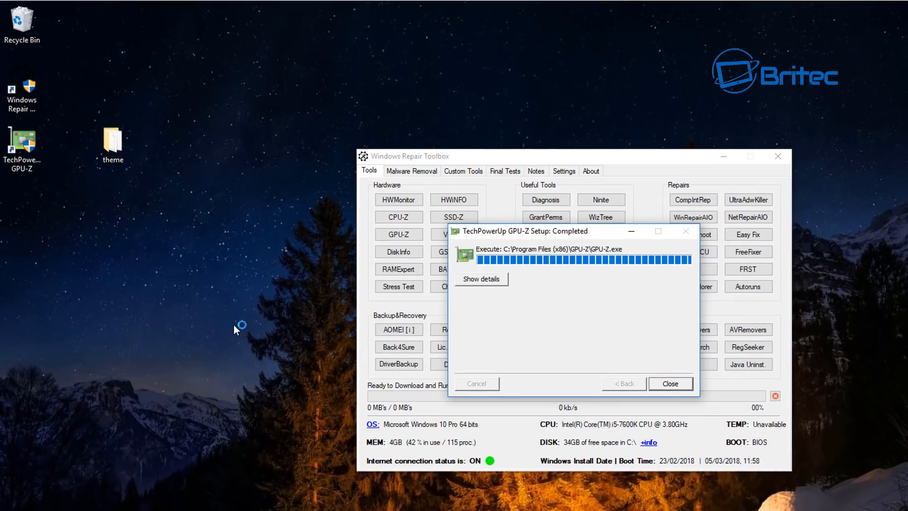
click(670, 384)
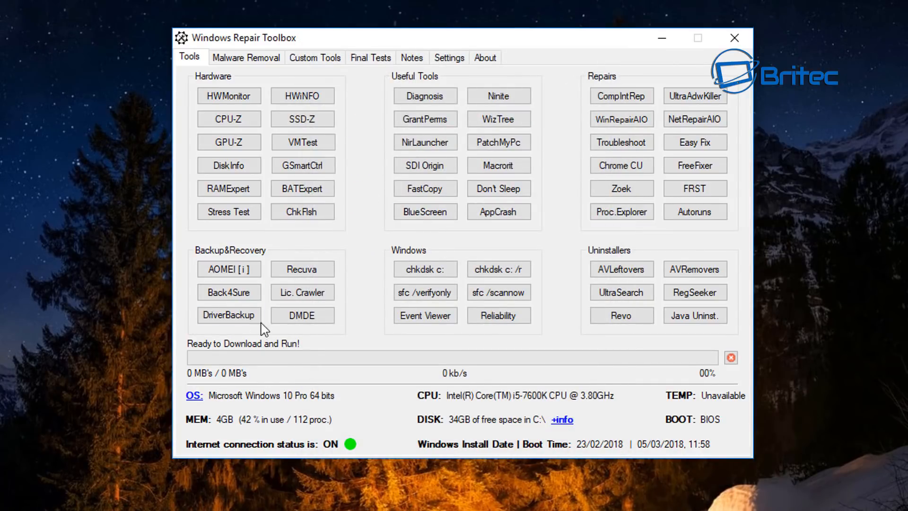
mouse_move(188, 178)
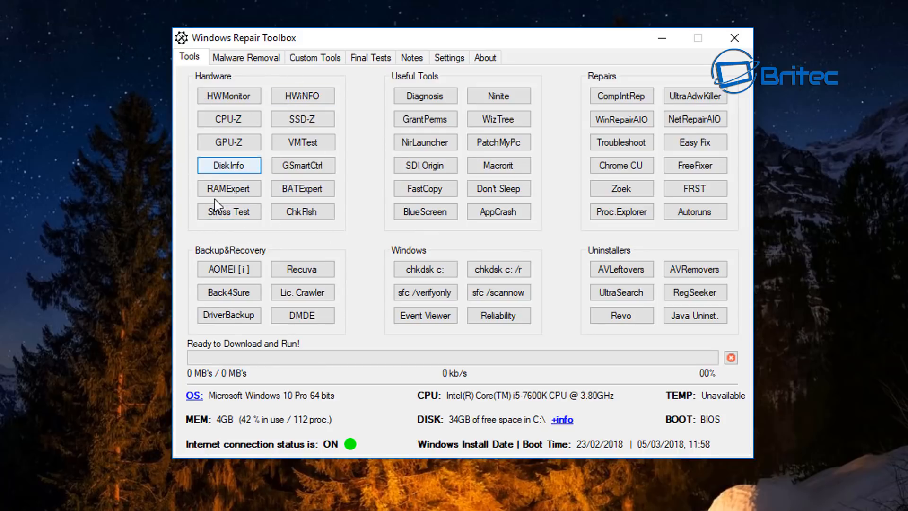
mouse_move(208, 243)
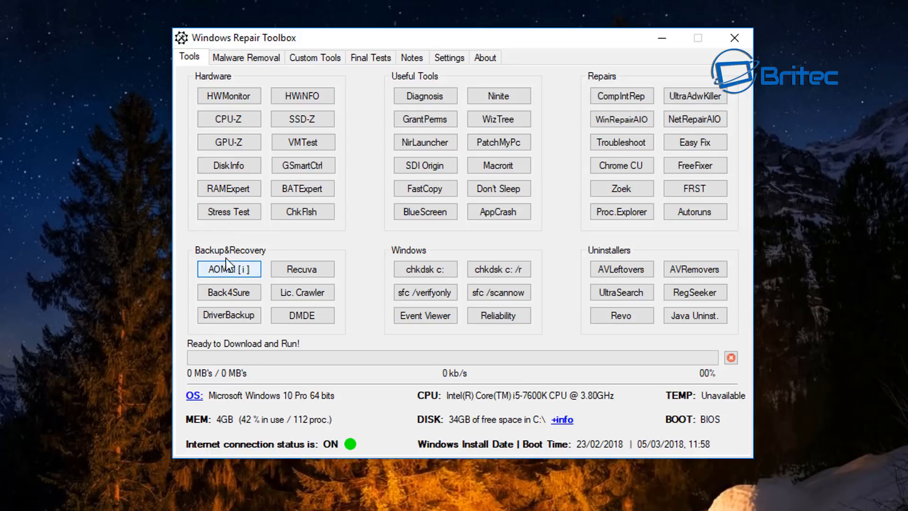
mouse_move(229, 292)
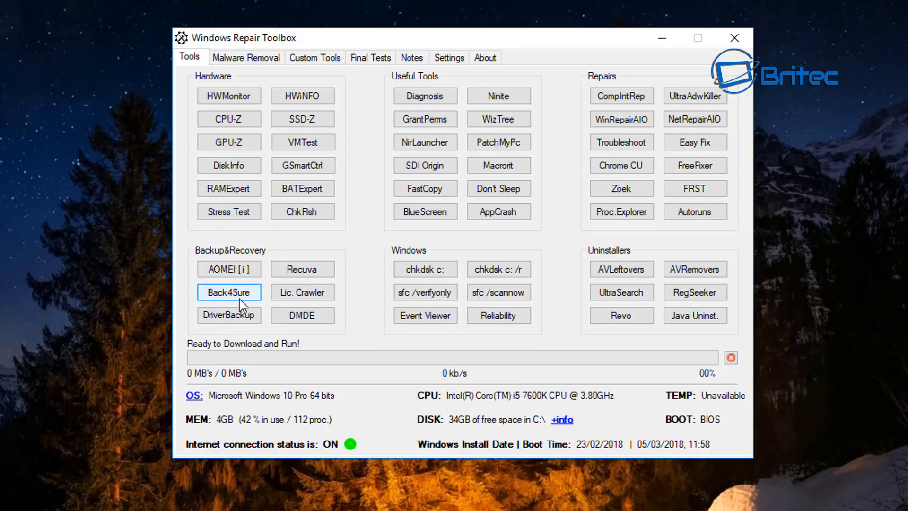
mouse_move(229, 268)
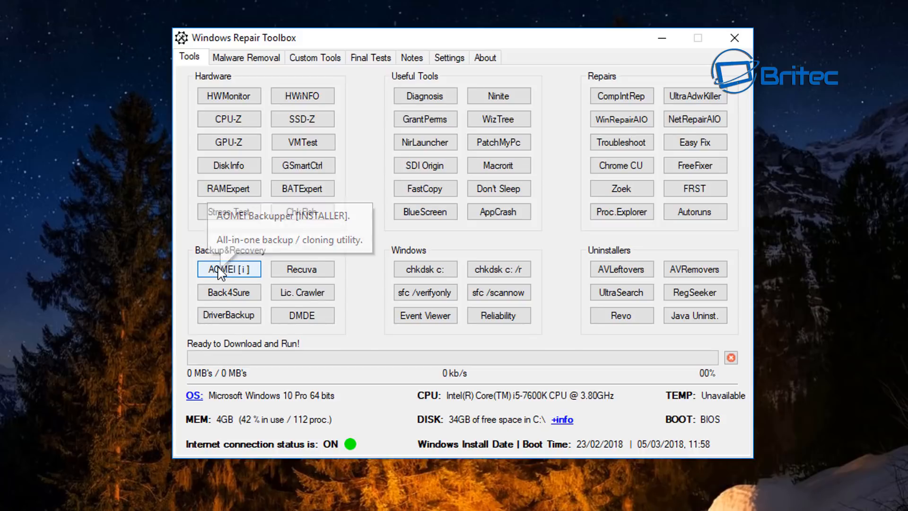
Step: Start downloading the AOMEI Backupper installer and confirm proceeding
click(228, 269)
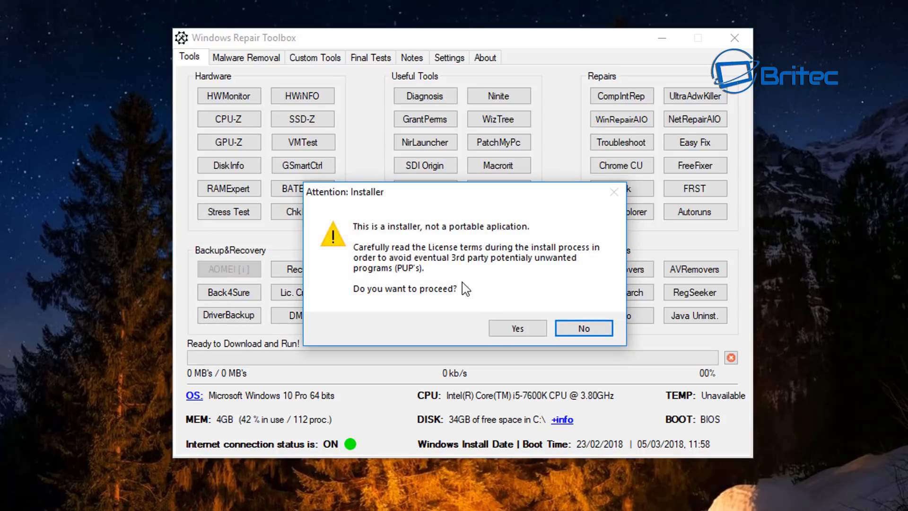
click(583, 328)
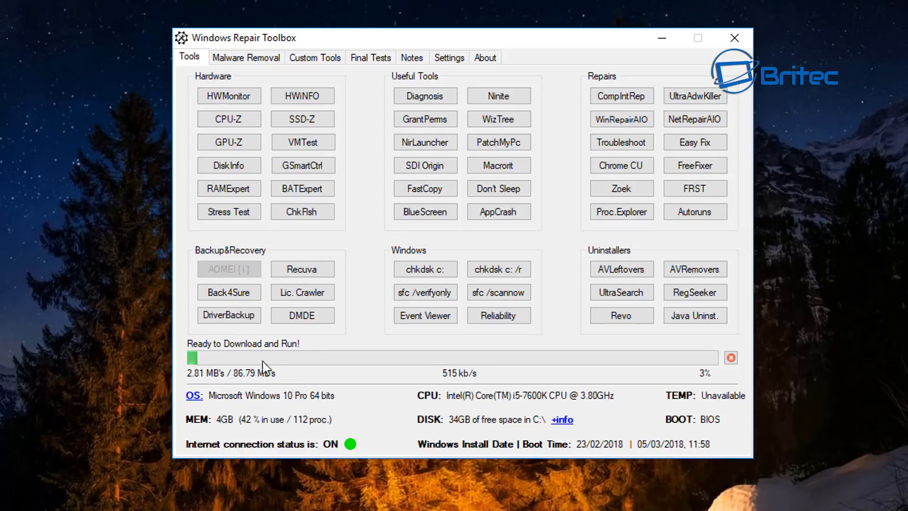
mouse_move(354, 307)
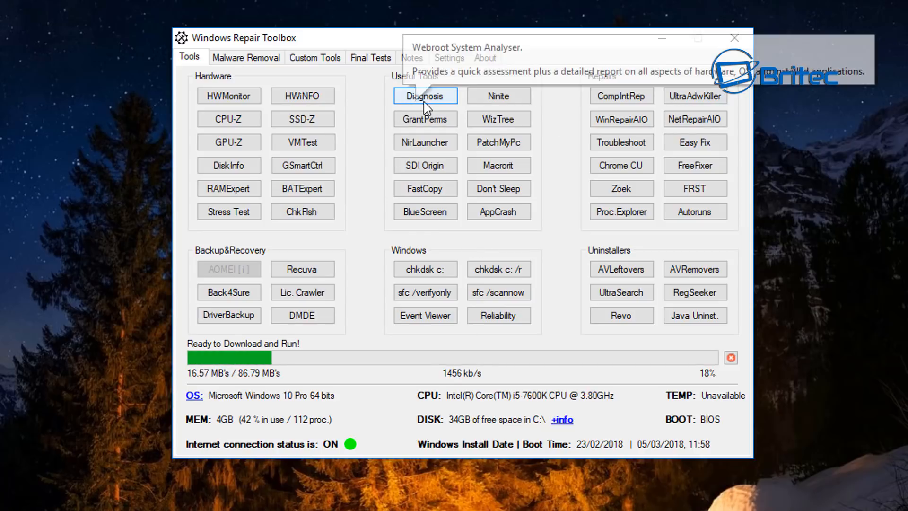
mouse_move(497, 95)
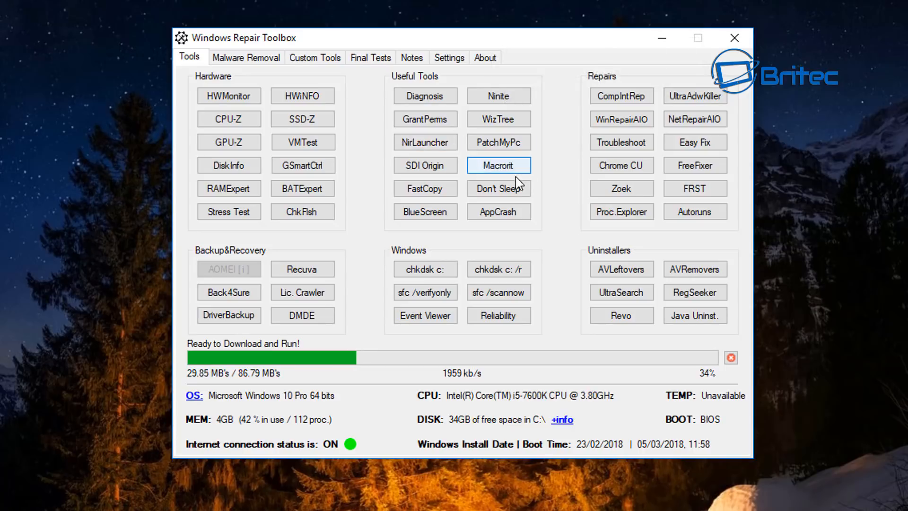
mouse_move(565, 134)
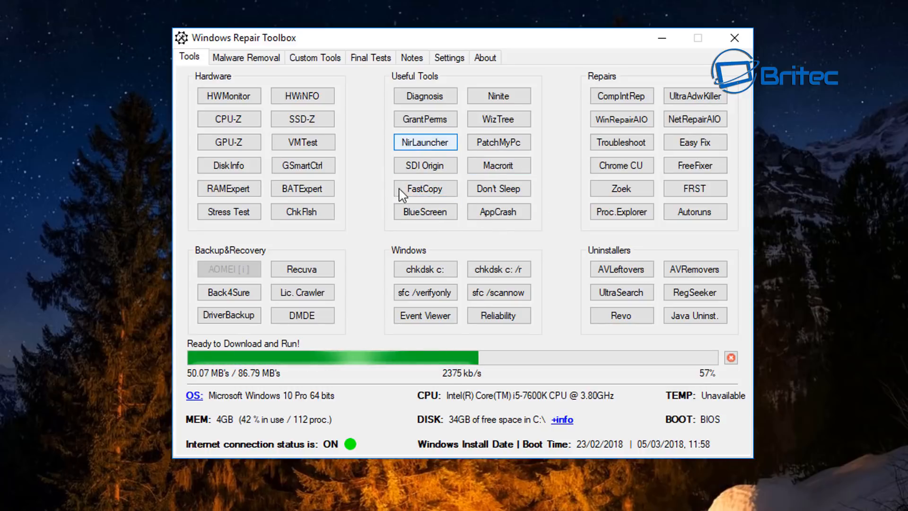
mouse_move(444, 292)
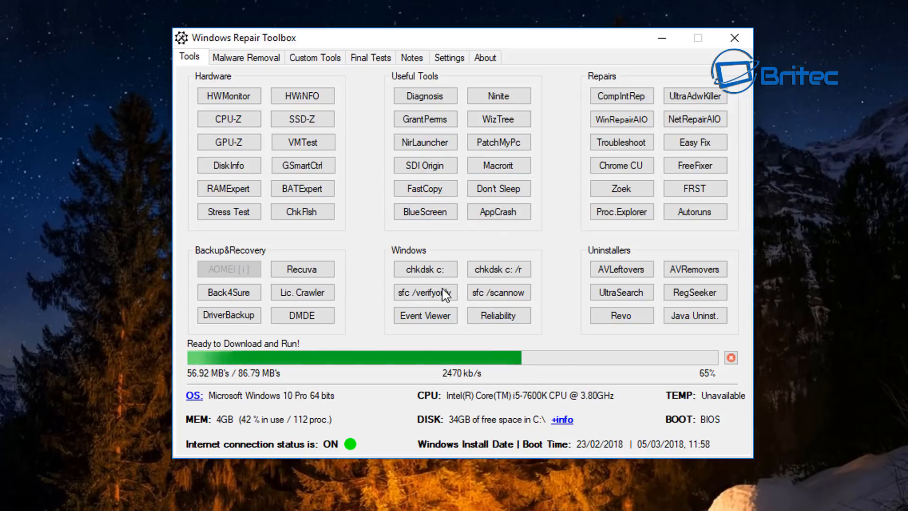
mouse_move(425, 269)
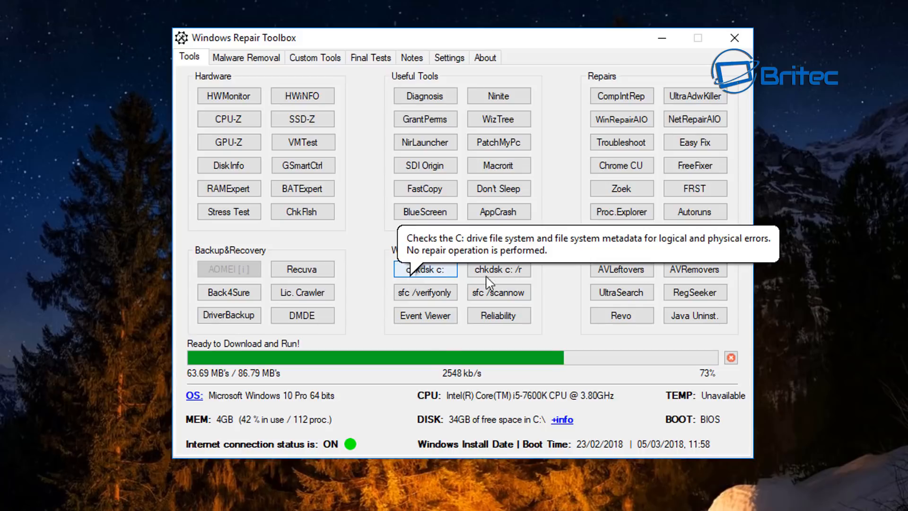
mouse_move(509, 281)
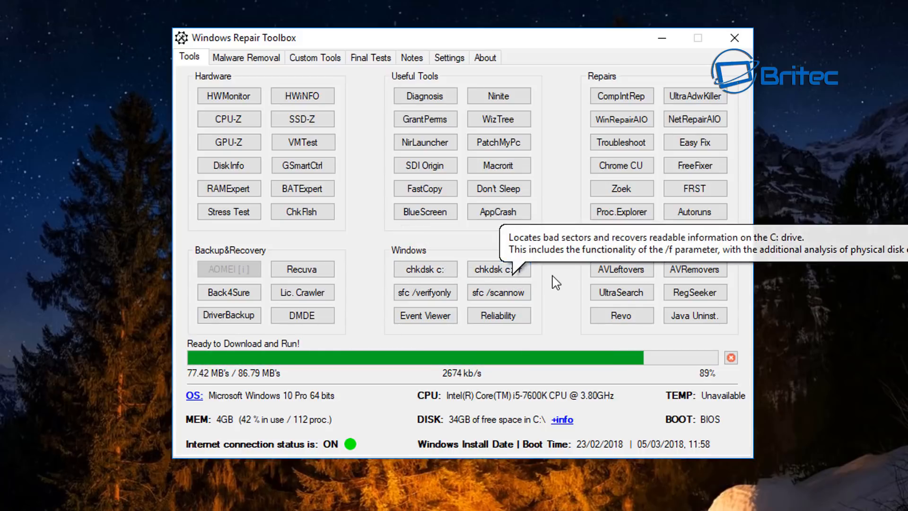
mouse_move(475, 302)
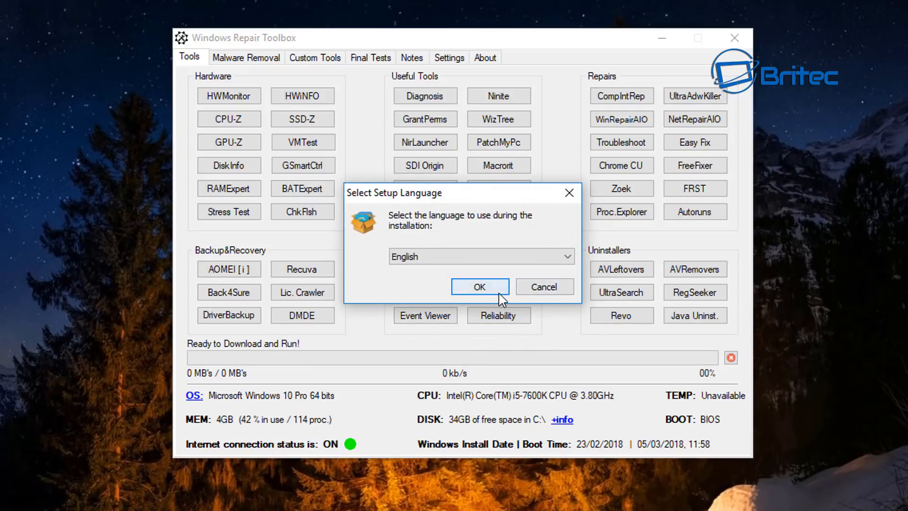
Step: Choose English, start Install Now for AOMEI Backupper Standard, and minimize the installer
click(479, 286)
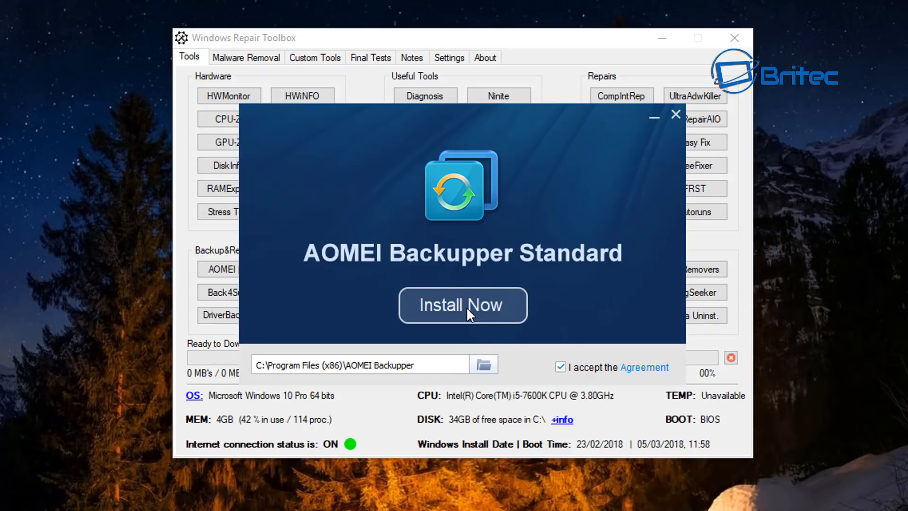
click(462, 305)
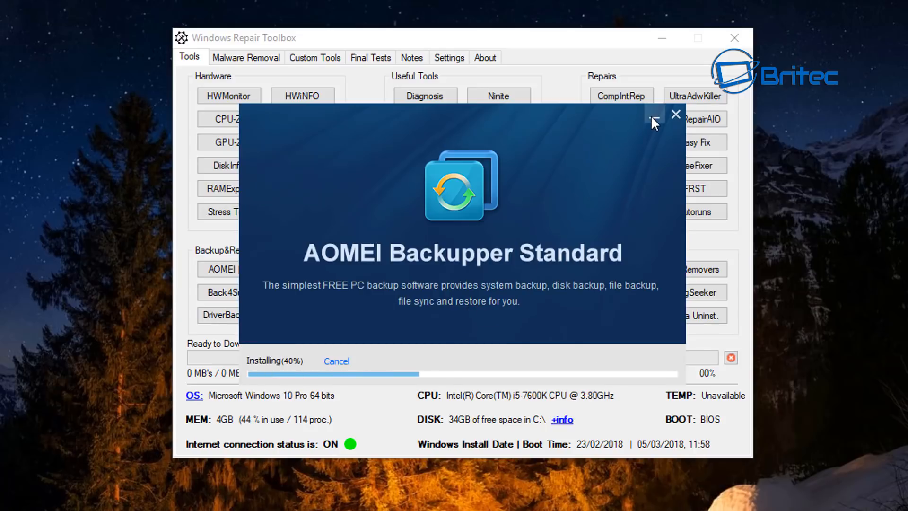
click(675, 114)
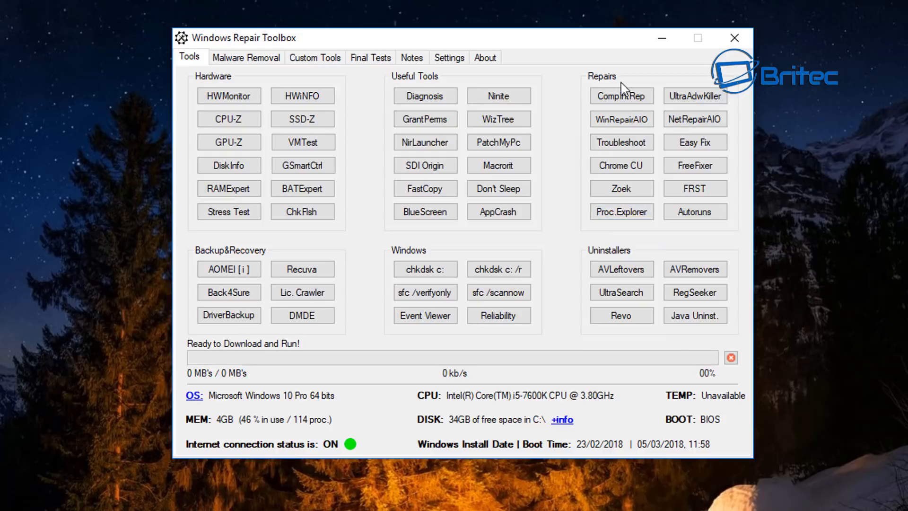
mouse_move(681, 74)
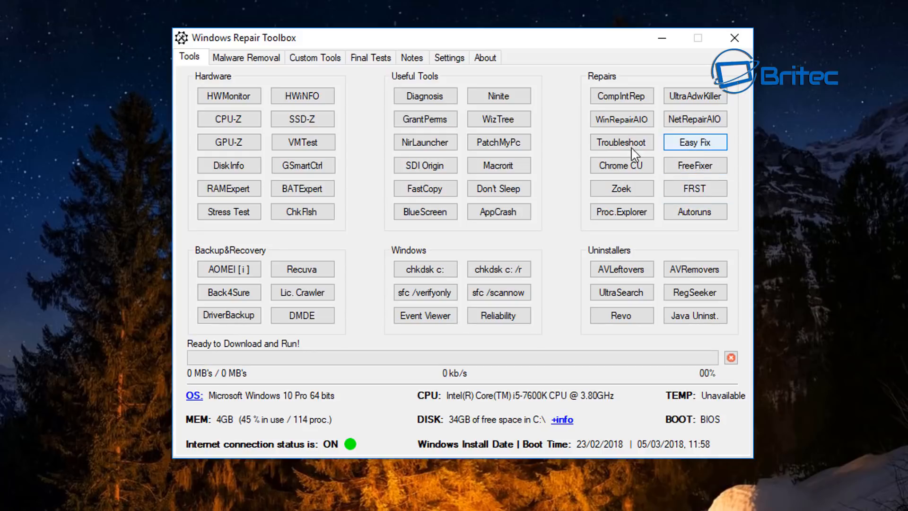
mouse_move(673, 231)
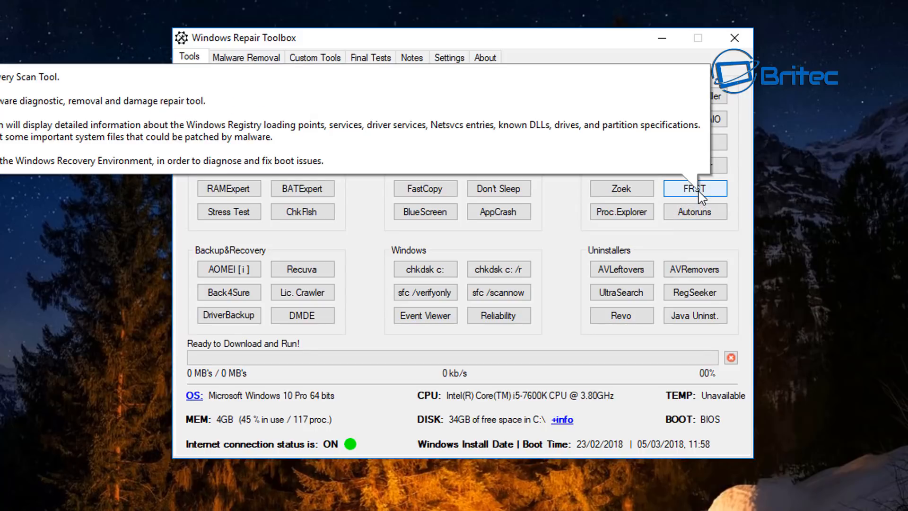
mouse_move(622, 189)
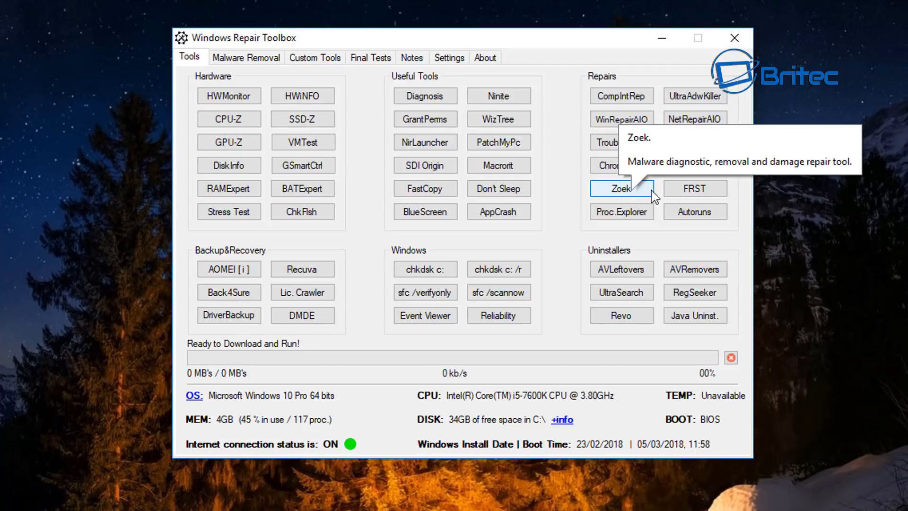
mouse_move(694, 211)
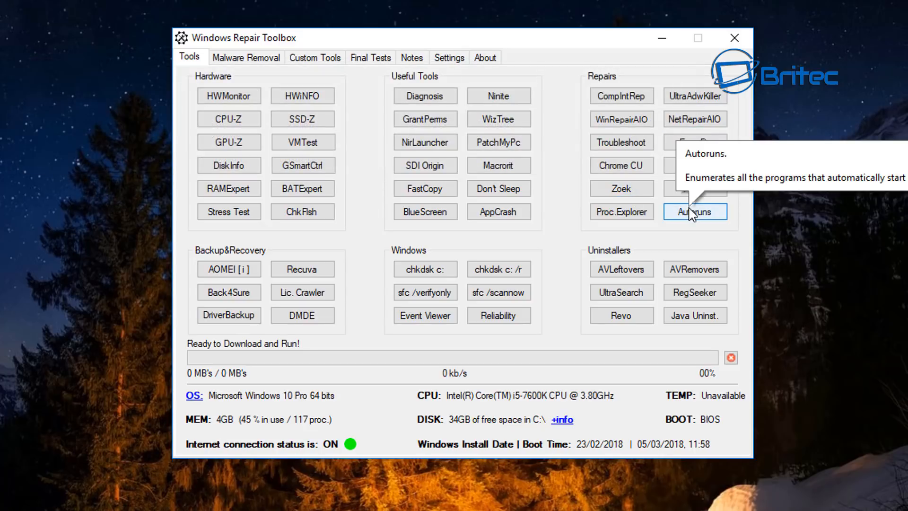
mouse_move(636, 257)
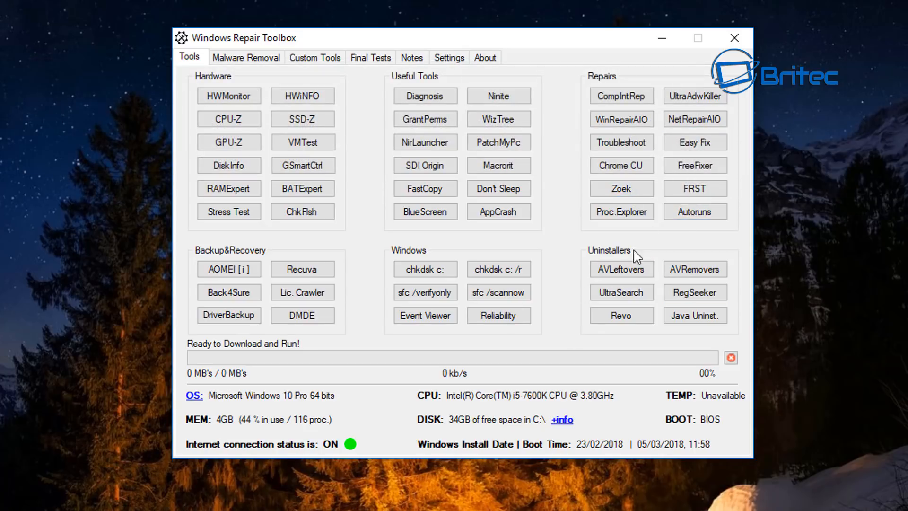
mouse_move(671, 291)
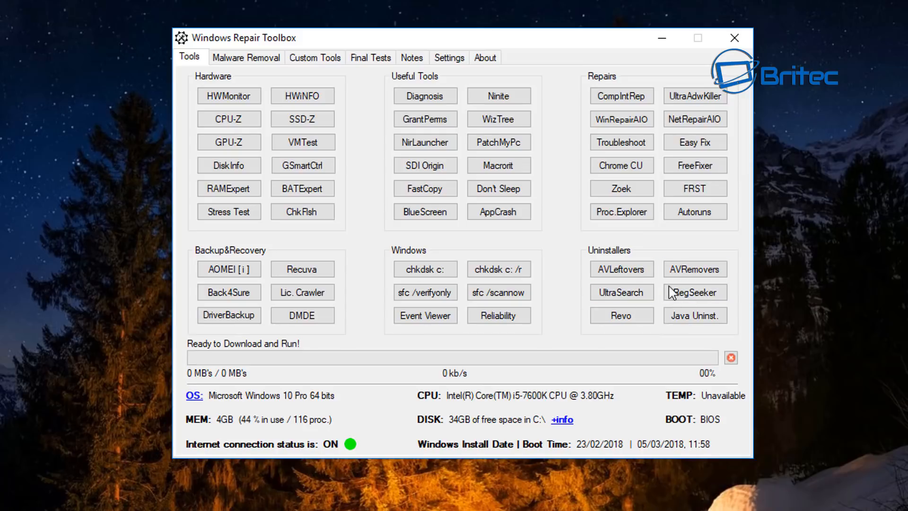
Step: Restore the finished AOMEI installer and choose Enjoy Now to launch AOMEI Backupper
click(228, 269)
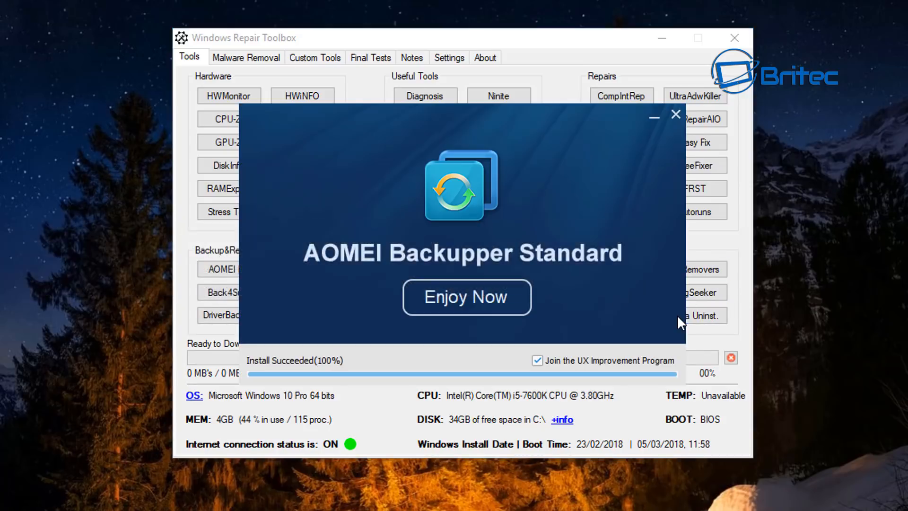
click(466, 297)
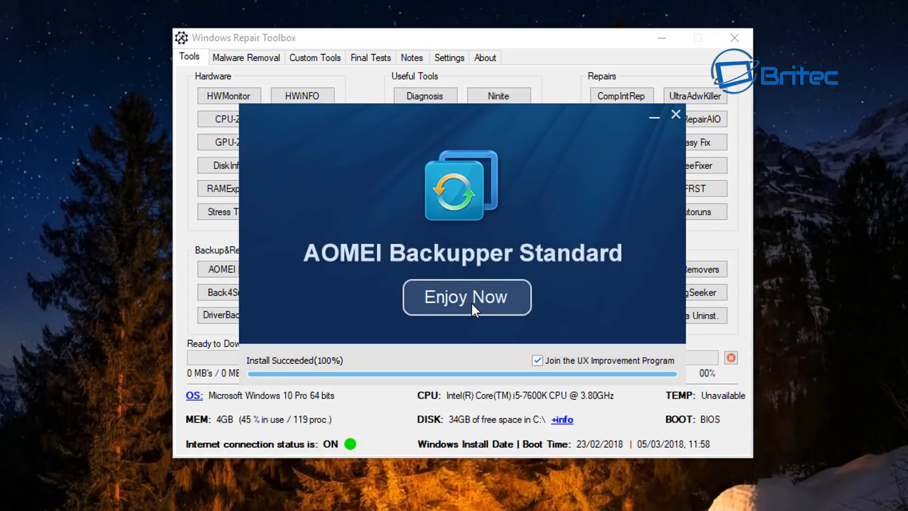
click(675, 114)
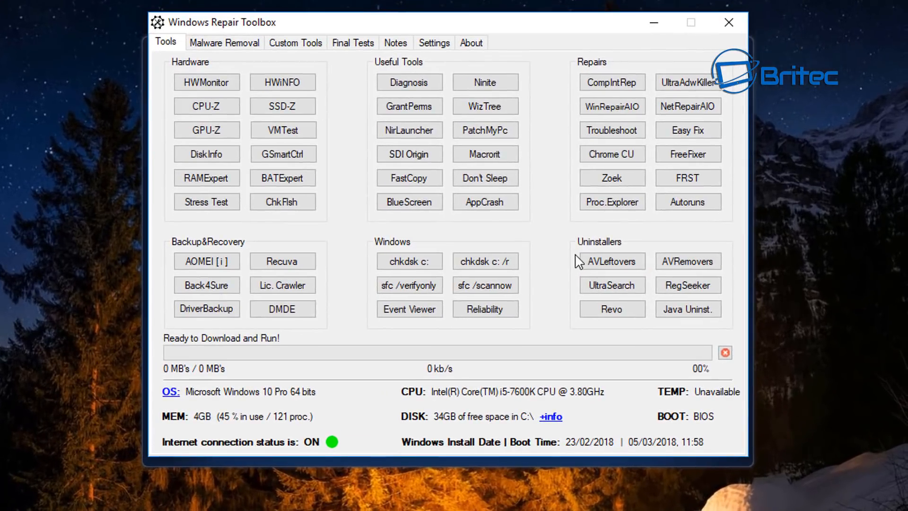
click(206, 261)
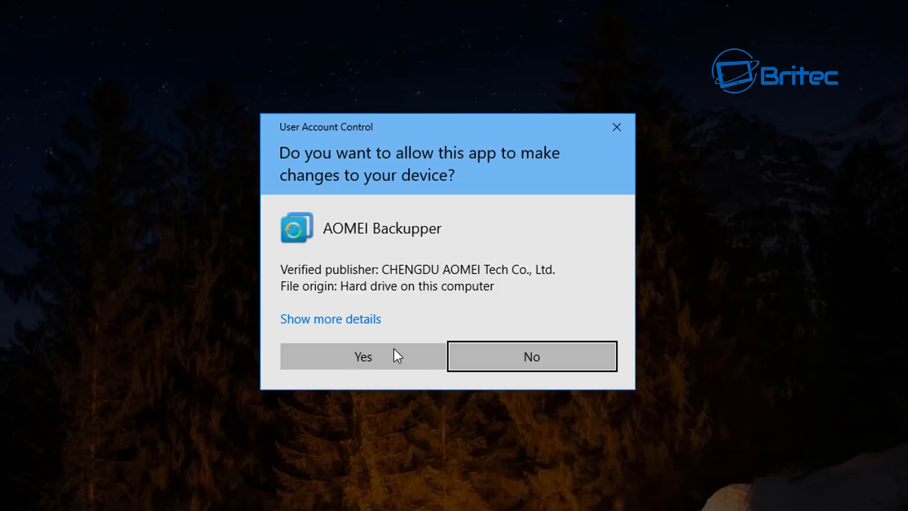
Step: Approve the User Account Control prompt for AOMEI Backupper
click(362, 356)
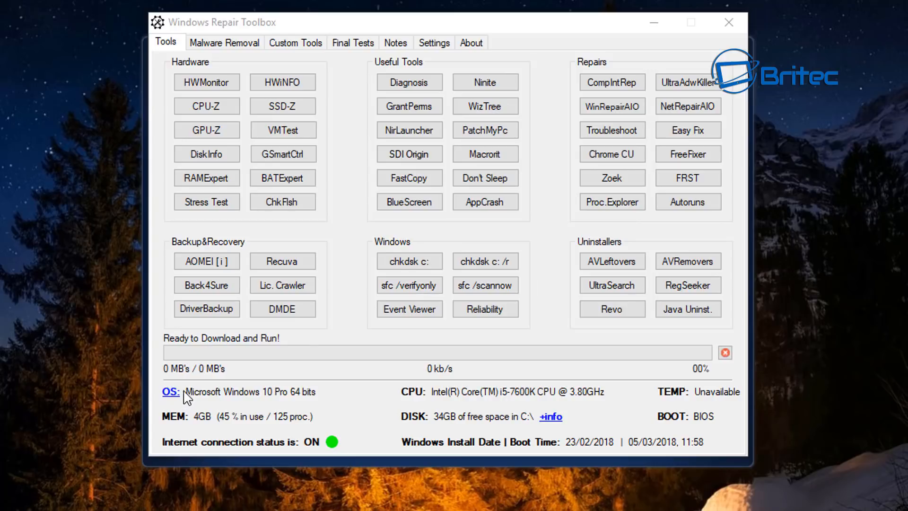
mouse_move(171, 395)
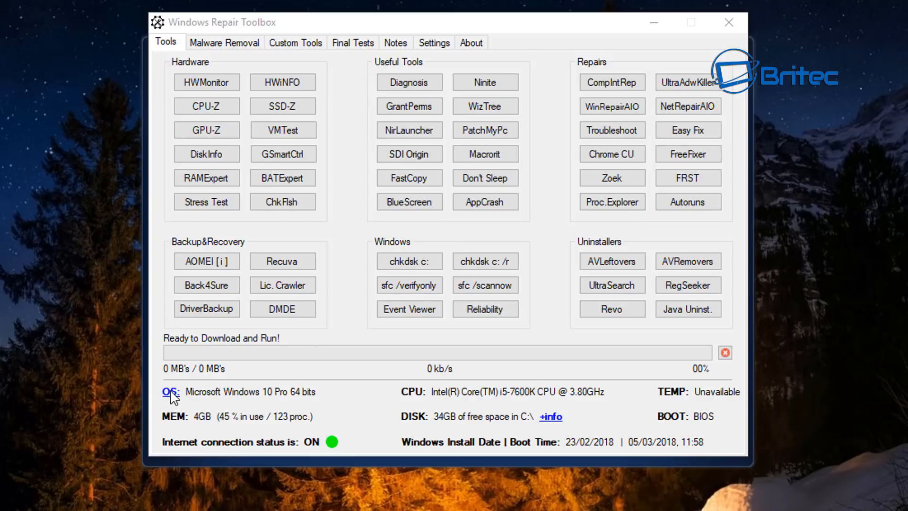
mouse_move(312, 391)
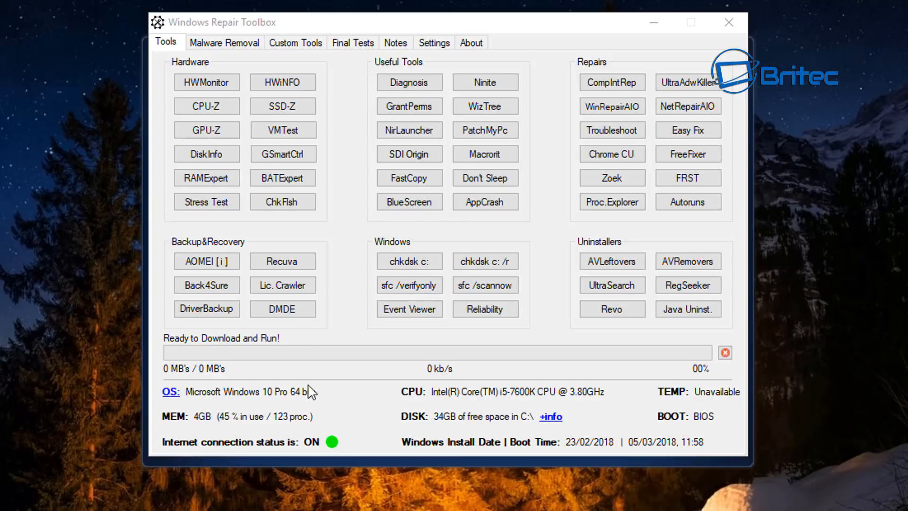
mouse_move(555, 393)
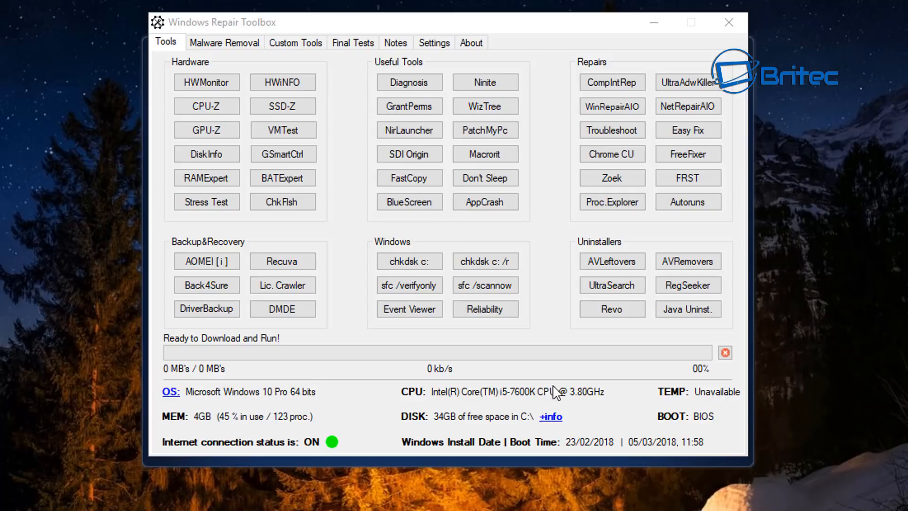
mouse_move(507, 387)
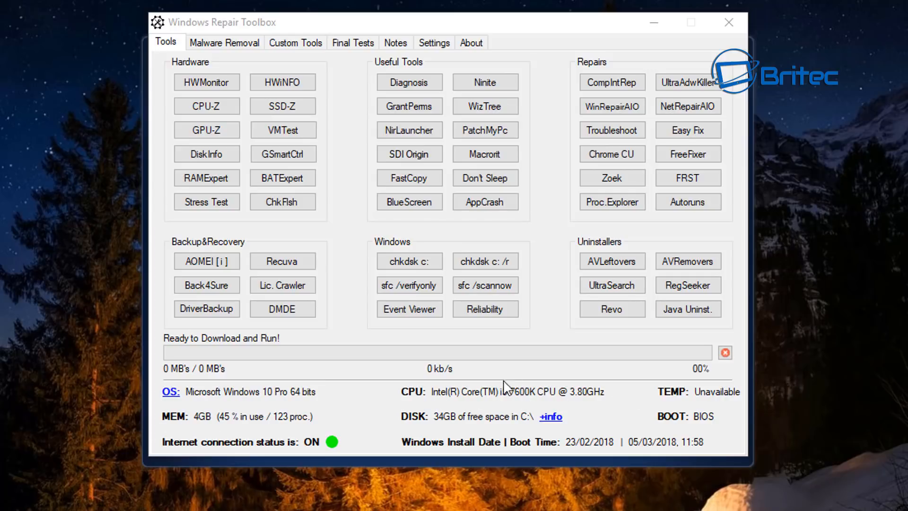
mouse_move(721, 398)
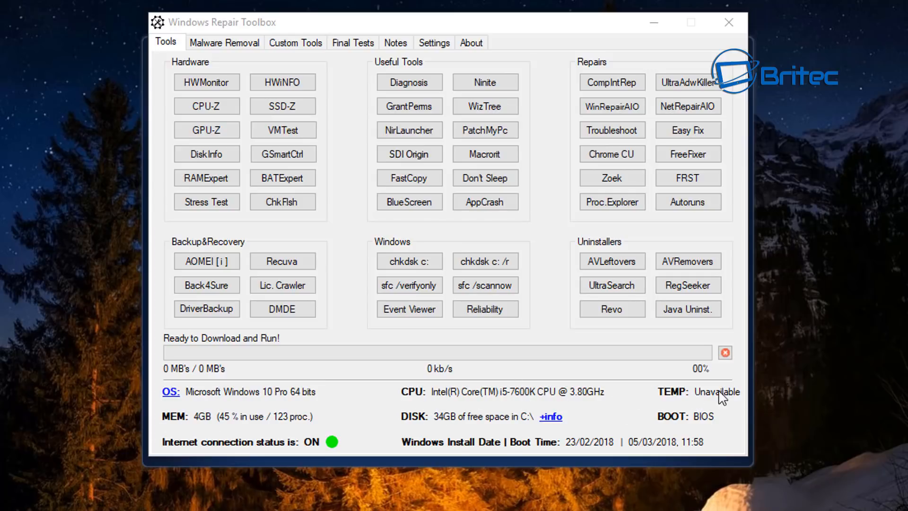
mouse_move(402, 425)
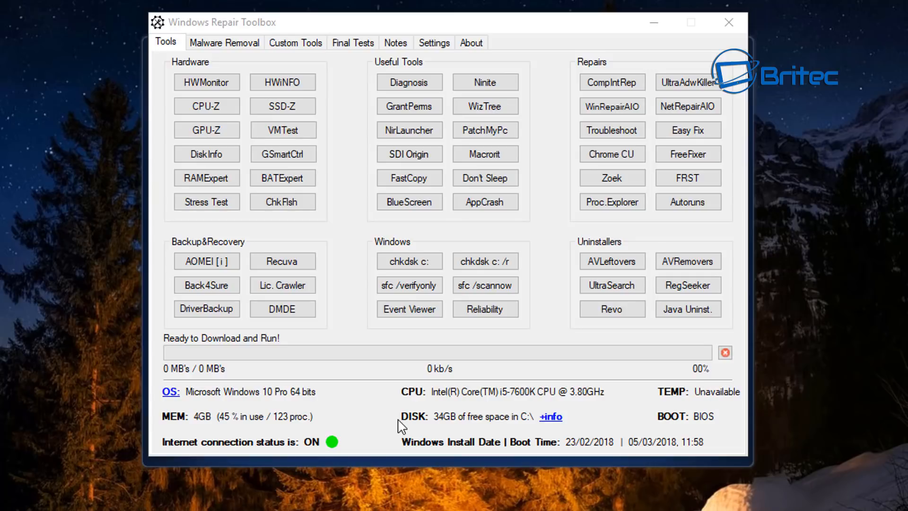
mouse_move(472, 436)
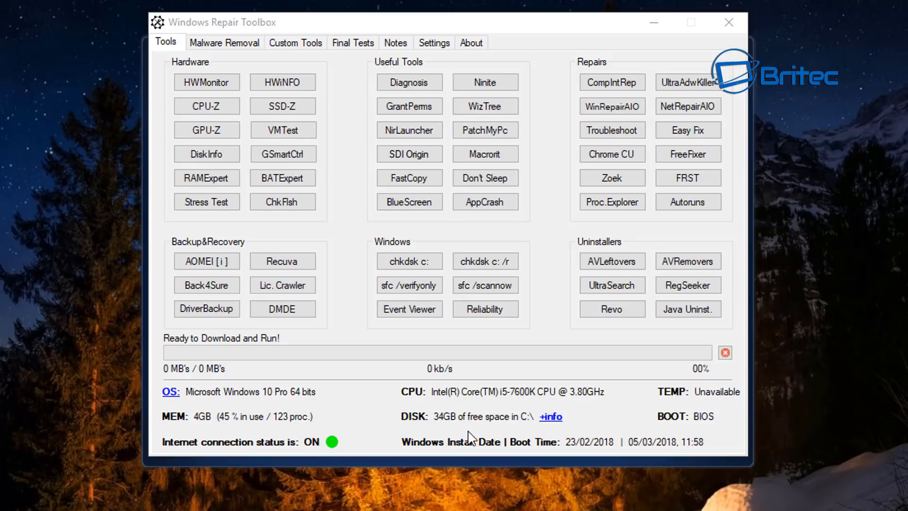
mouse_move(173, 449)
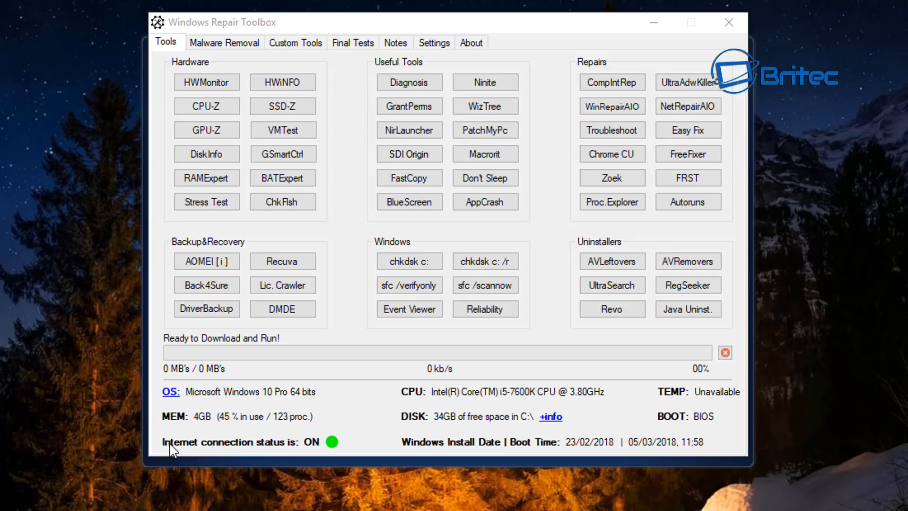
mouse_move(341, 447)
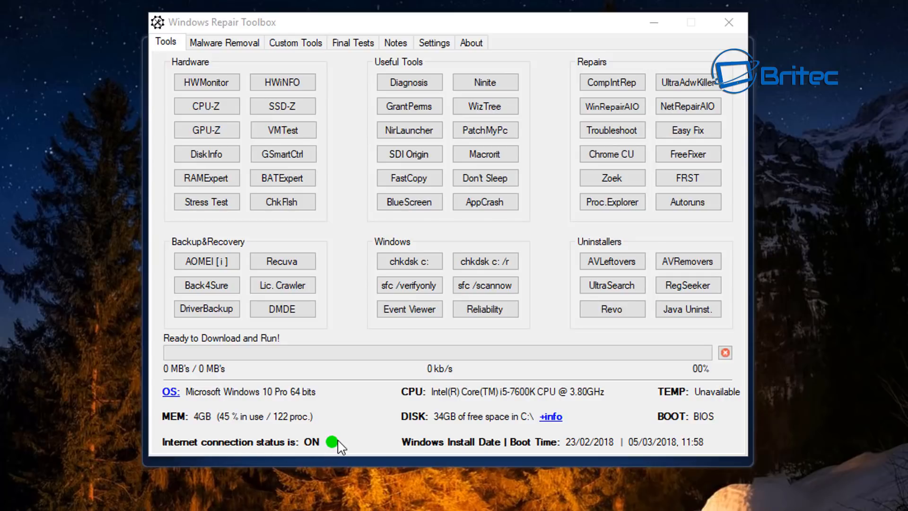
mouse_move(764, 143)
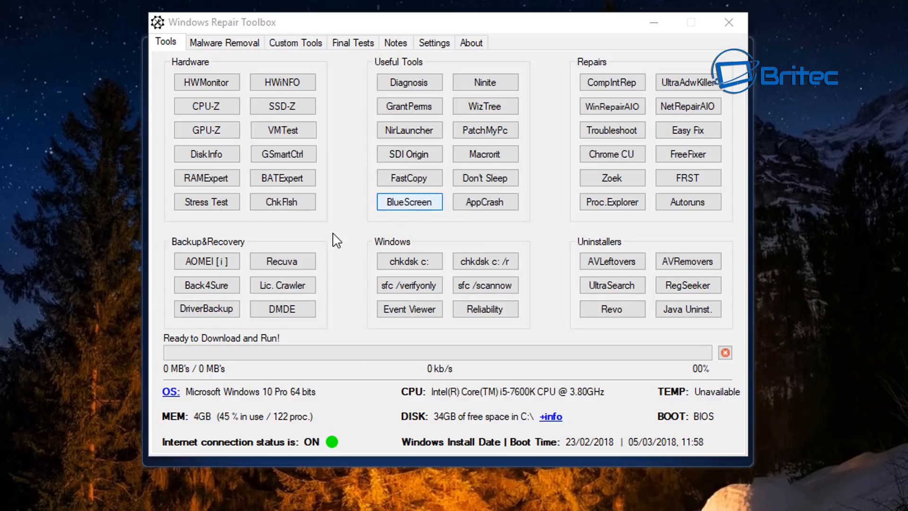
click(224, 42)
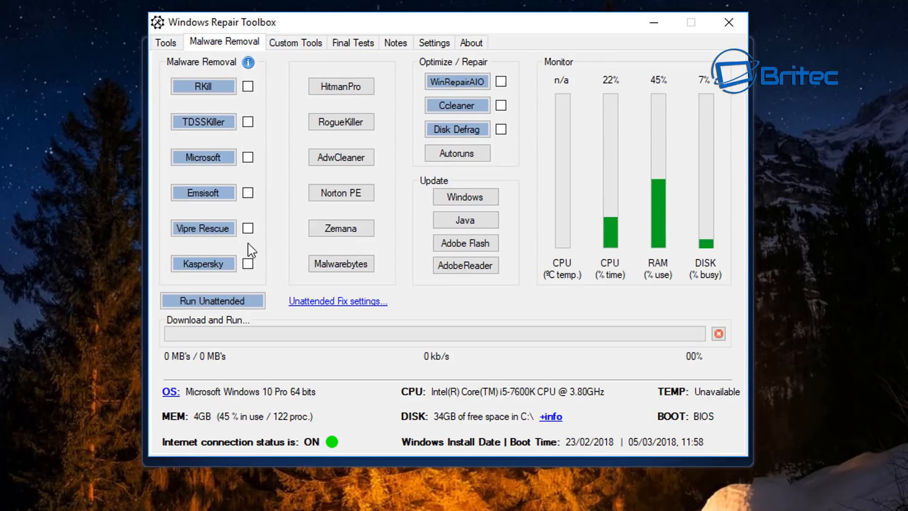
mouse_move(215, 77)
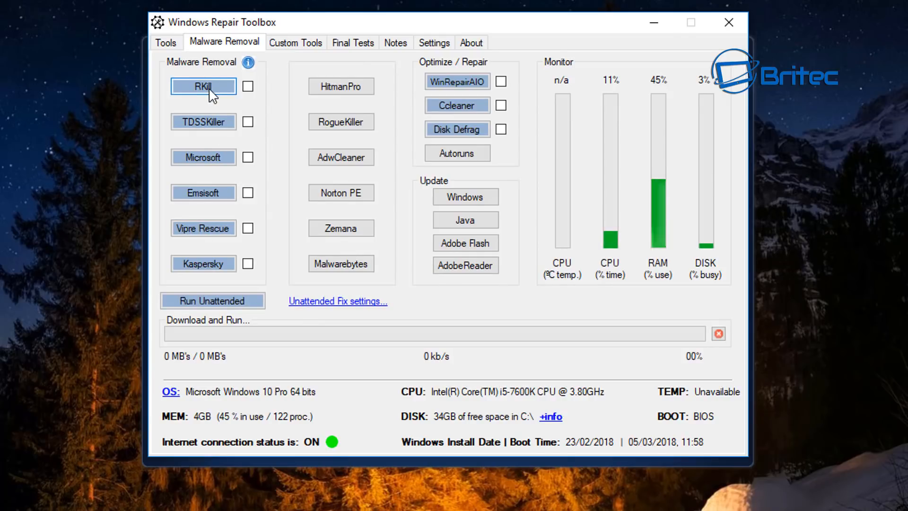
mouse_move(178, 128)
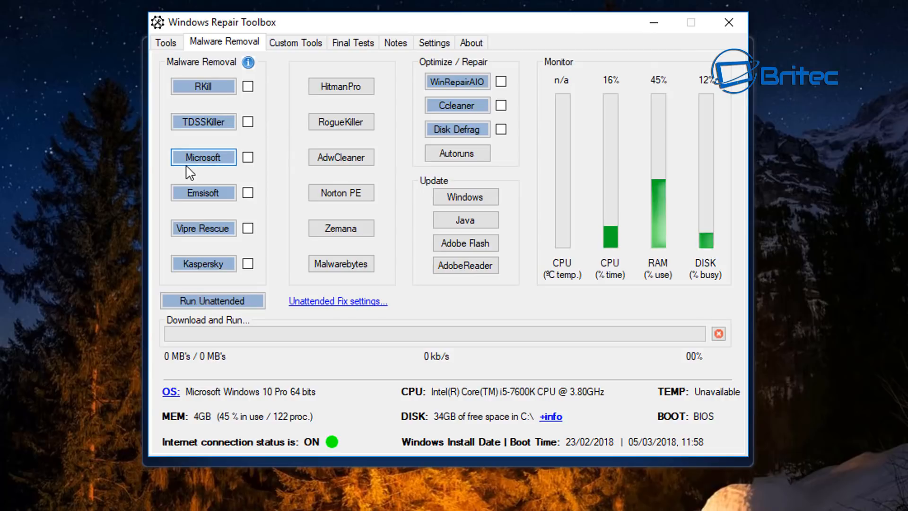
mouse_move(203, 157)
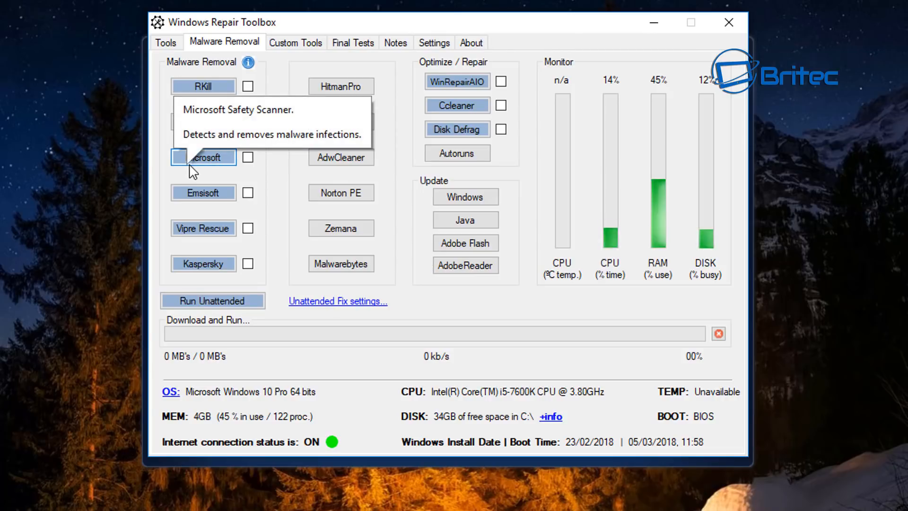
mouse_move(203, 192)
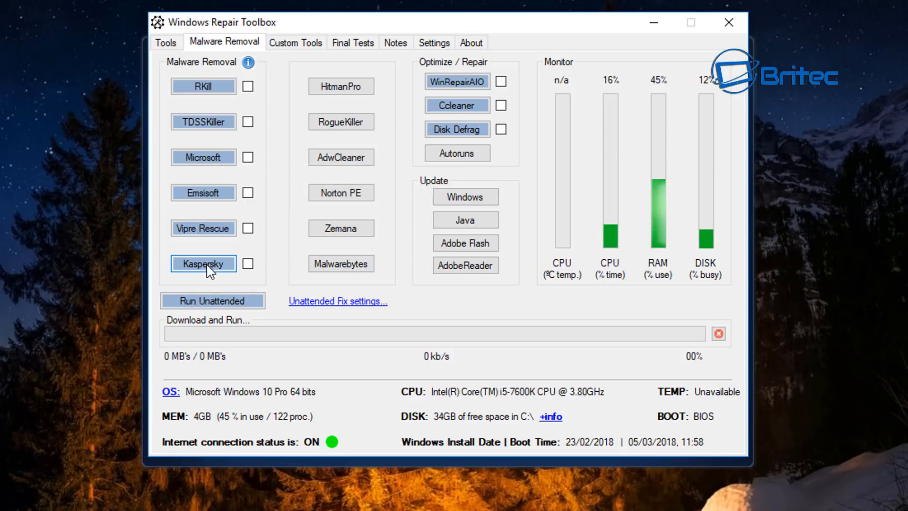
mouse_move(276, 315)
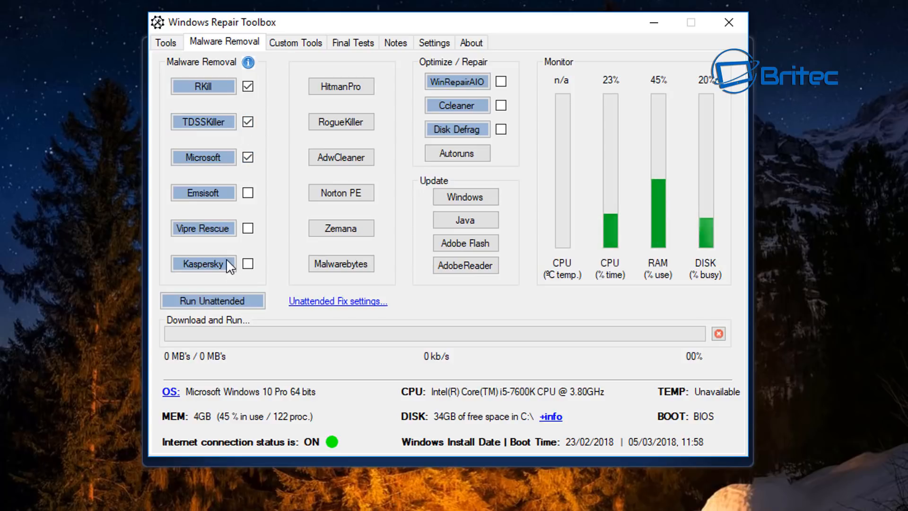
click(248, 121)
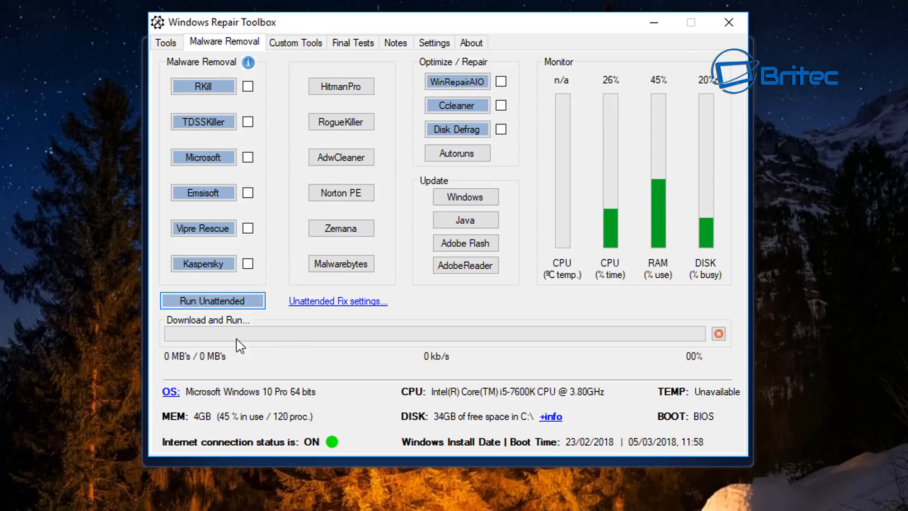
mouse_move(364, 315)
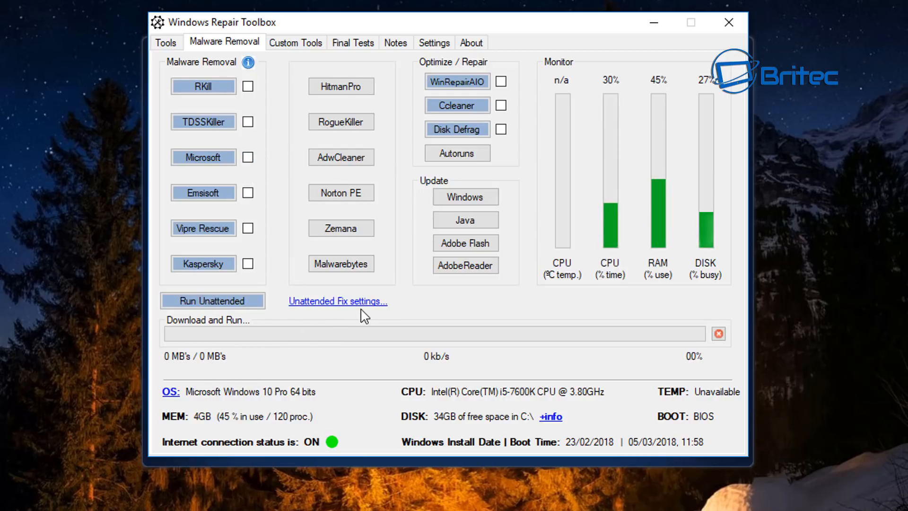
mouse_move(340, 87)
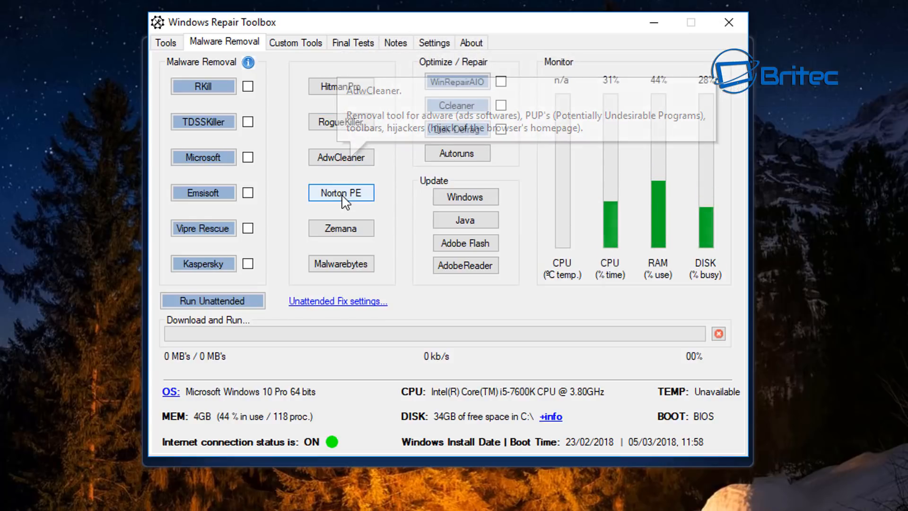
mouse_move(355, 247)
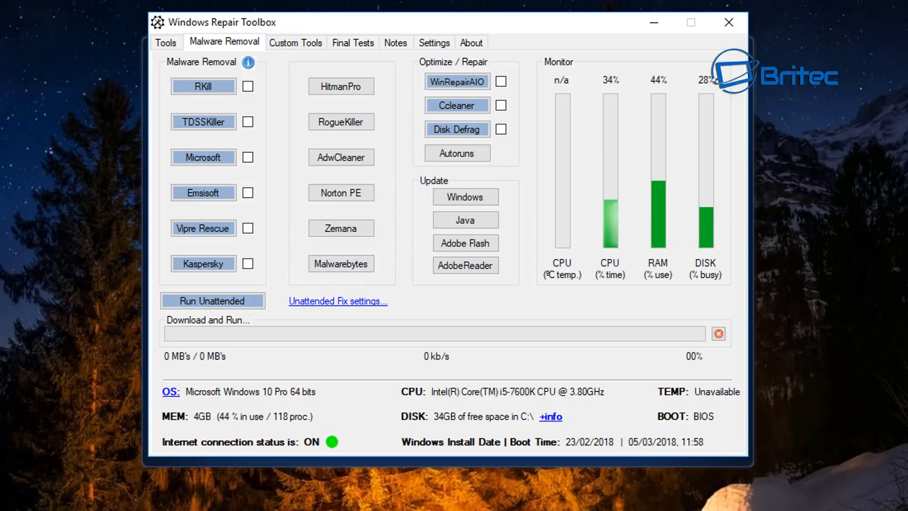
mouse_move(429, 95)
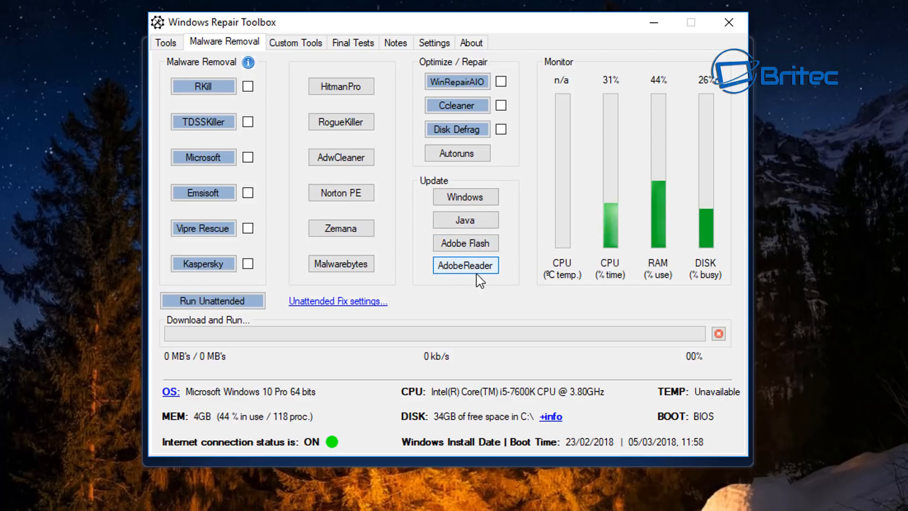
mouse_move(449, 126)
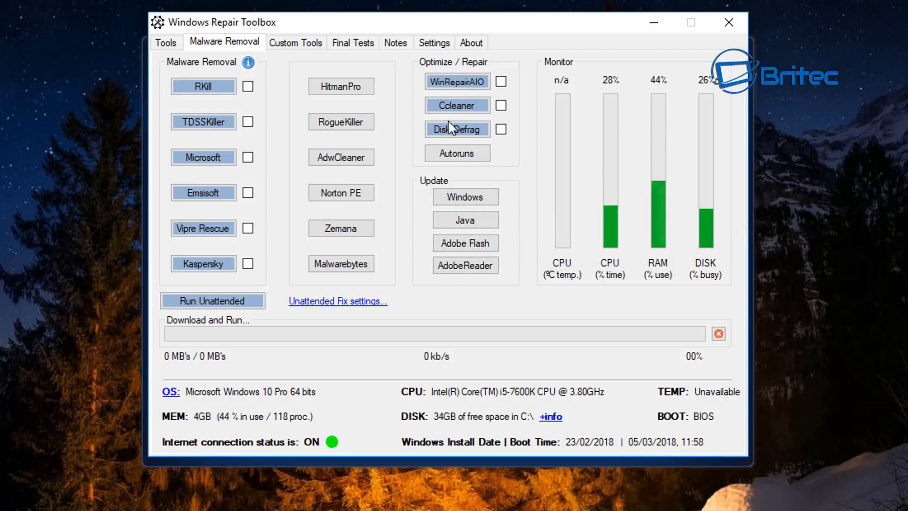
mouse_move(614, 151)
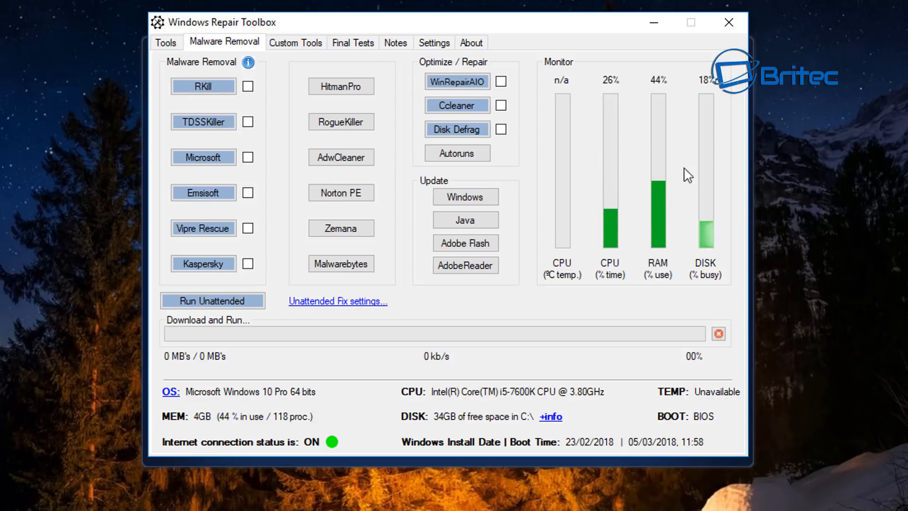
mouse_move(275, 416)
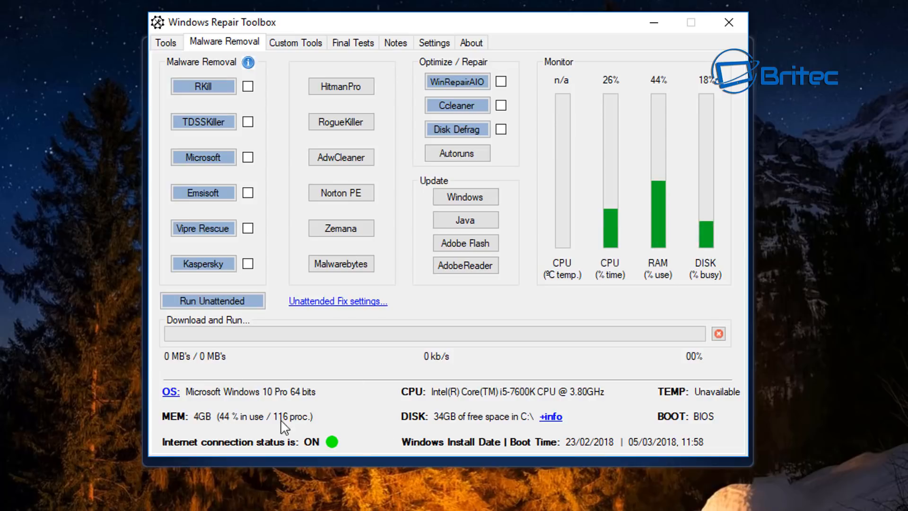
mouse_move(354, 70)
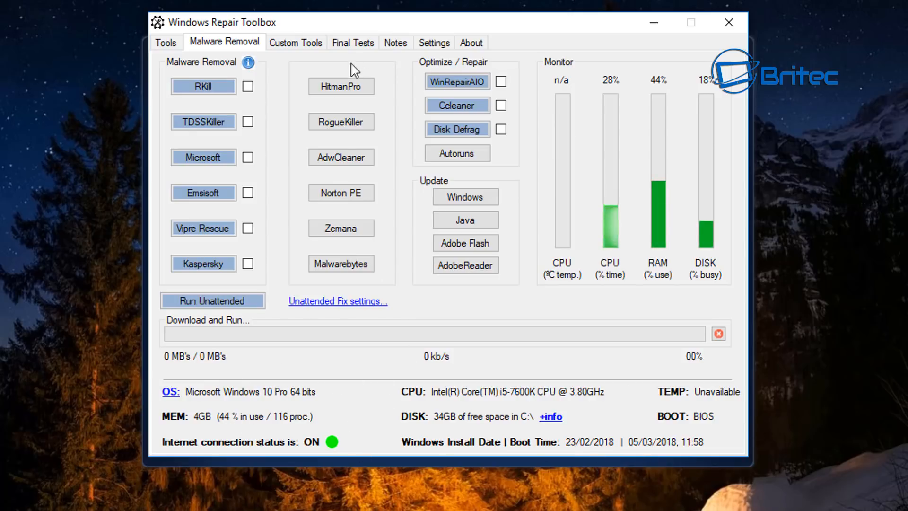
Step: Open the Custom Tools tab listing the ESET Online Scanner download-and-run entry
click(295, 42)
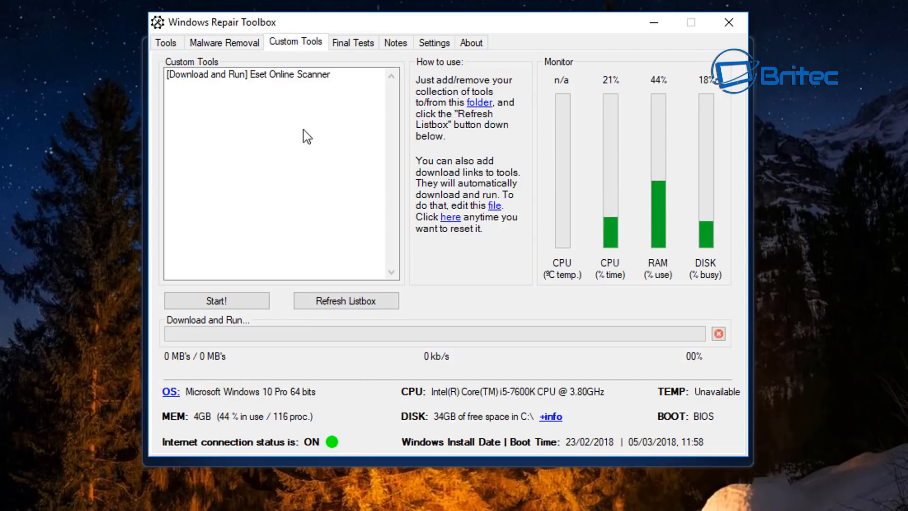
mouse_move(326, 112)
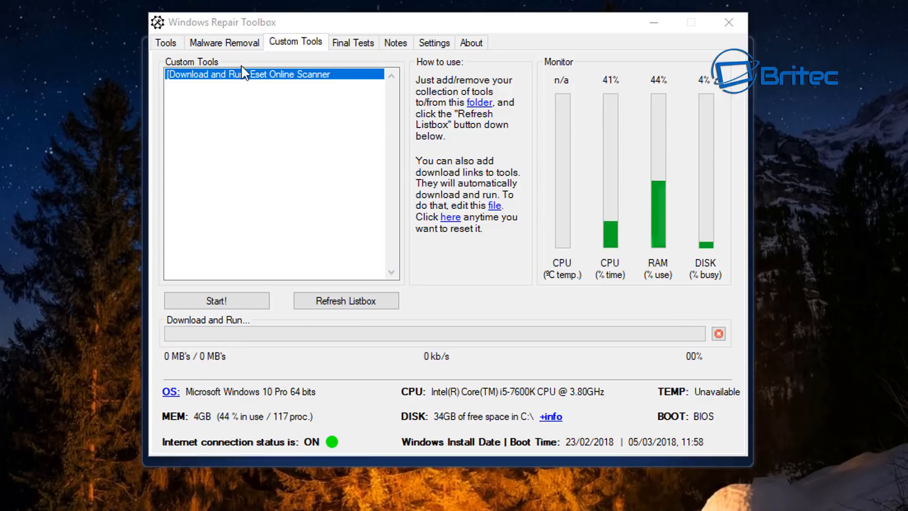
click(217, 301)
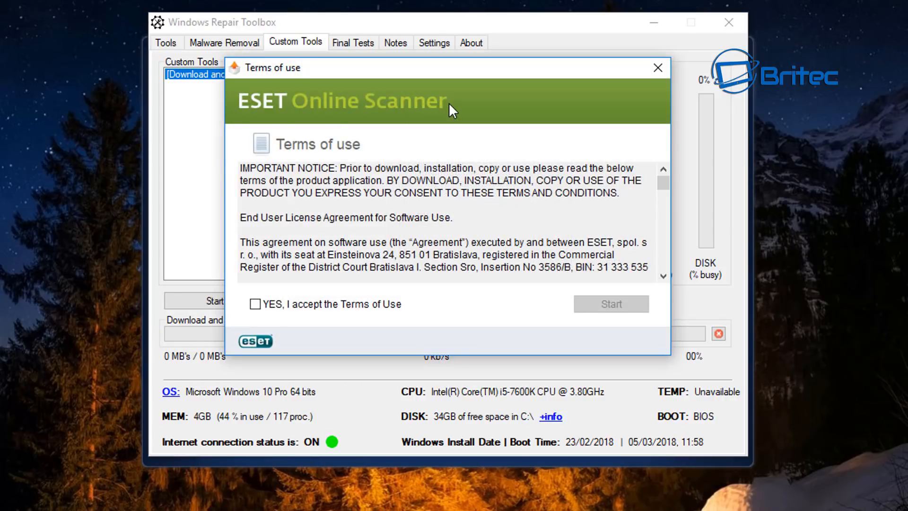
mouse_move(648, 100)
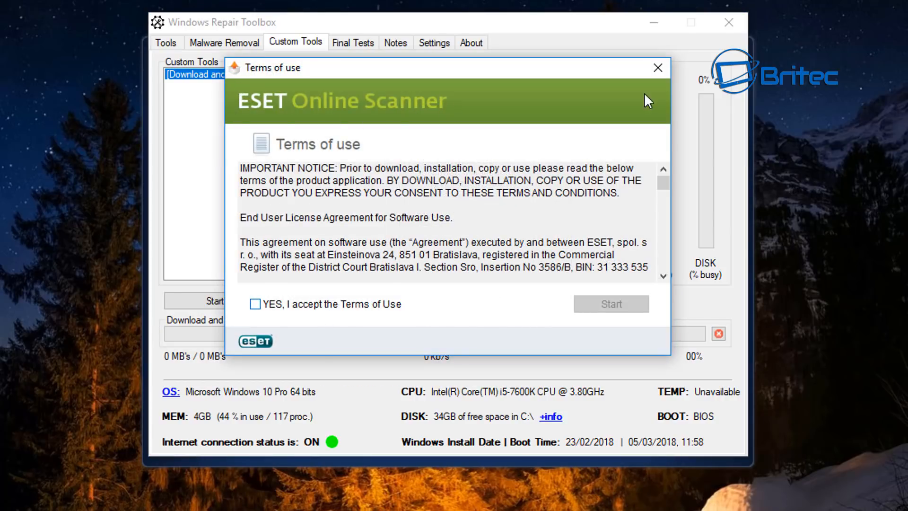
click(658, 68)
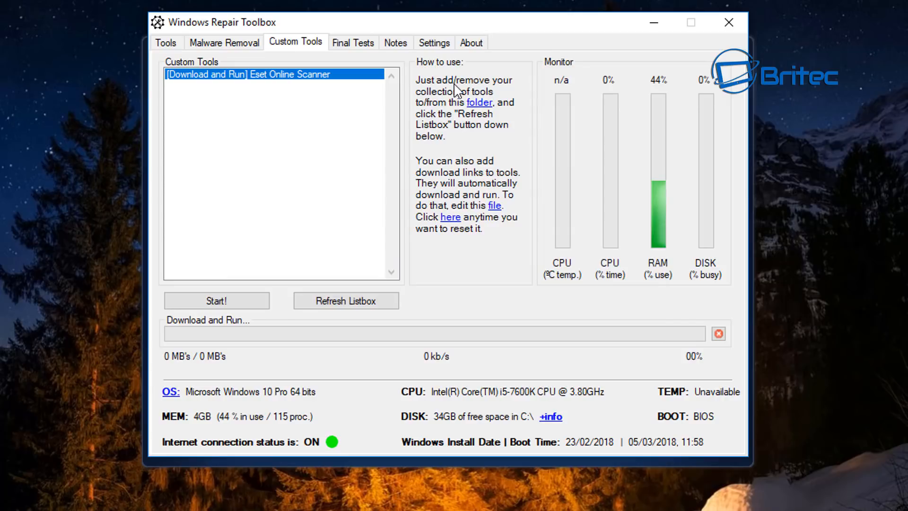
mouse_move(487, 139)
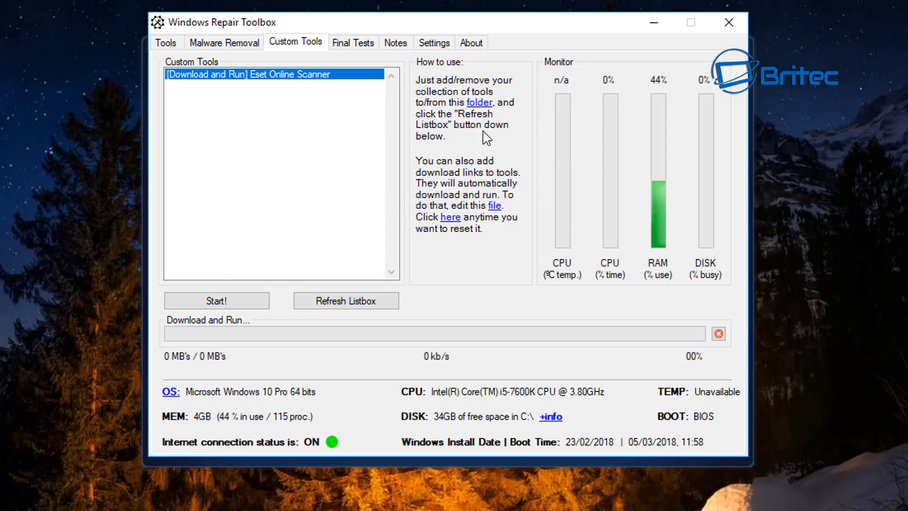
mouse_move(232, 142)
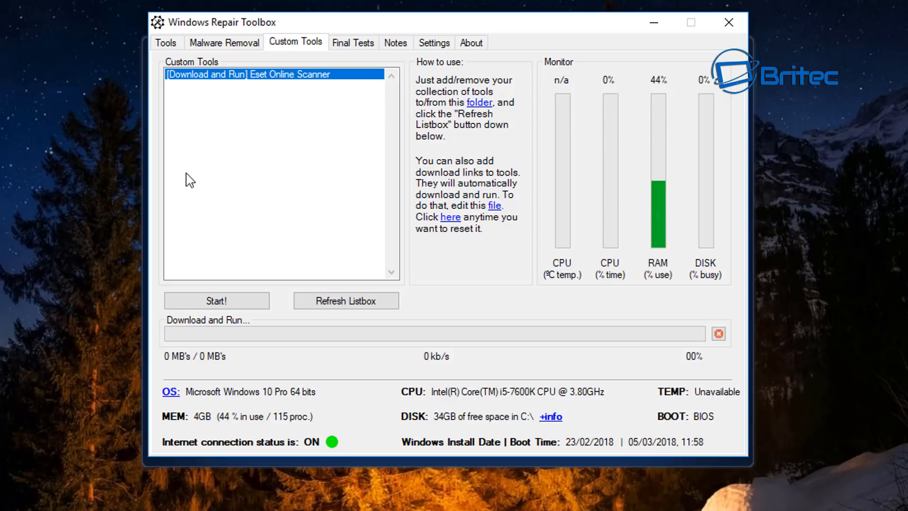
mouse_move(493, 240)
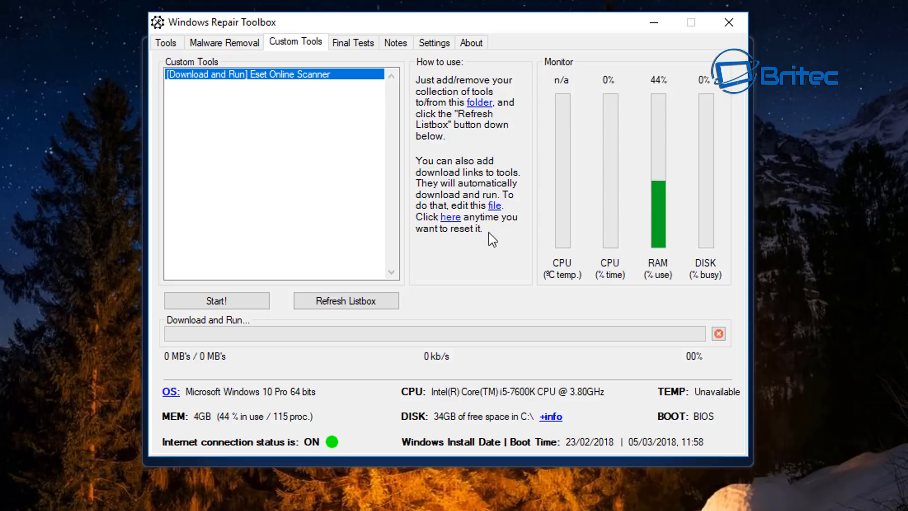
mouse_move(263, 111)
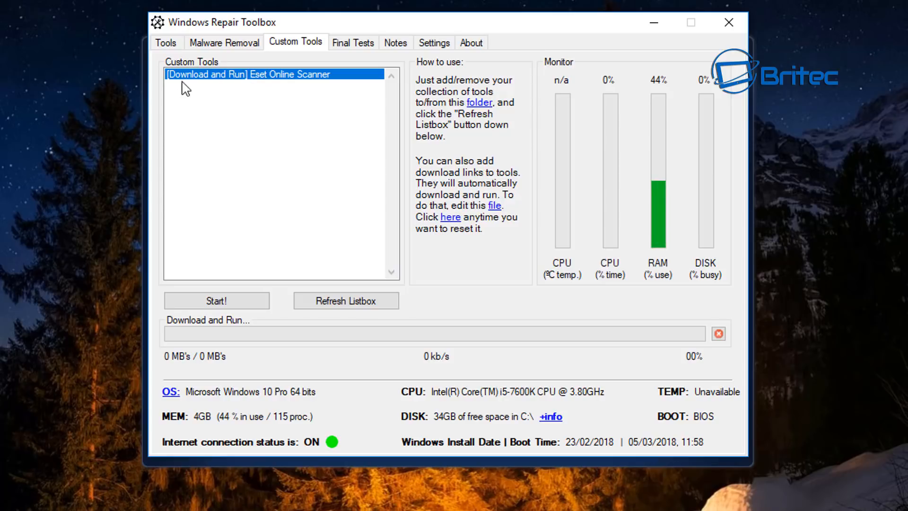
mouse_move(292, 85)
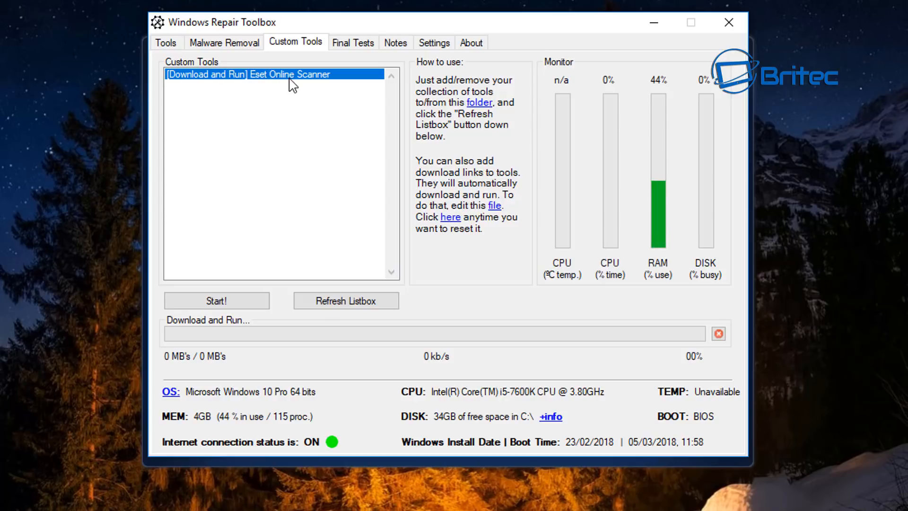
mouse_move(446, 61)
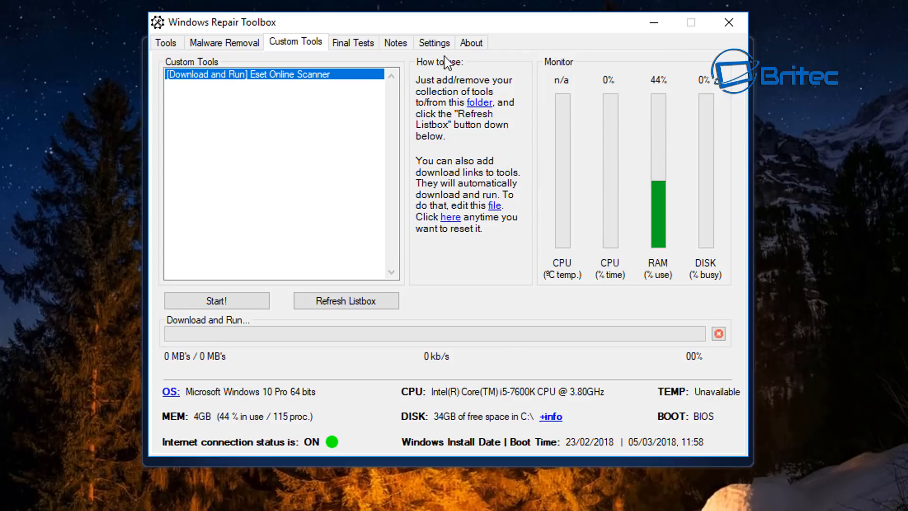
Step: Open the Final Tests tab with Report, Flash Player, Drivers checks and webcam/microphone tests
click(352, 42)
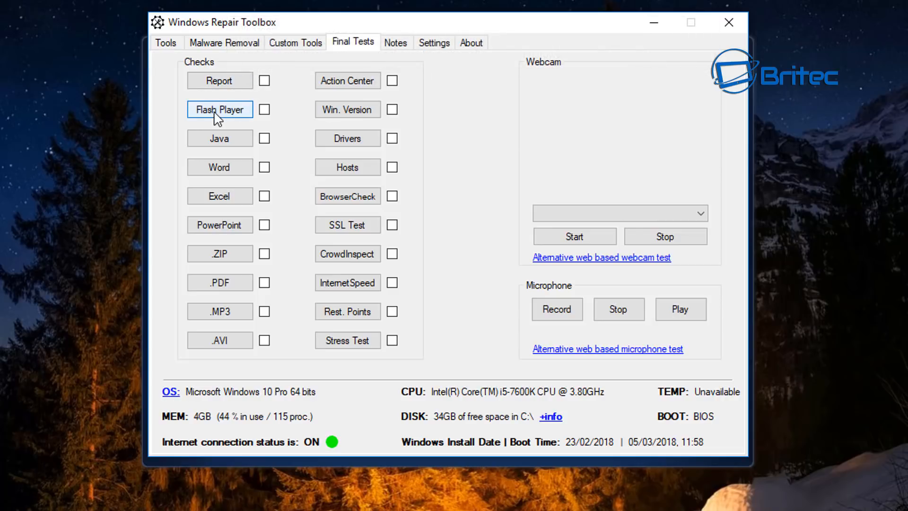
mouse_move(220, 176)
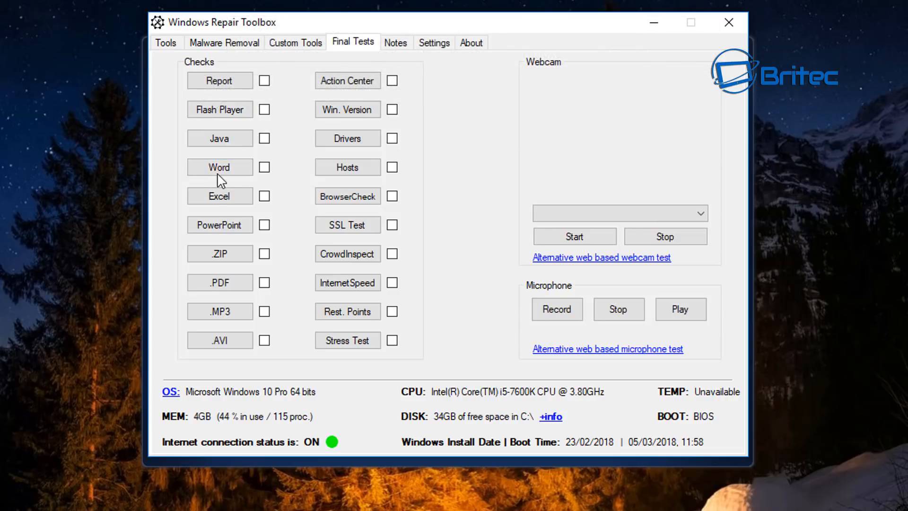
mouse_move(388, 80)
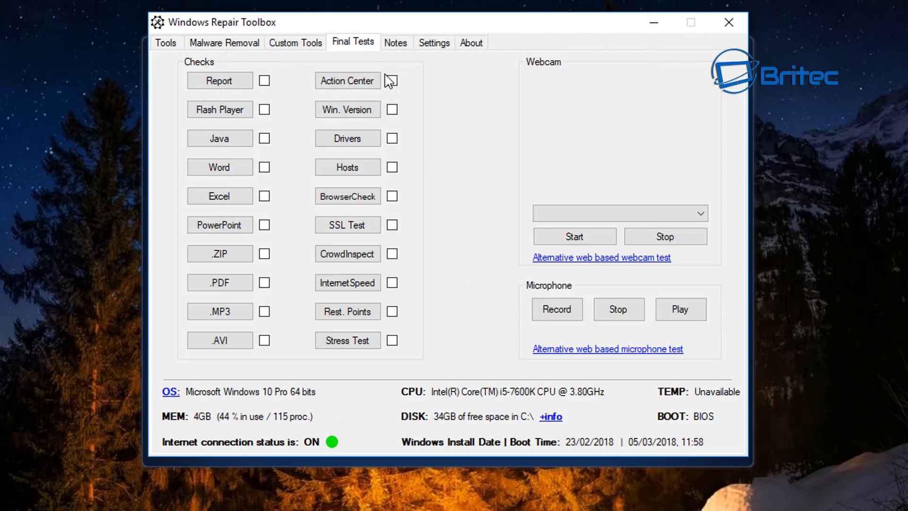
mouse_move(431, 155)
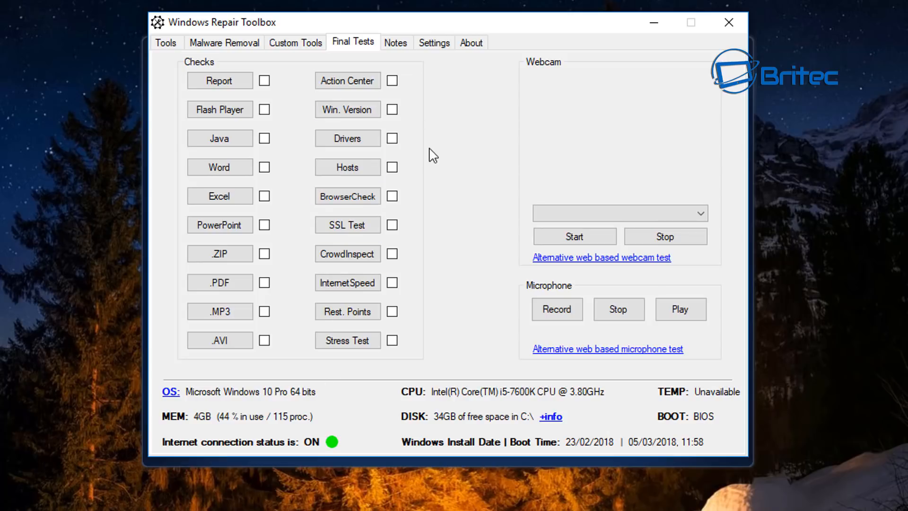
mouse_move(474, 81)
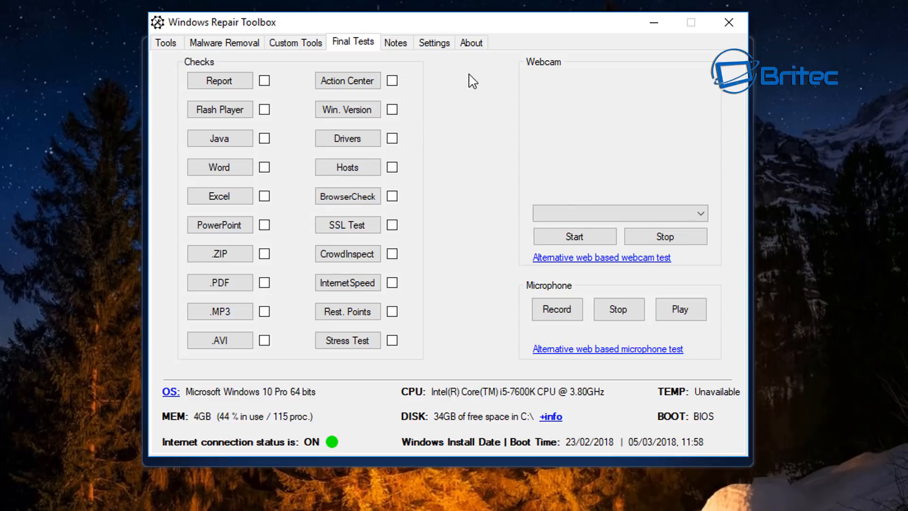
mouse_move(618, 169)
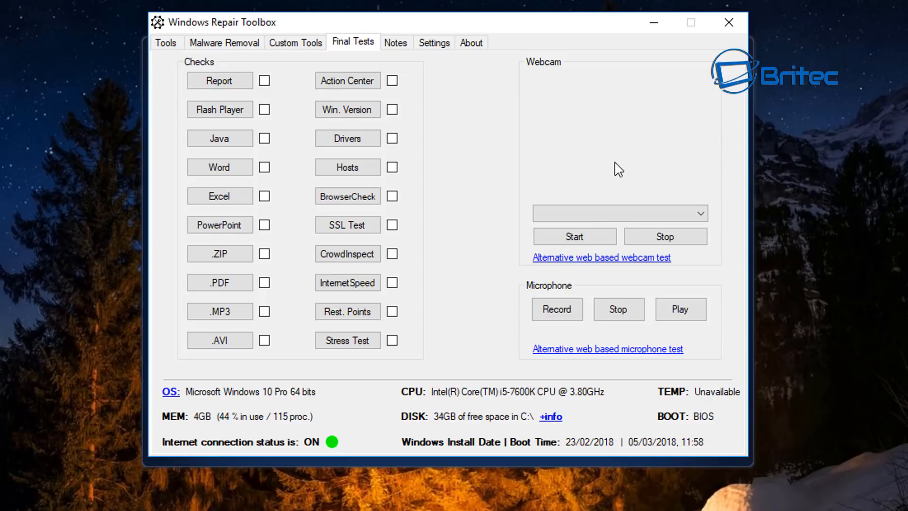
mouse_move(717, 325)
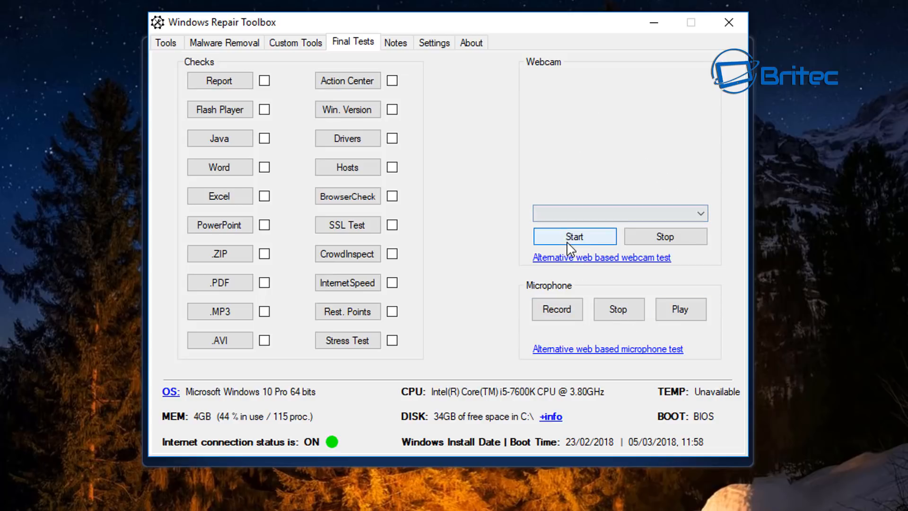
Step: Switch to the Notes tab showing a blank notes editor
click(395, 42)
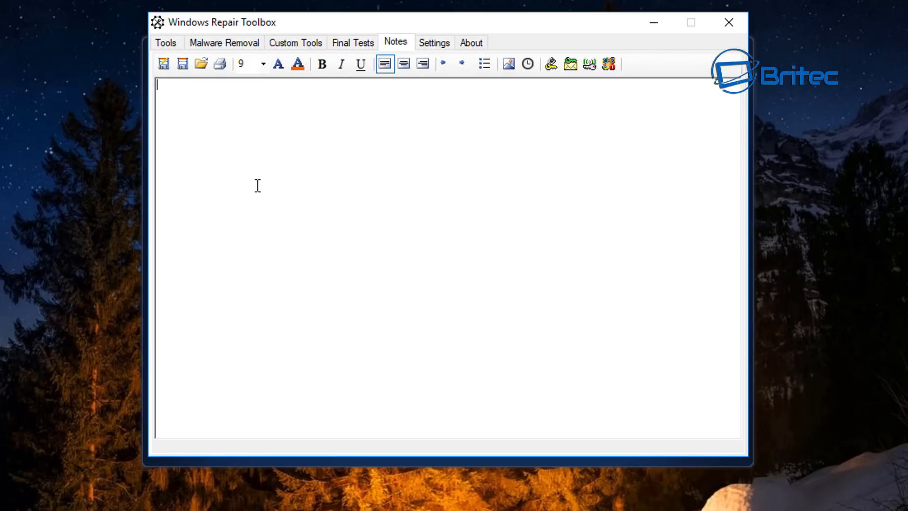
Step: View the Settings tab, then the About tab showing version 2.0.1.0 and definitions 1.2.9.4
click(434, 43)
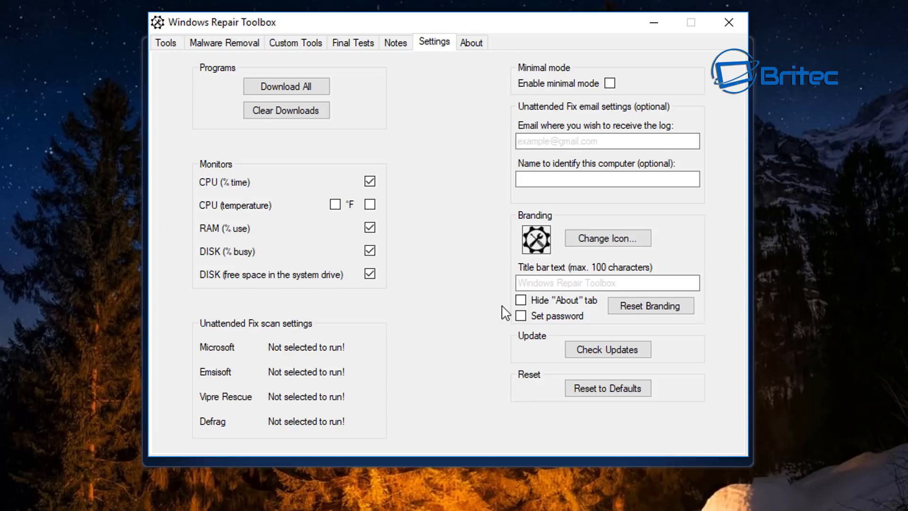
mouse_move(481, 209)
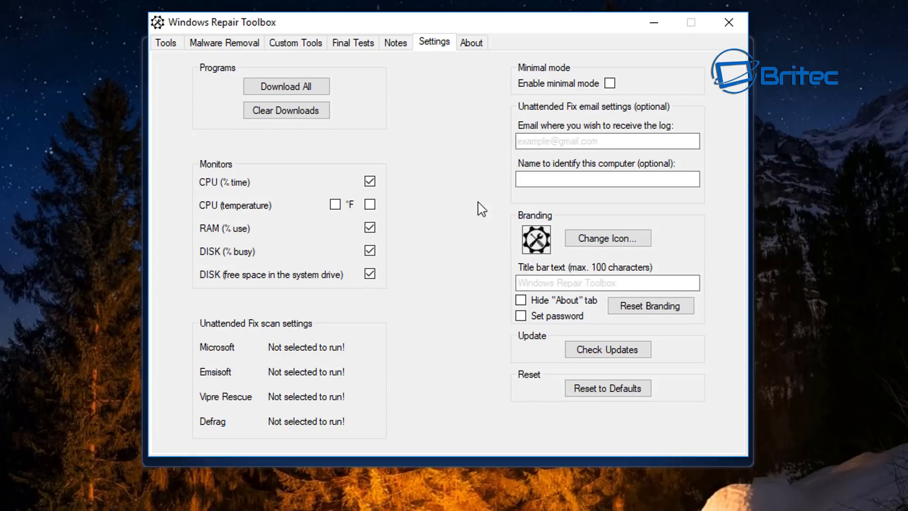
mouse_move(559, 240)
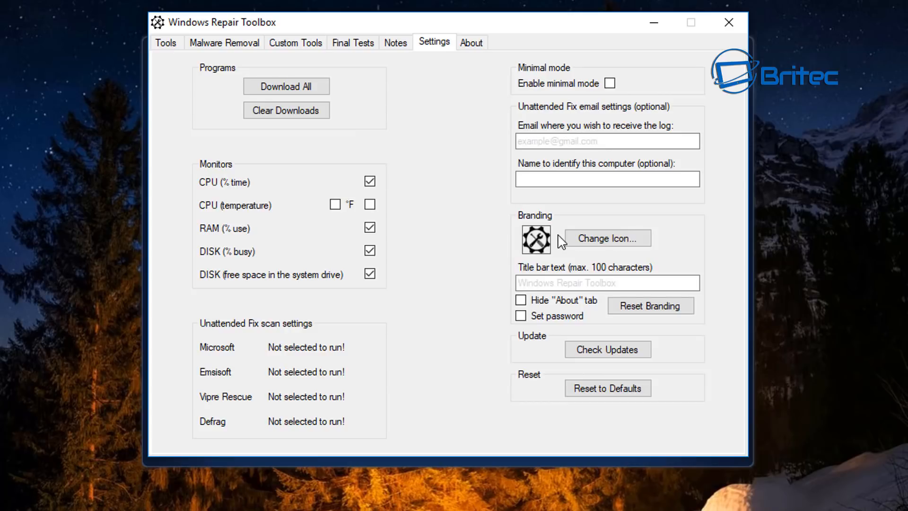
mouse_move(302, 189)
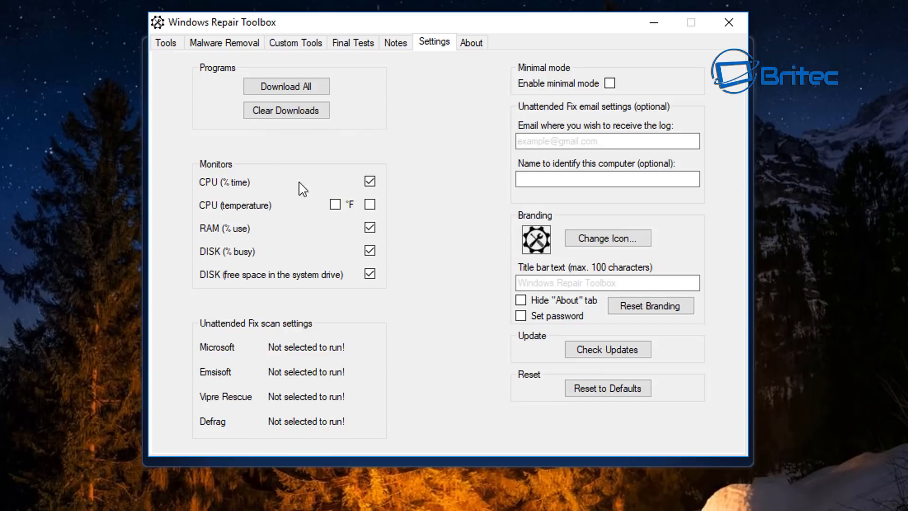
click(471, 41)
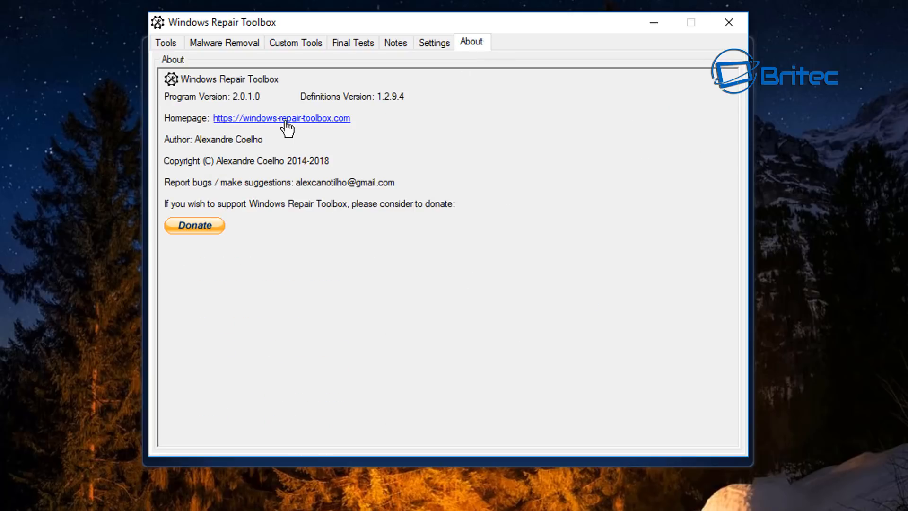
mouse_move(174, 160)
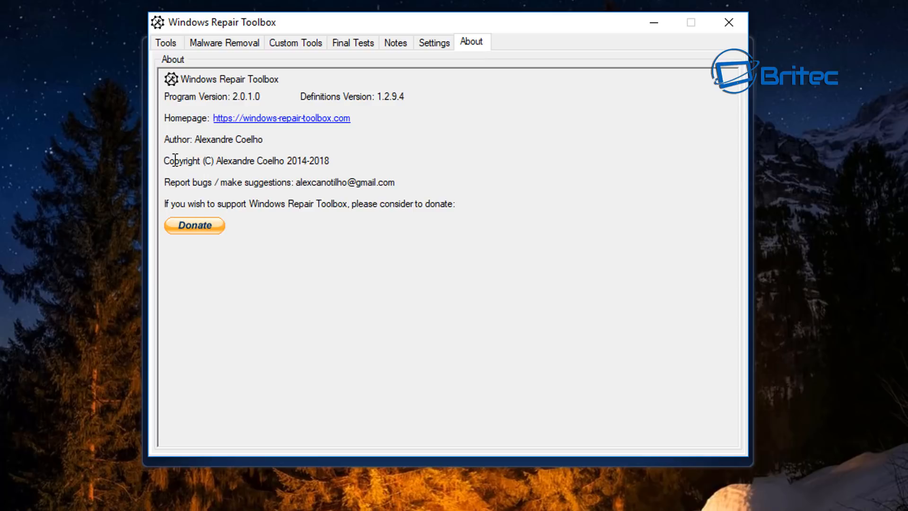
mouse_move(324, 233)
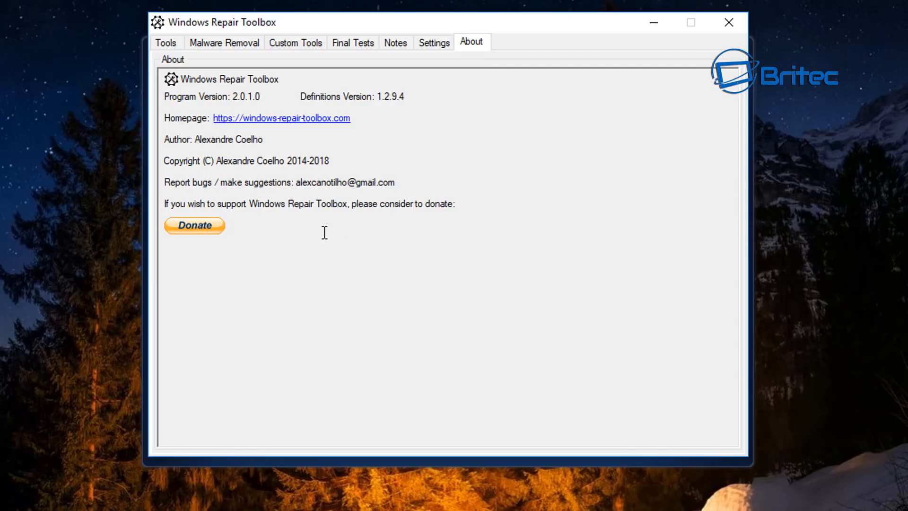
mouse_move(387, 106)
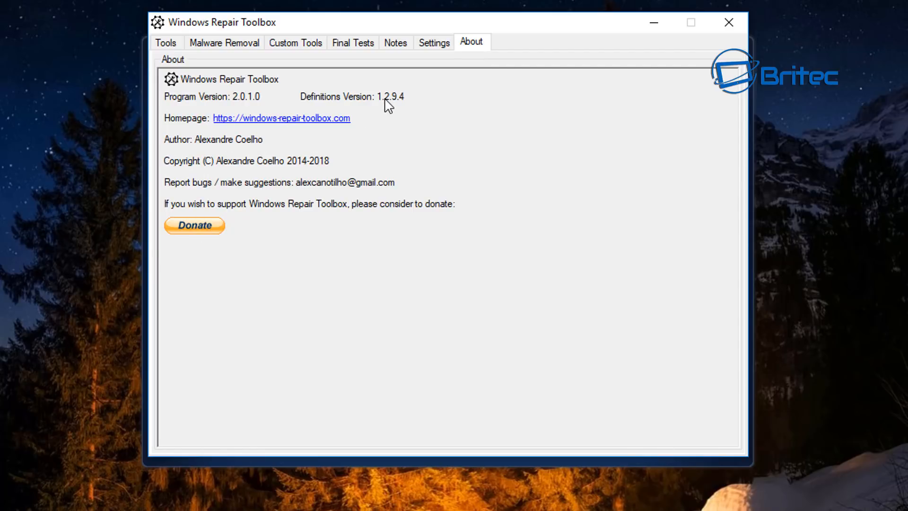
mouse_move(469, 88)
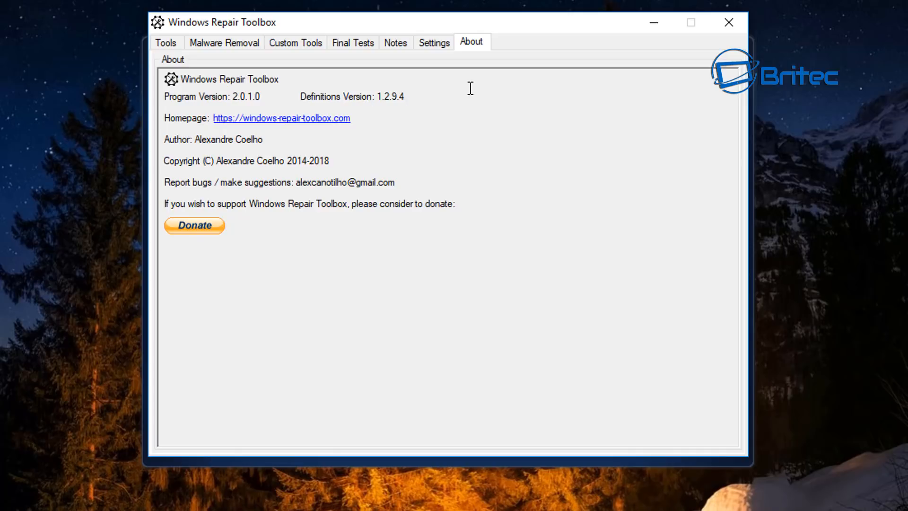
mouse_move(358, 271)
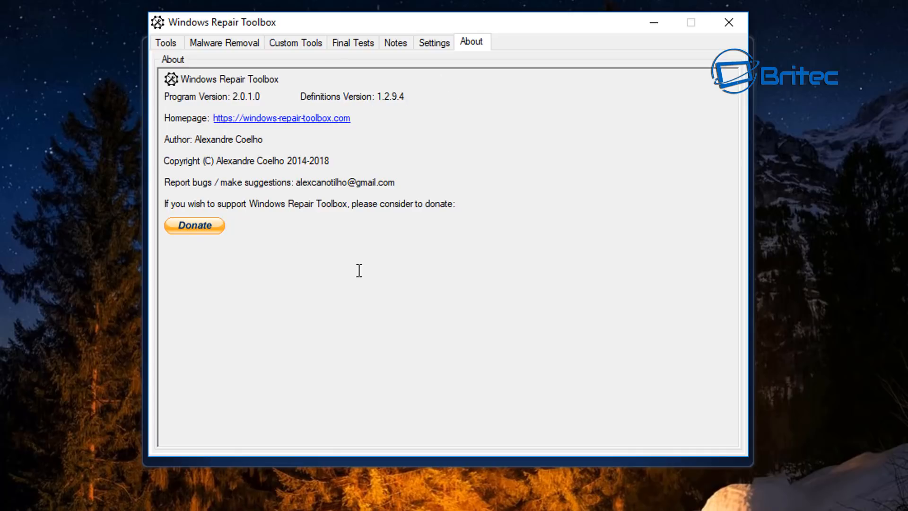
mouse_move(500, 152)
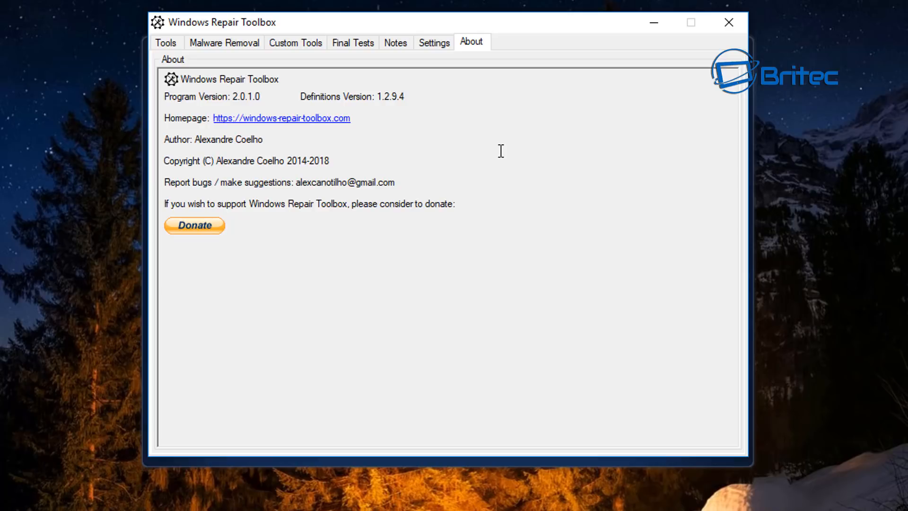
mouse_move(225, 237)
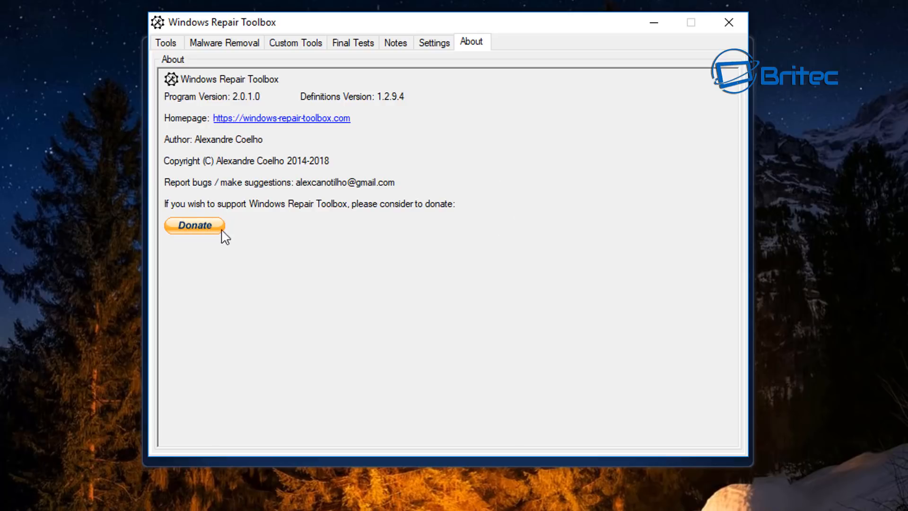
mouse_move(214, 236)
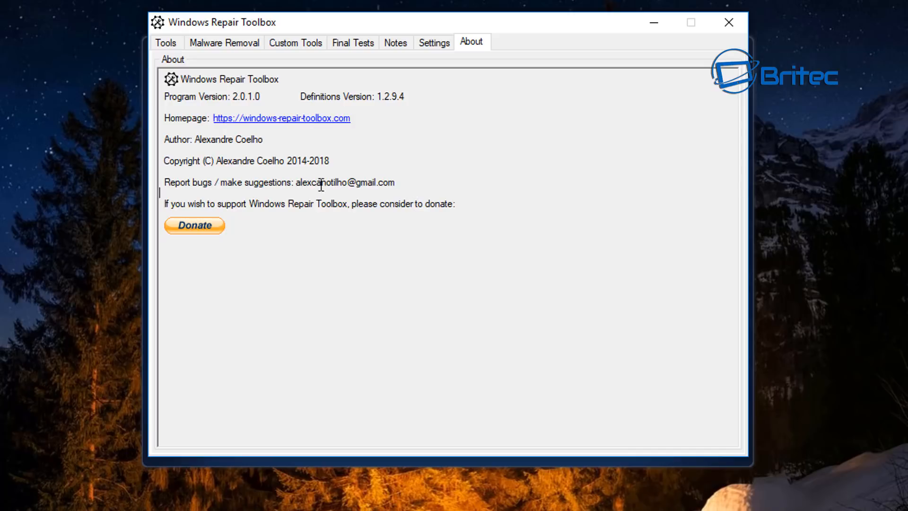
mouse_move(425, 185)
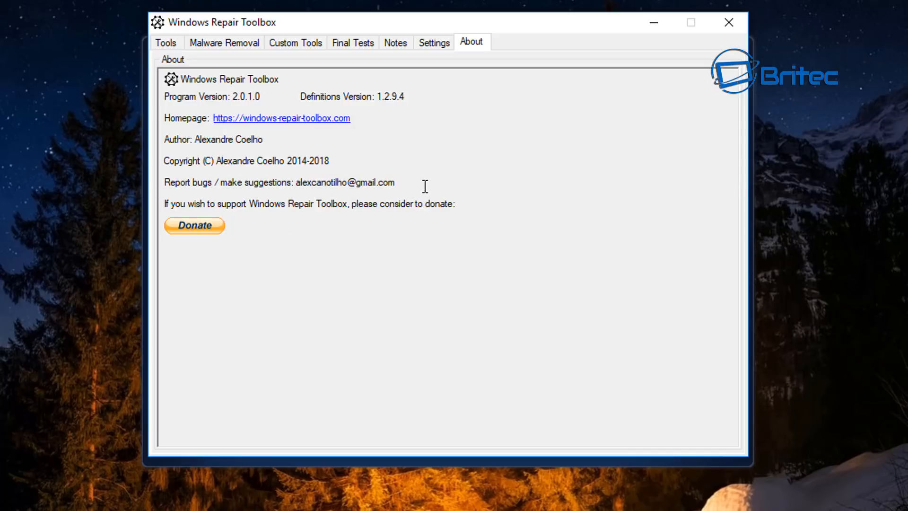
Step: Select the bug-report contact e-mail address on the About page
double_click(345, 182)
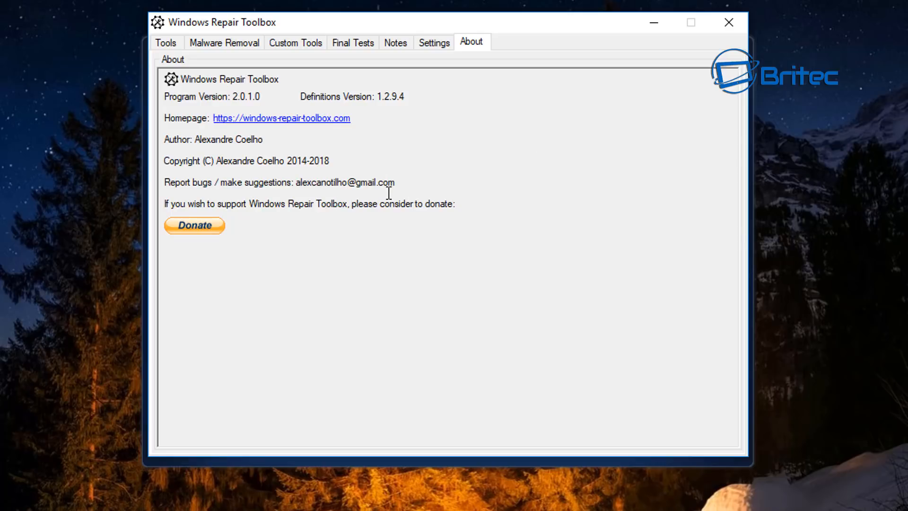
double_click(345, 182)
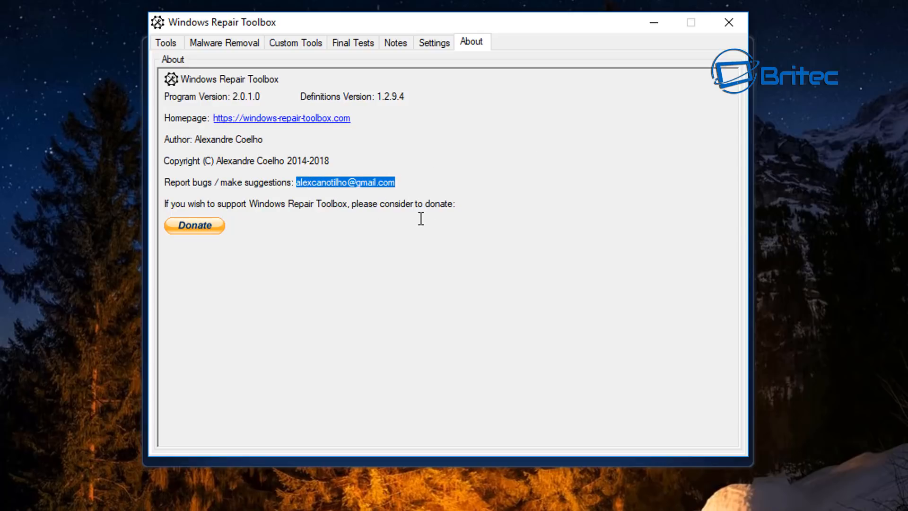
mouse_move(449, 142)
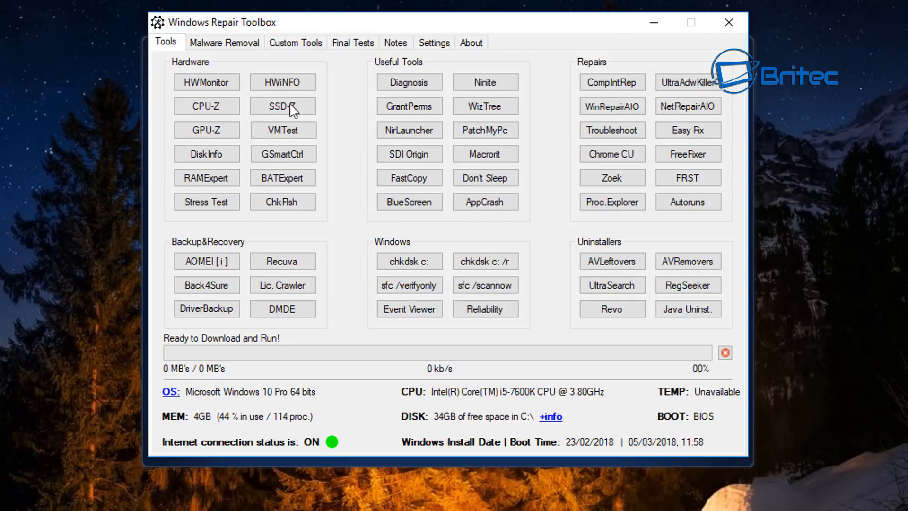
Step: Launch AOMEI Backupper from Backup&Recovery and dismiss its already-running notice
click(206, 261)
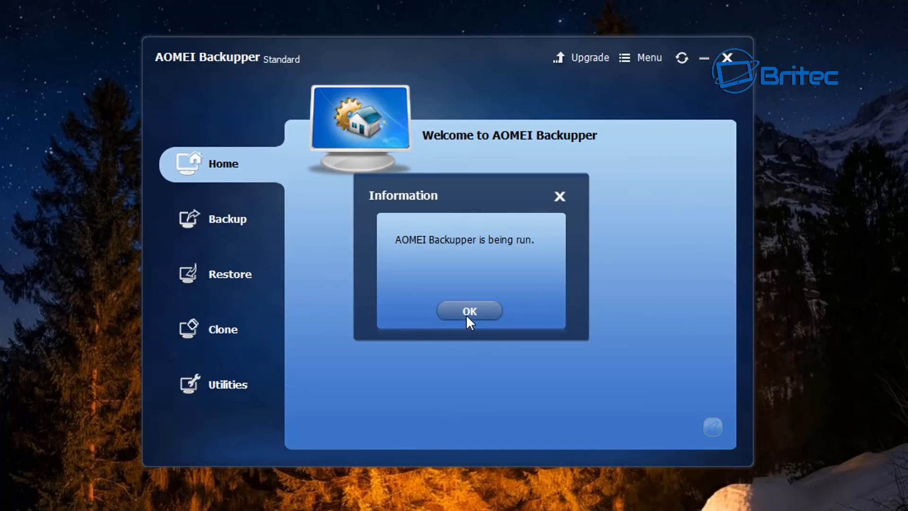
click(469, 311)
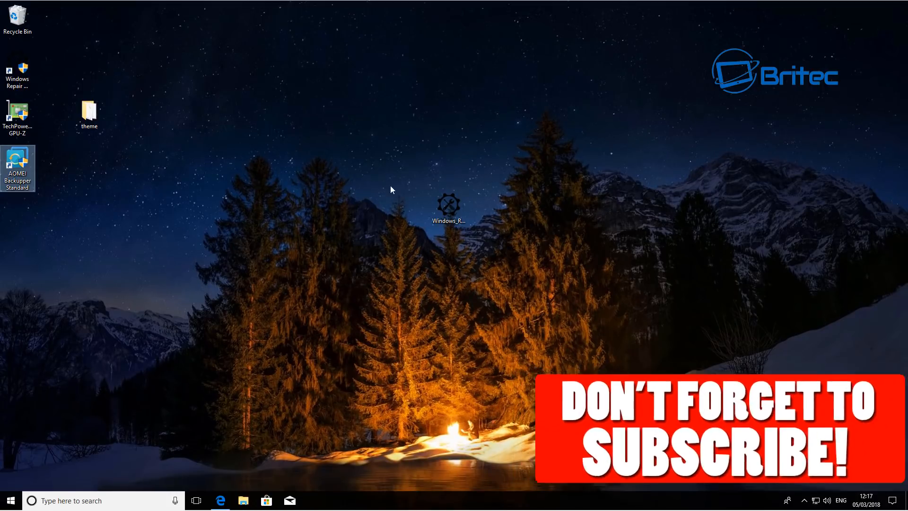
click(449, 206)
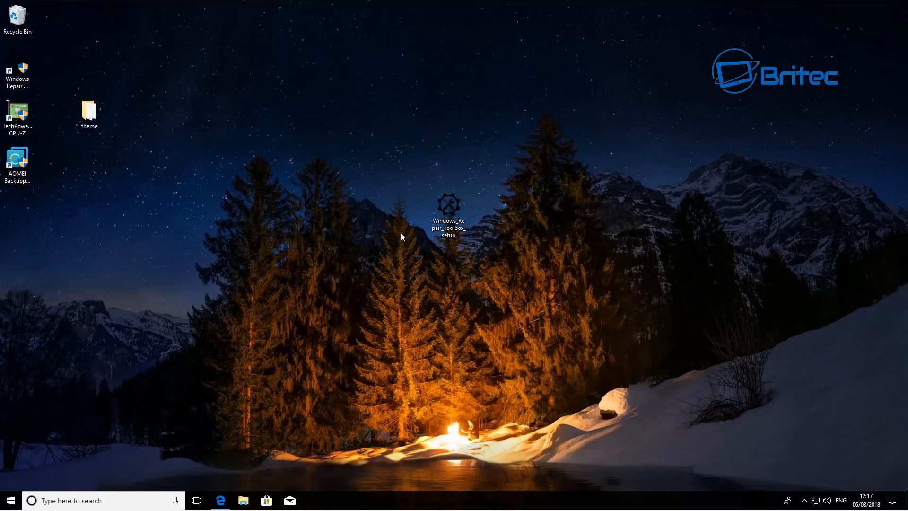
mouse_move(457, 287)
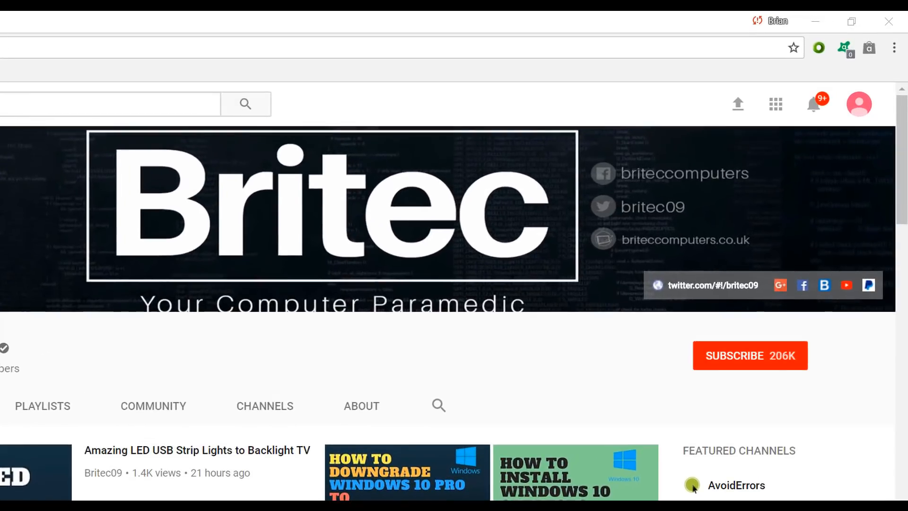
mouse_move(772, 386)
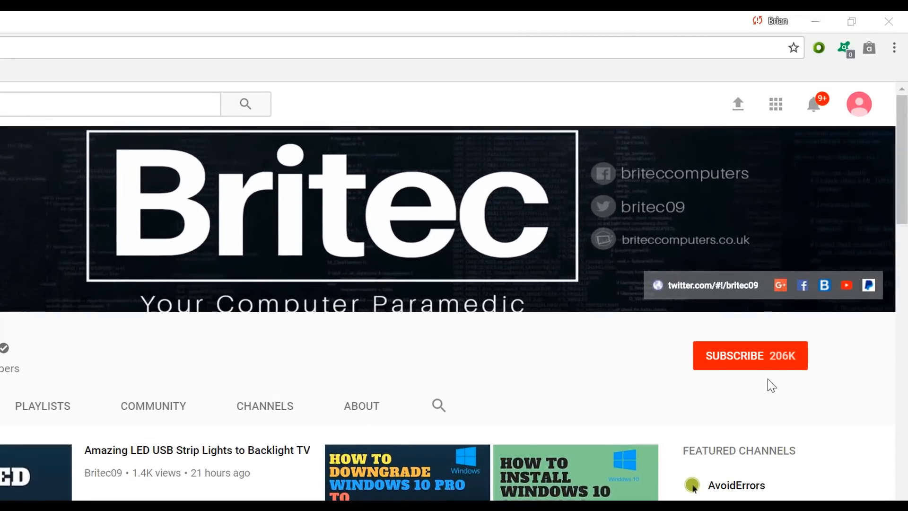
Step: Subscribe to the Britec YouTube channel, now showing 206K subscribers
click(749, 355)
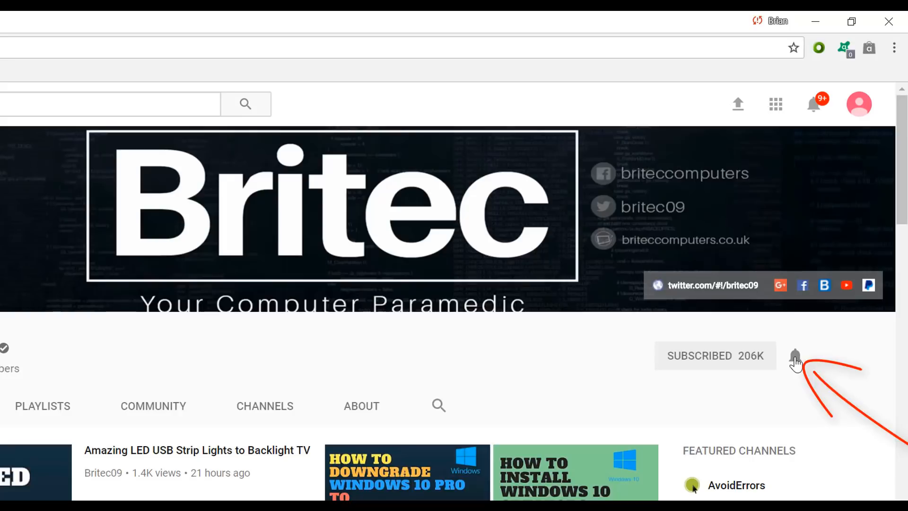
mouse_move(796, 423)
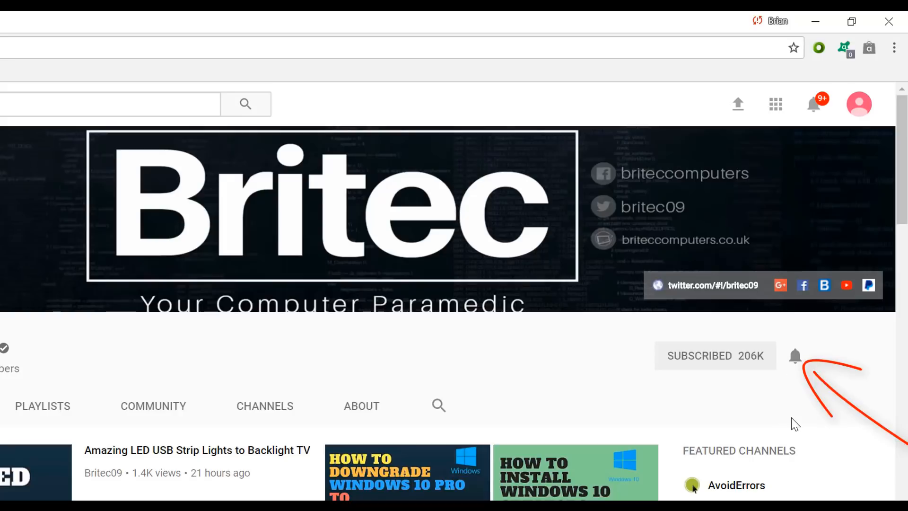